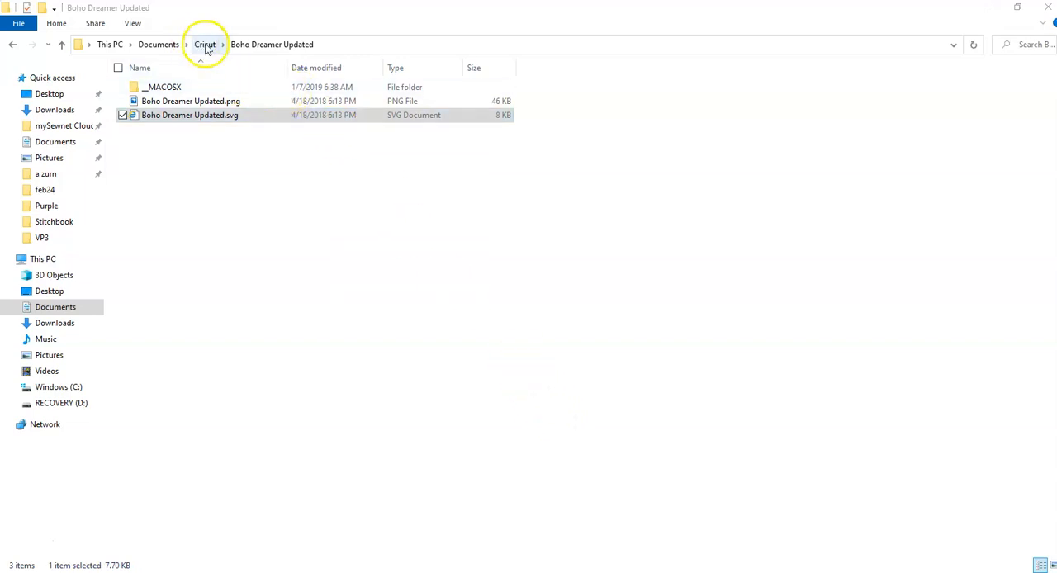
{"action": "mouse_move", "coordinate": [266, 53]}
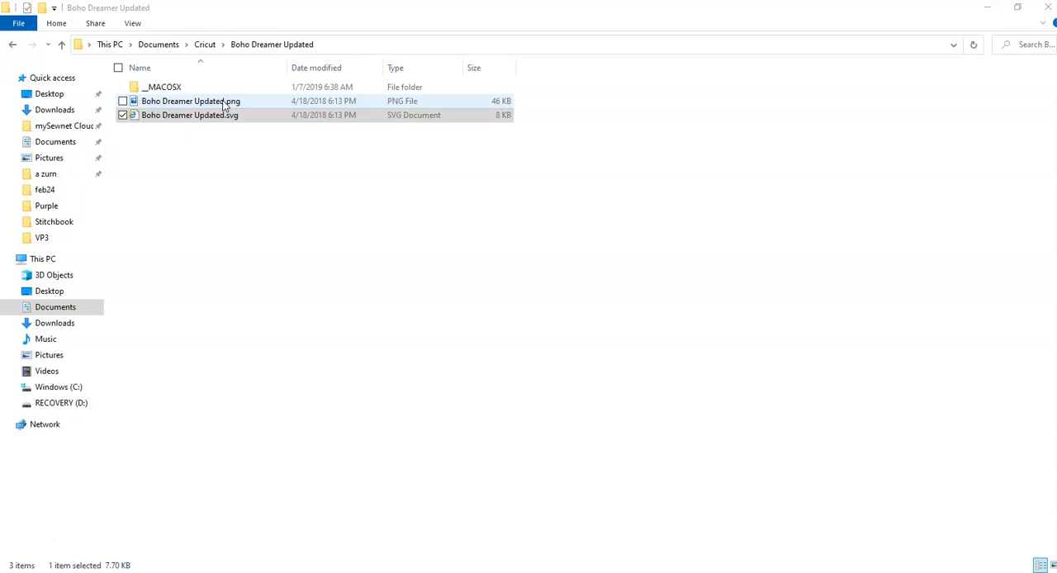
- Open Boho Dreamer Updated.svg from the Documents > Cricut folder
{"action": "left_click", "coordinate": [179, 115]}
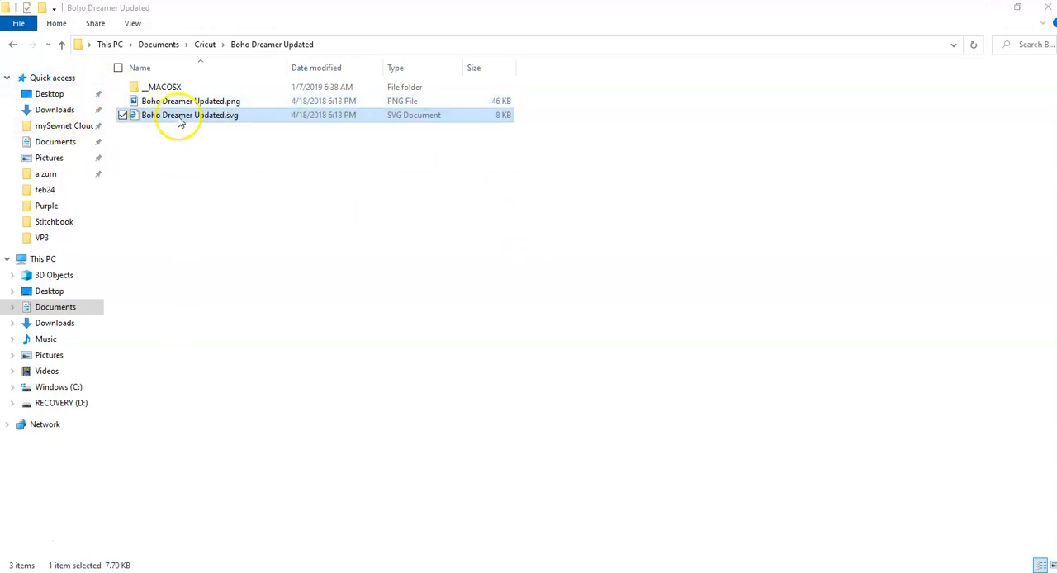
{"action": "mouse_move", "coordinate": [230, 116]}
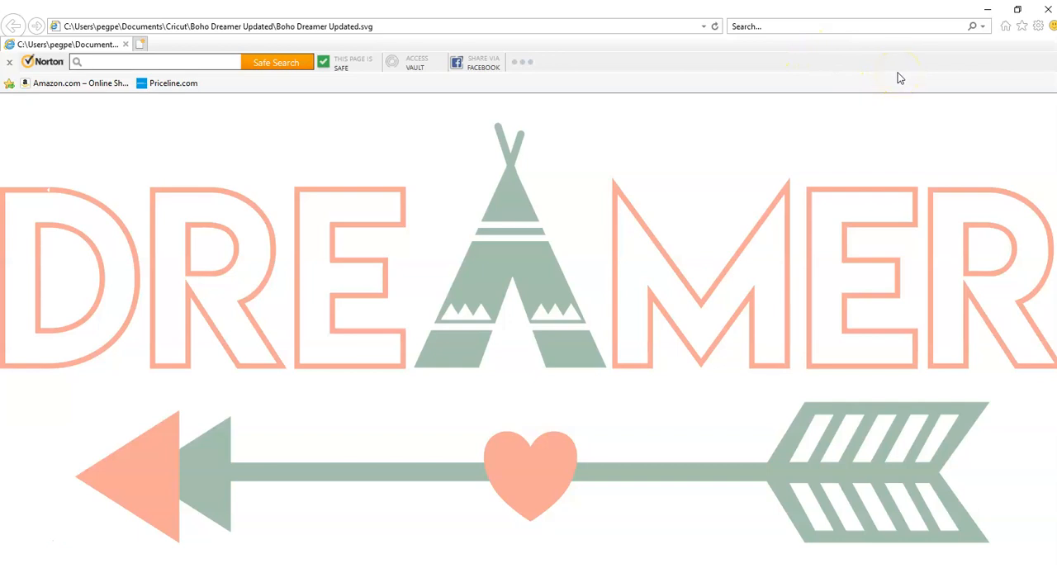
{"action": "mouse_move", "coordinate": [832, 124]}
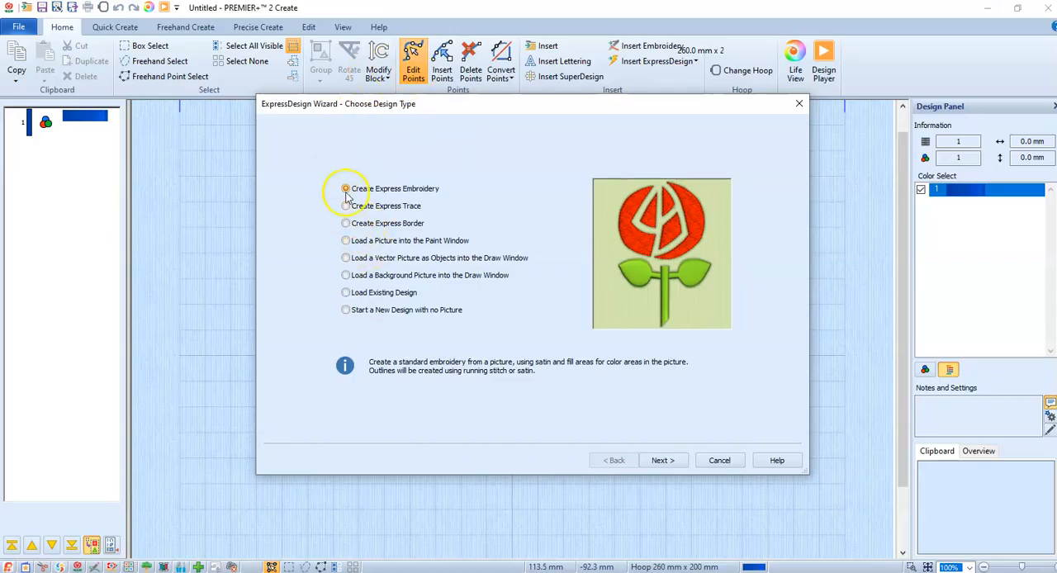
- Choose Load a Picture into the Paint Window and paste the copied DREAMER picture, reaching the rotate-and-crop stage
{"action": "left_click", "coordinate": [345, 241]}
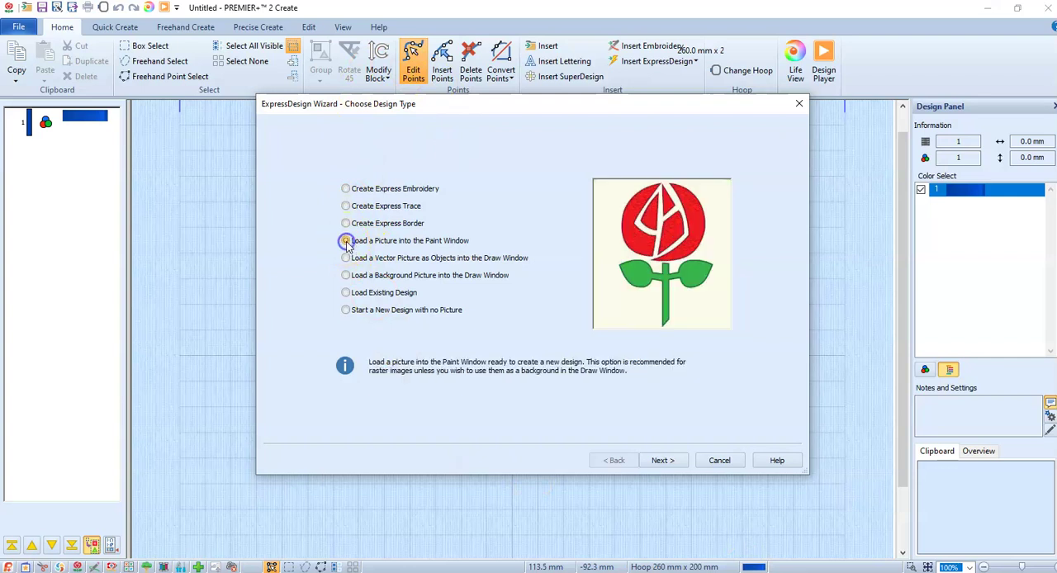
{"action": "left_click", "coordinate": [664, 459]}
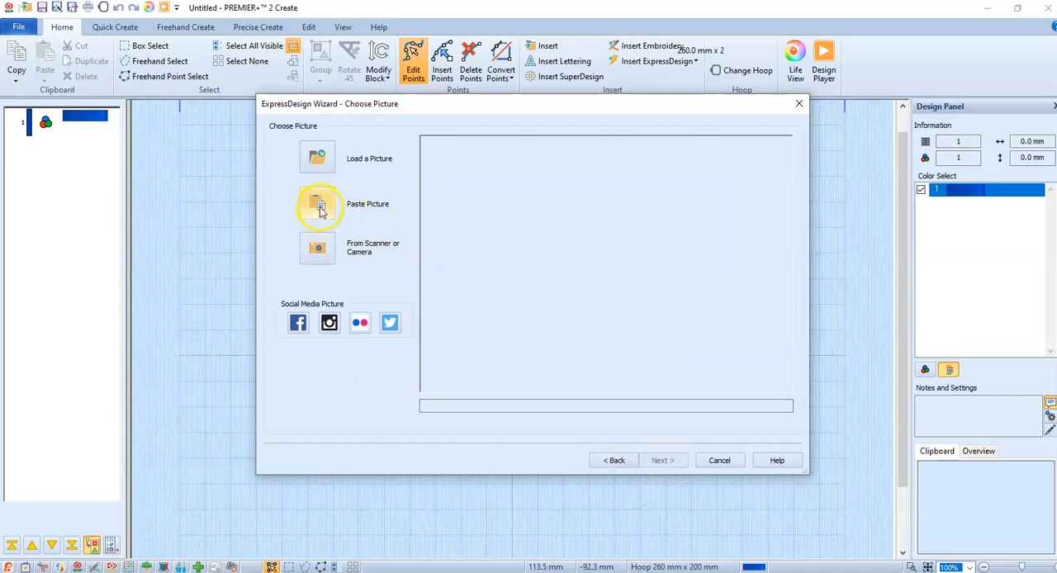
{"action": "mouse_move", "coordinate": [320, 208]}
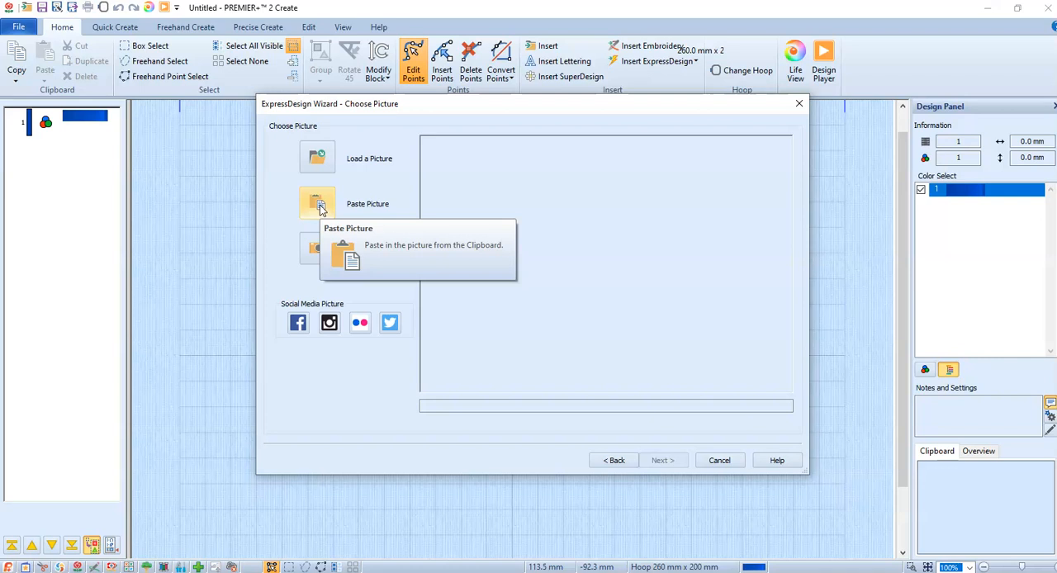
{"action": "left_click", "coordinate": [317, 203]}
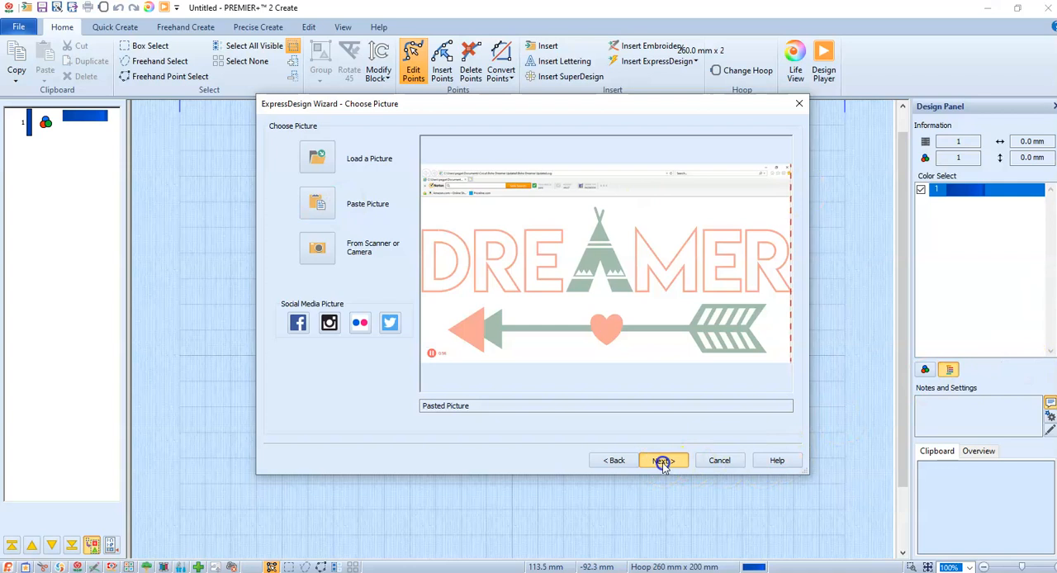
{"action": "left_click", "coordinate": [664, 459]}
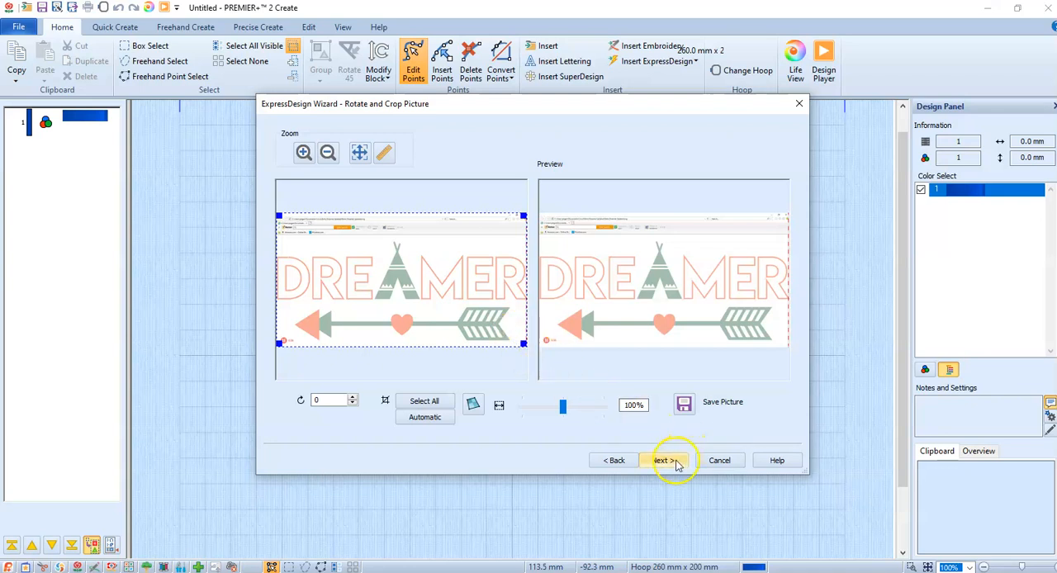
- Accept the crop, confirm the rotated 260 x 200 mm Designer Crown Hoop, reduce colours and finish the wizard
{"action": "left_click", "coordinate": [662, 459]}
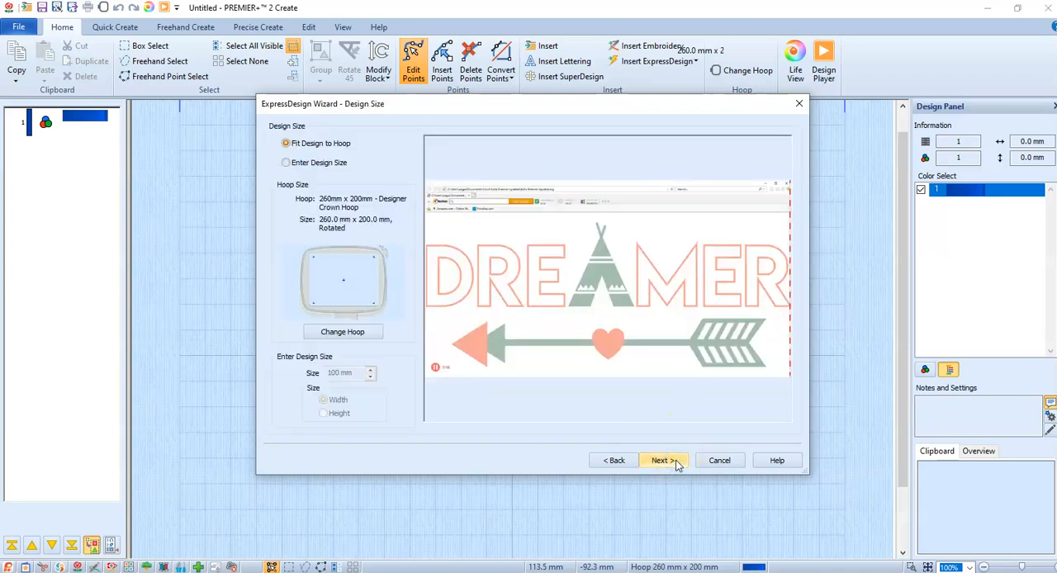
{"action": "mouse_move", "coordinate": [330, 309]}
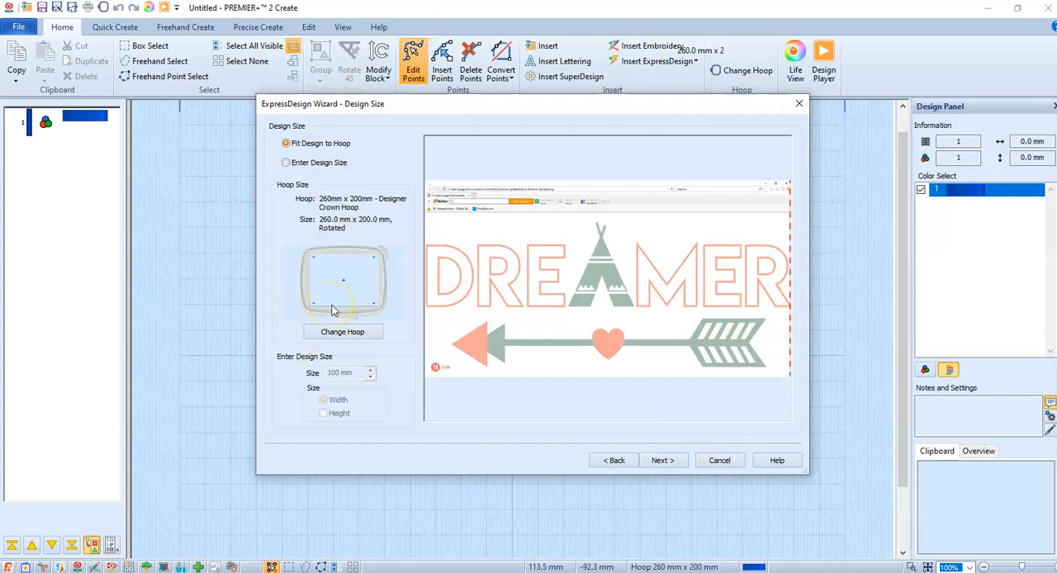
{"action": "mouse_move", "coordinate": [373, 247]}
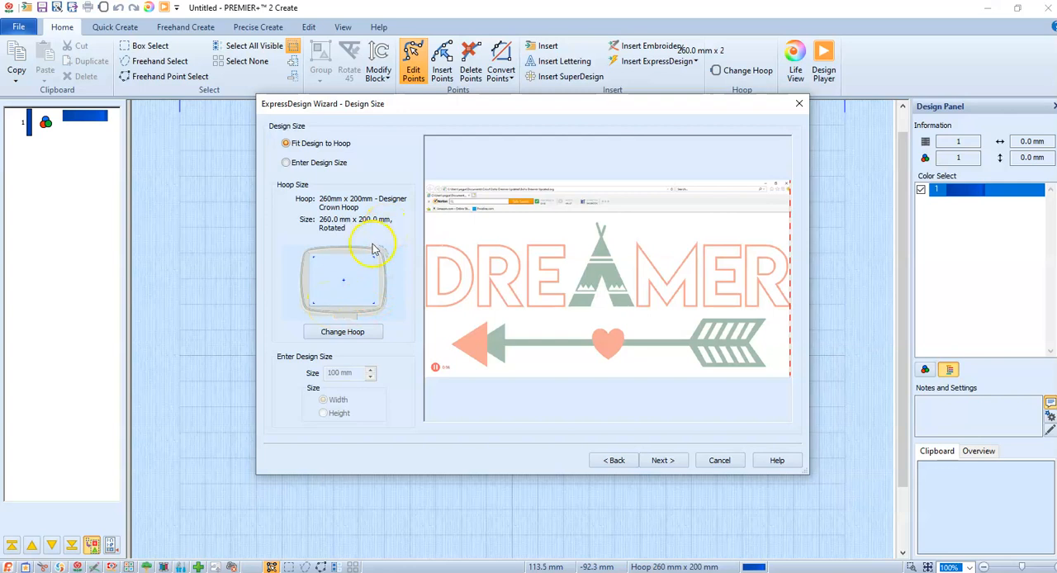
{"action": "left_click", "coordinate": [343, 331]}
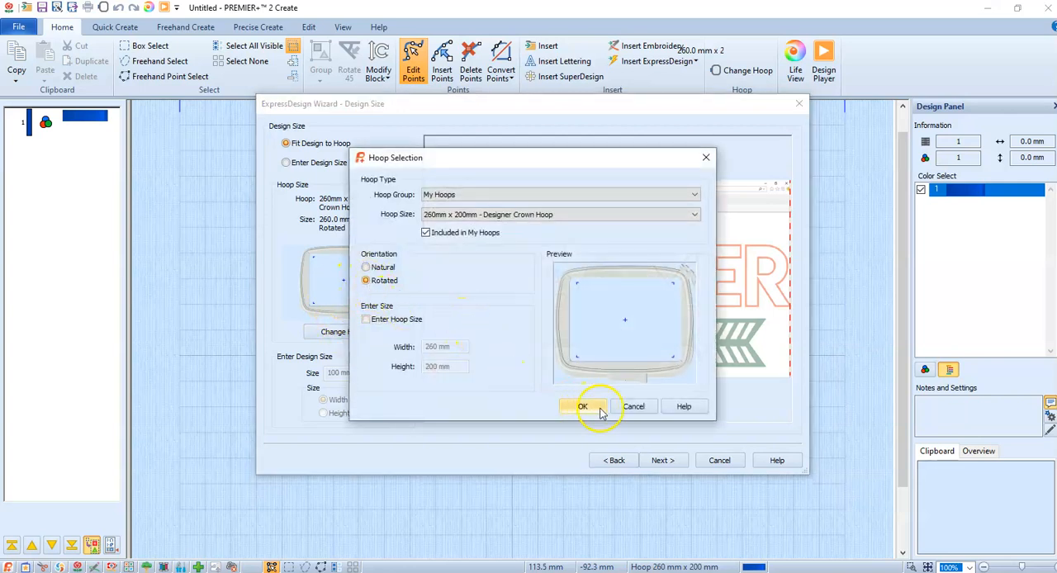
{"action": "left_click", "coordinate": [582, 406]}
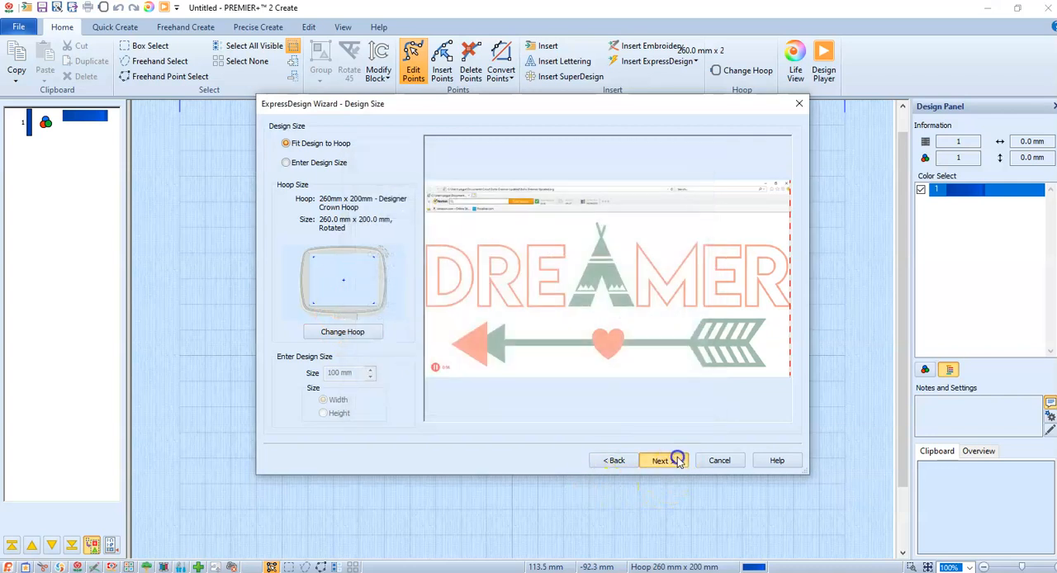
{"action": "left_click", "coordinate": [660, 458]}
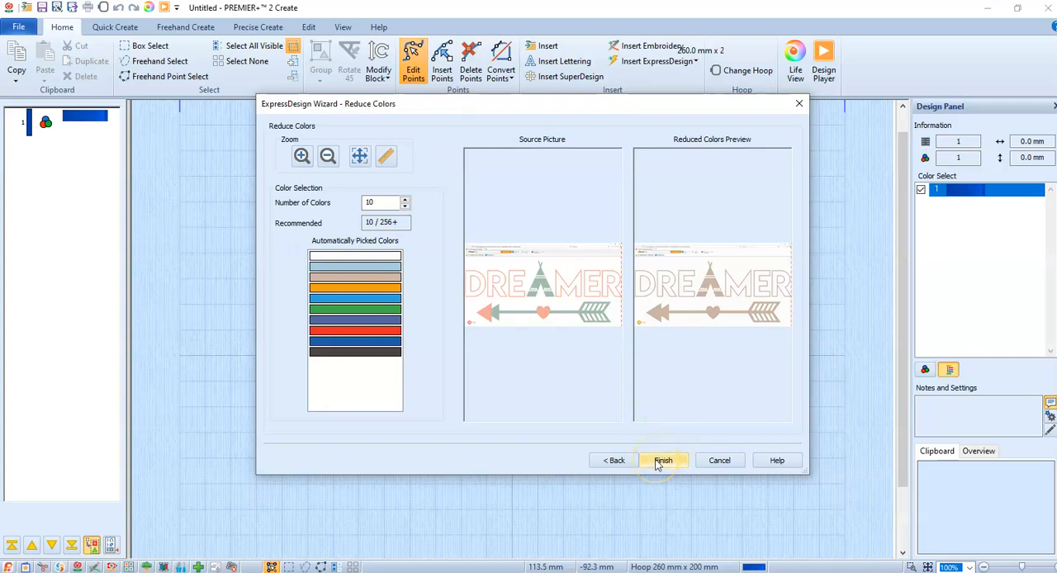
{"action": "left_click", "coordinate": [664, 459]}
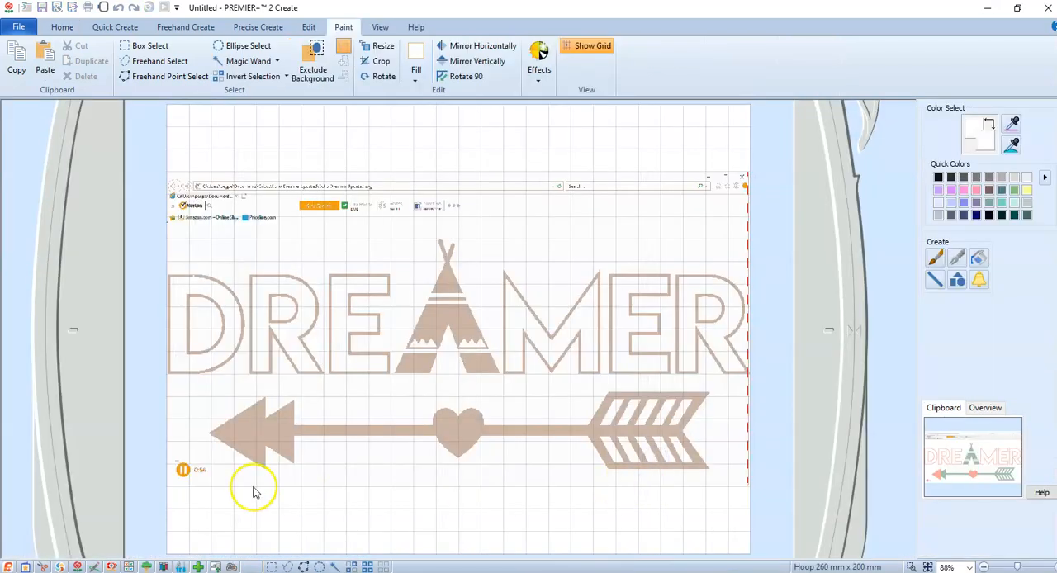
{"action": "mouse_move", "coordinate": [185, 386]}
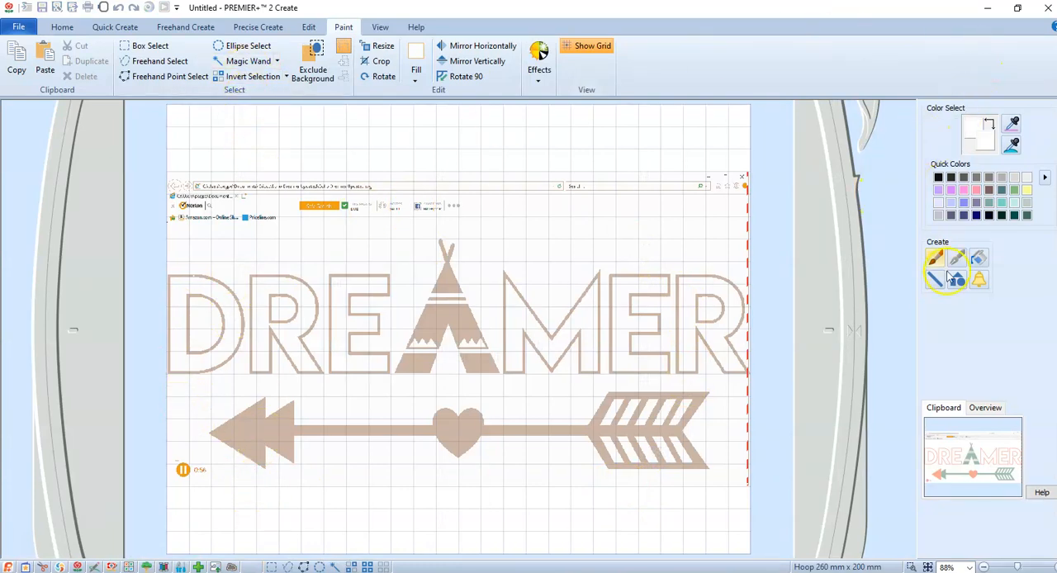
{"action": "mouse_move", "coordinate": [934, 258]}
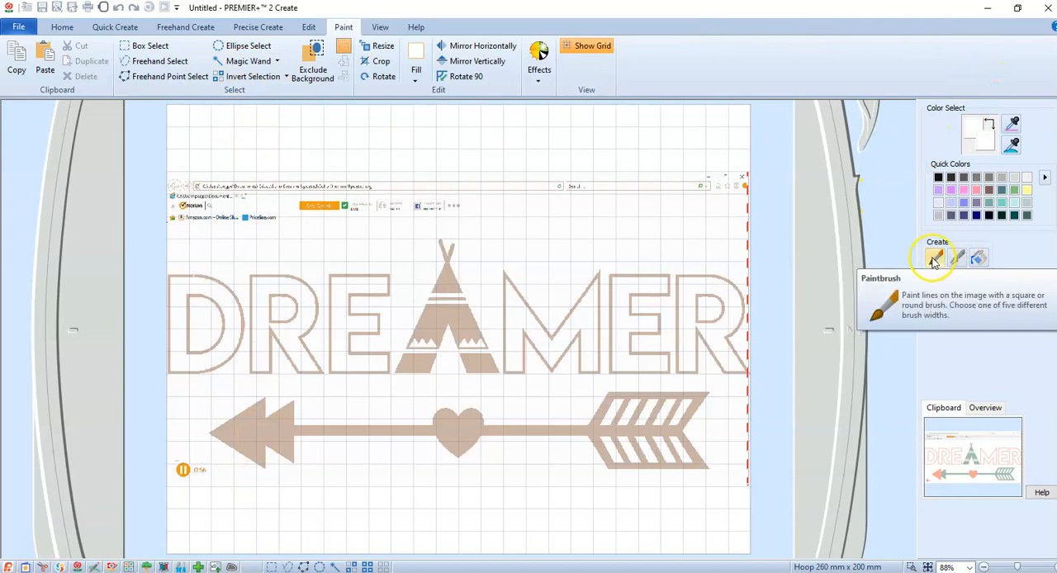
- Select the Paintbrush to paint white over the browser bar, corner icon and red dashed line
{"action": "left_click", "coordinate": [934, 258]}
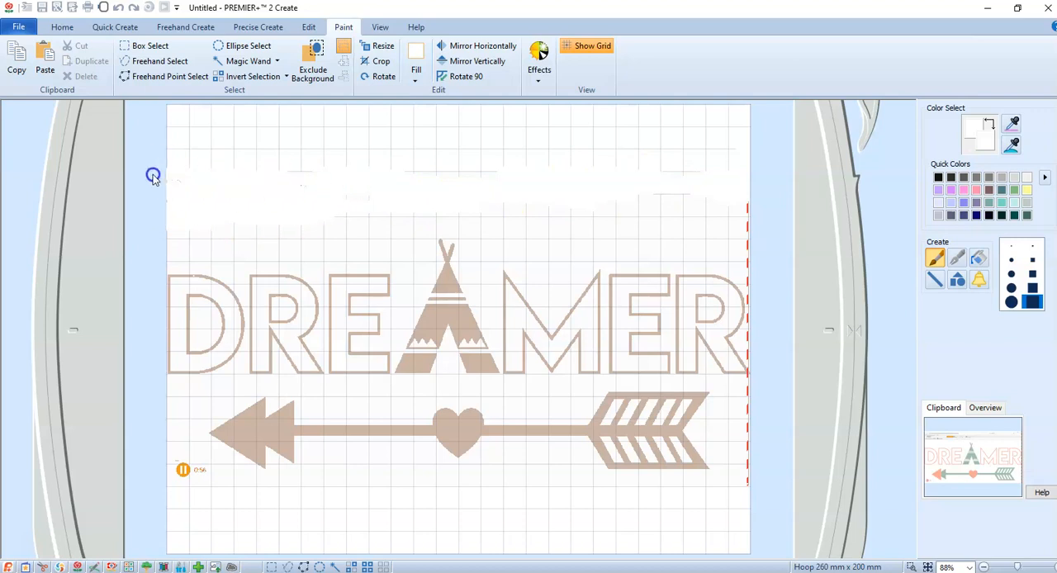
{"action": "mouse_move", "coordinate": [717, 195]}
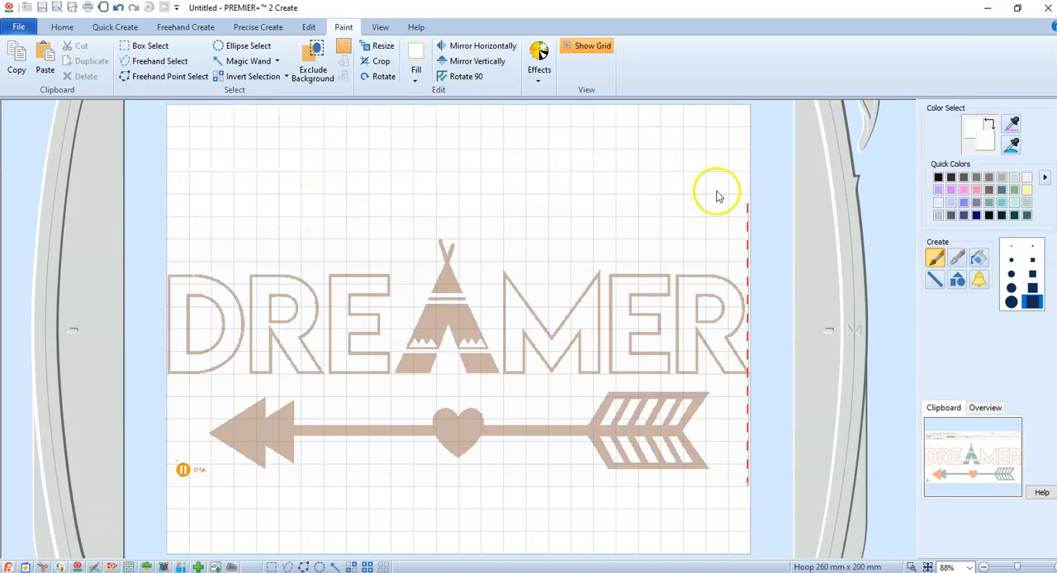
{"action": "mouse_move", "coordinate": [195, 462]}
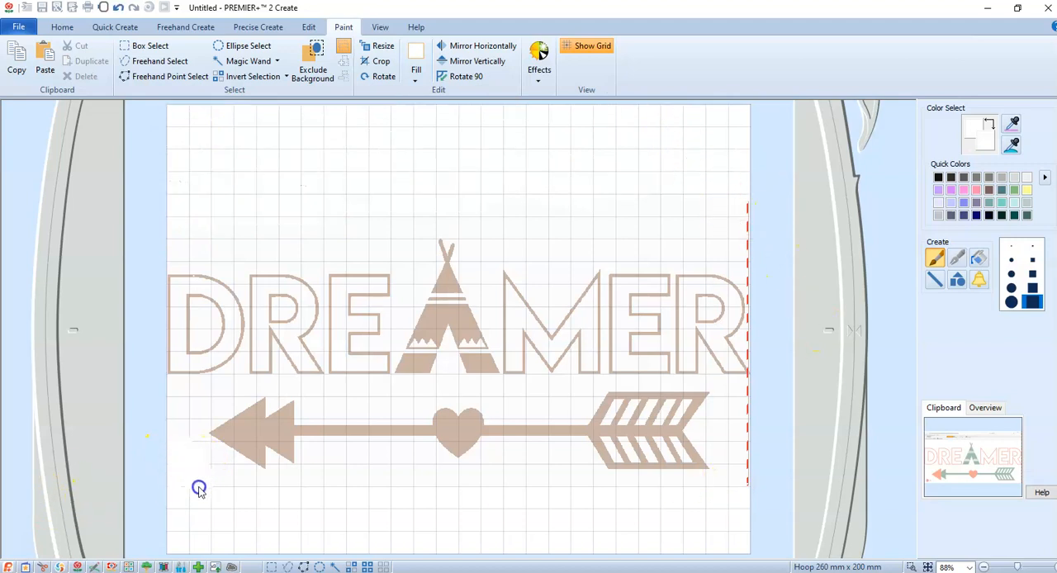
{"action": "mouse_move", "coordinate": [747, 429]}
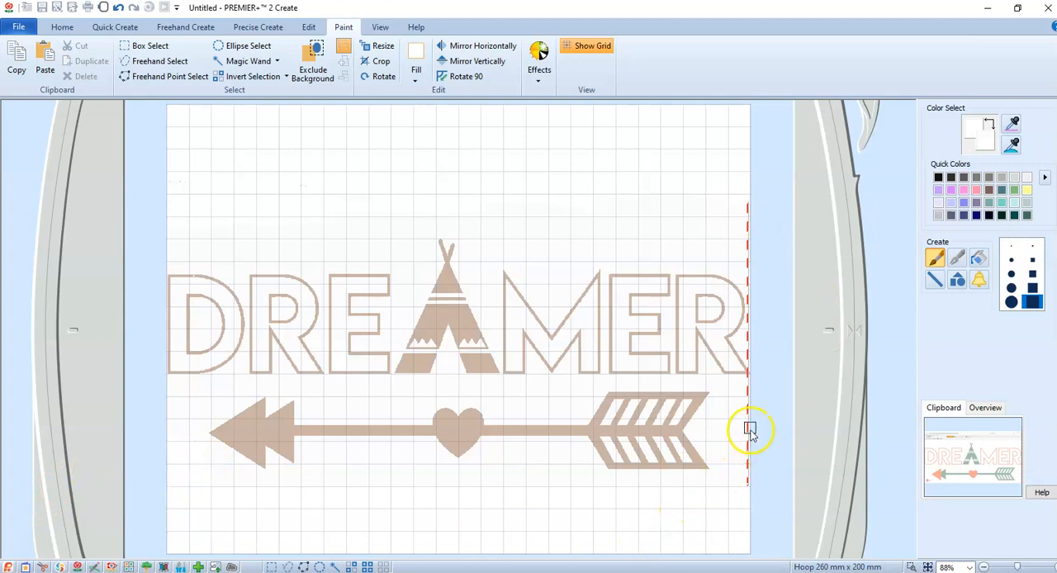
{"action": "mouse_move", "coordinate": [746, 398]}
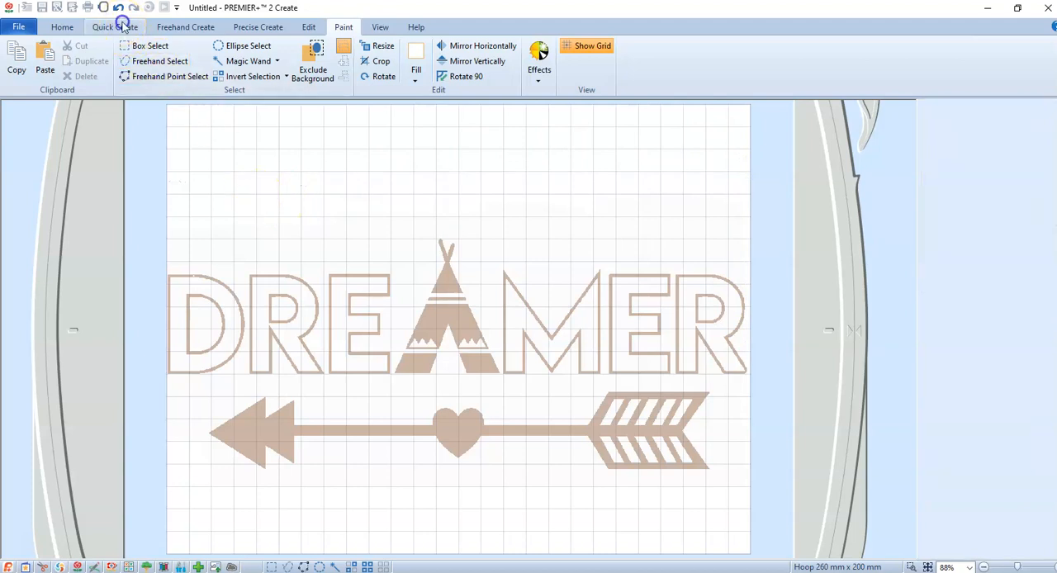
- Alternate between Quick Create and the Paint window to brush out stray marks, ending in Quick Create
{"action": "left_click", "coordinate": [111, 26]}
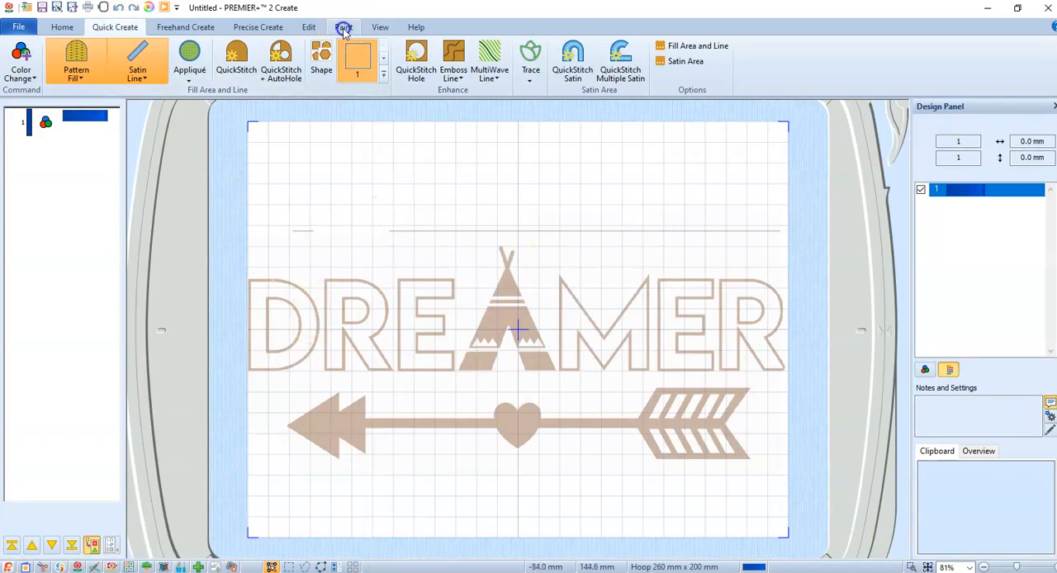
{"action": "left_click", "coordinate": [343, 27]}
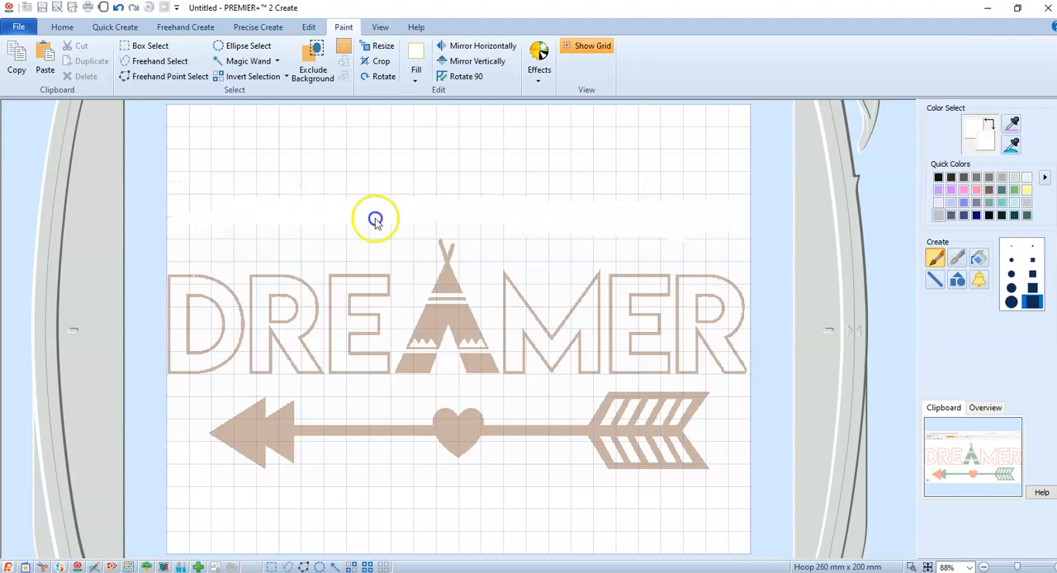
{"action": "mouse_move", "coordinate": [181, 217]}
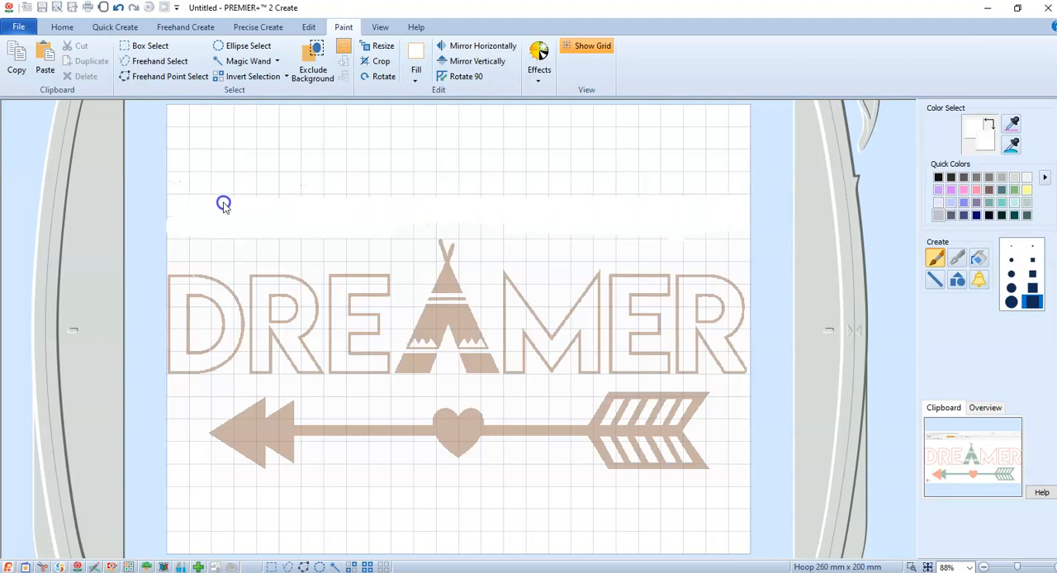
{"action": "mouse_move", "coordinate": [142, 195]}
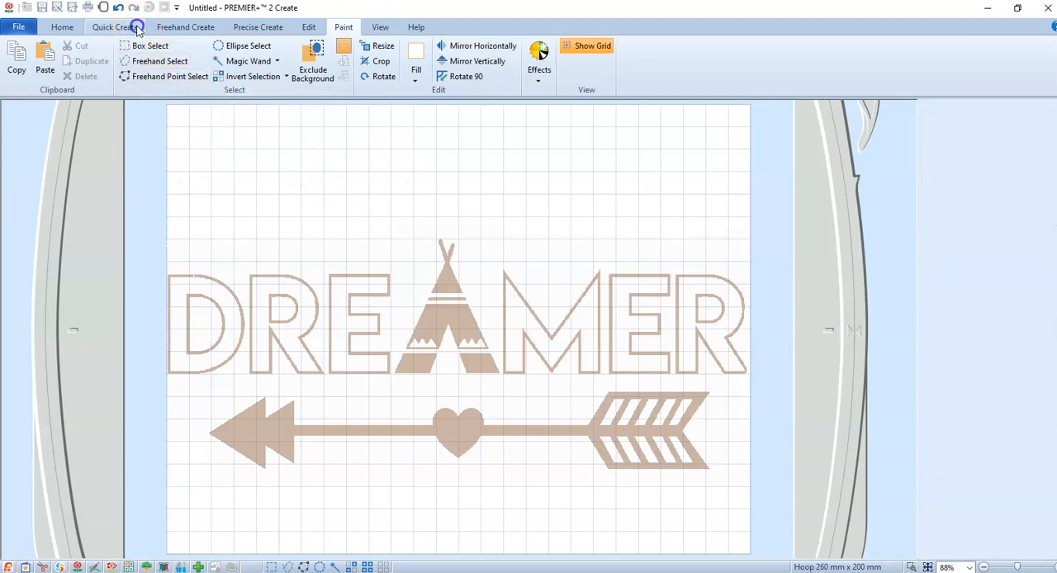
{"action": "left_click", "coordinate": [119, 27]}
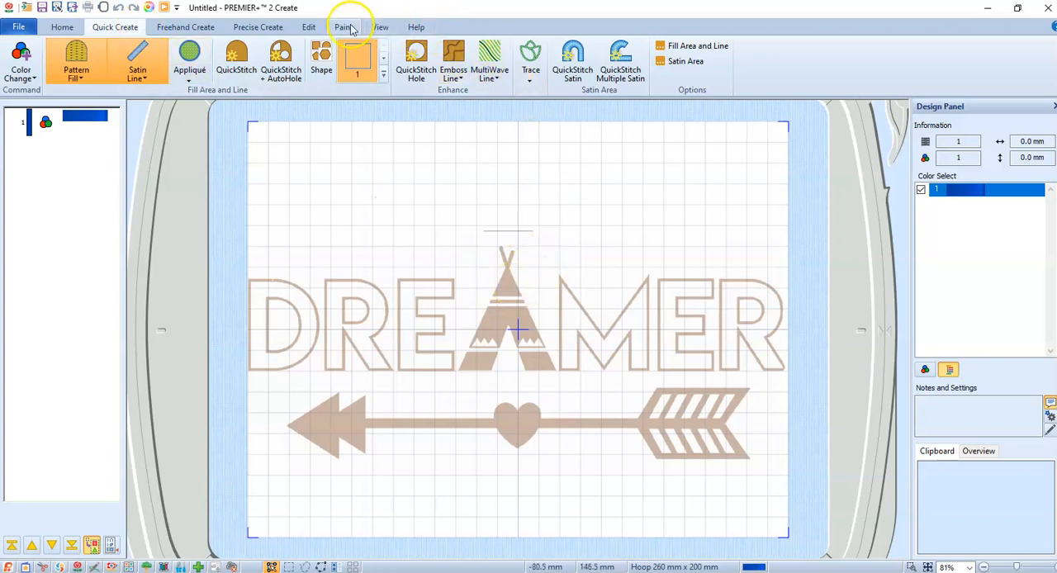
{"action": "left_click", "coordinate": [343, 26]}
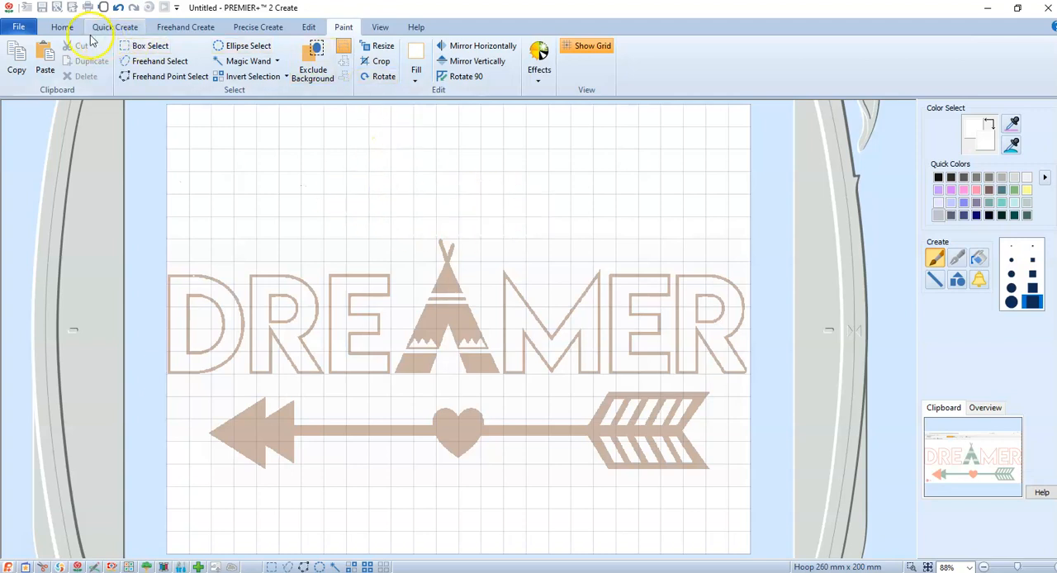
{"action": "left_click", "coordinate": [112, 26]}
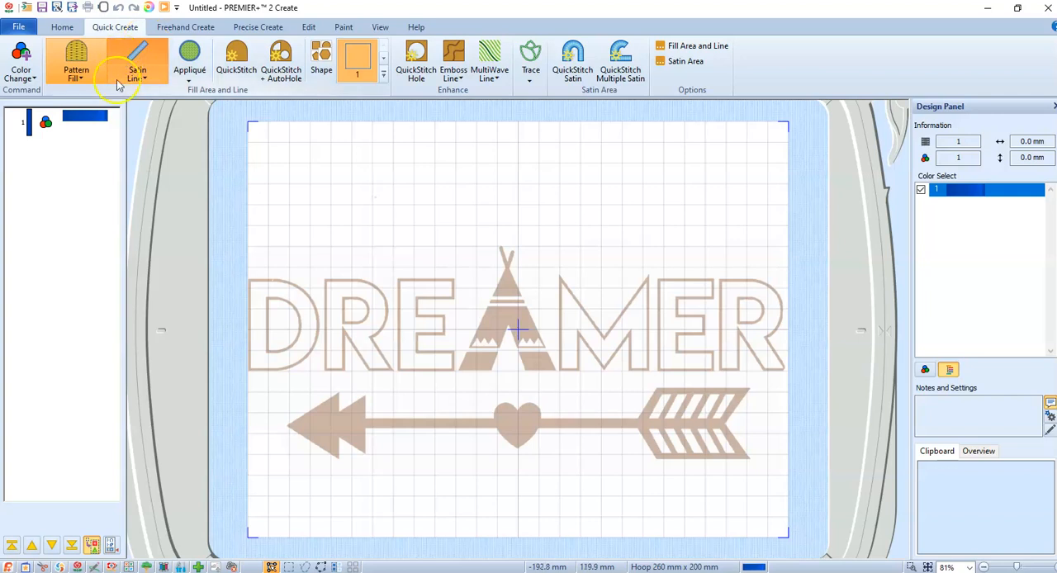
{"action": "mouse_move", "coordinate": [667, 10]}
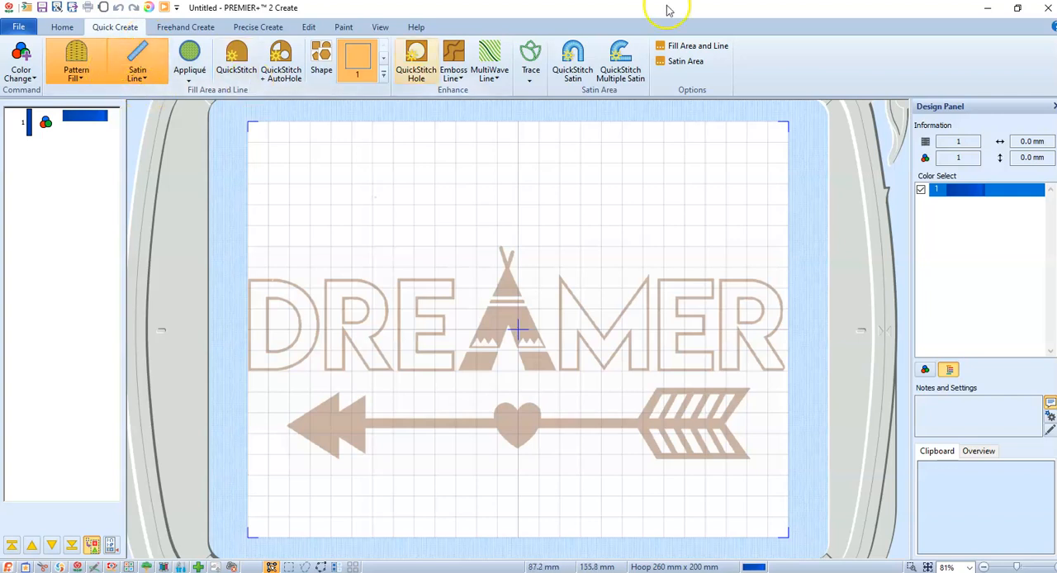
{"action": "mouse_move", "coordinate": [697, 46]}
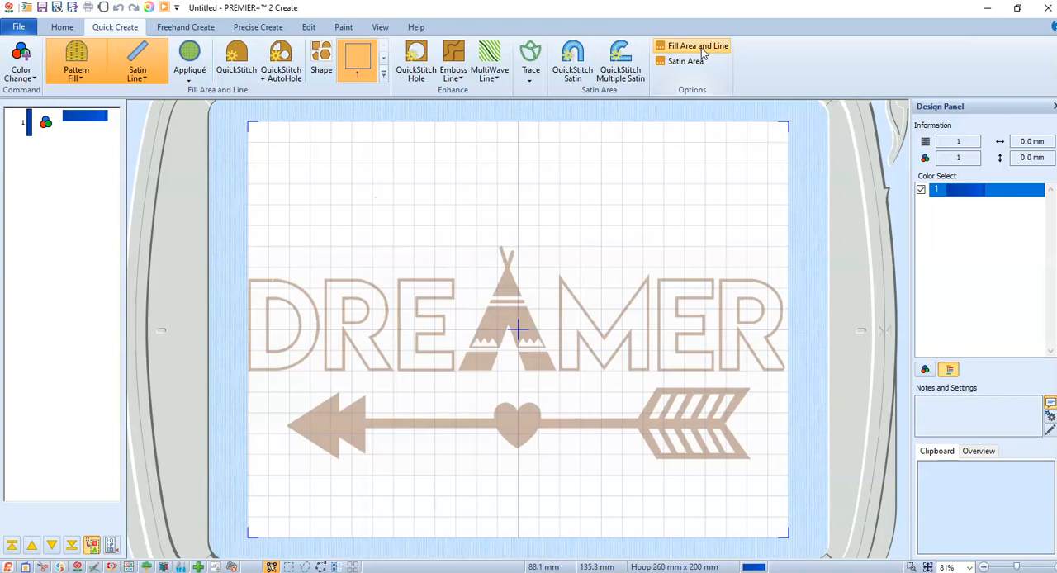
- Open the Fill Area and Line settings and browse the standard fill pattern gallery
{"action": "left_click", "coordinate": [693, 46]}
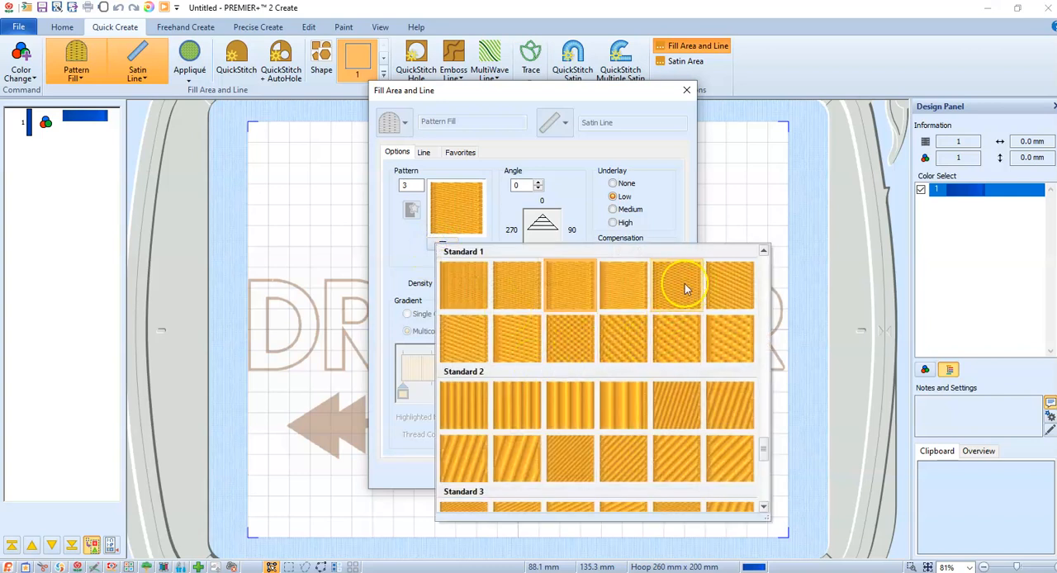
{"action": "left_click", "coordinate": [679, 284]}
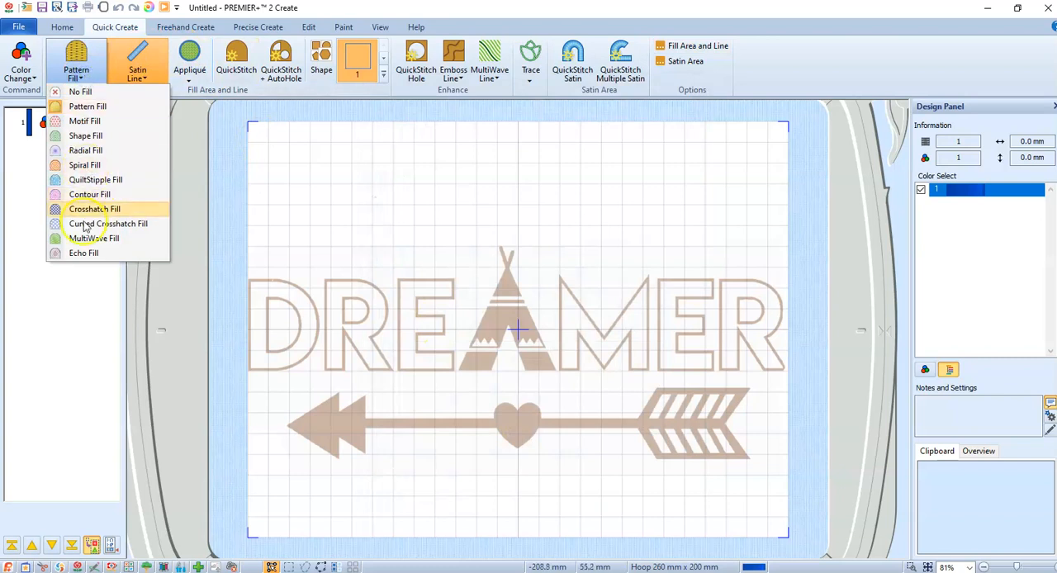
{"action": "mouse_move", "coordinate": [79, 164]}
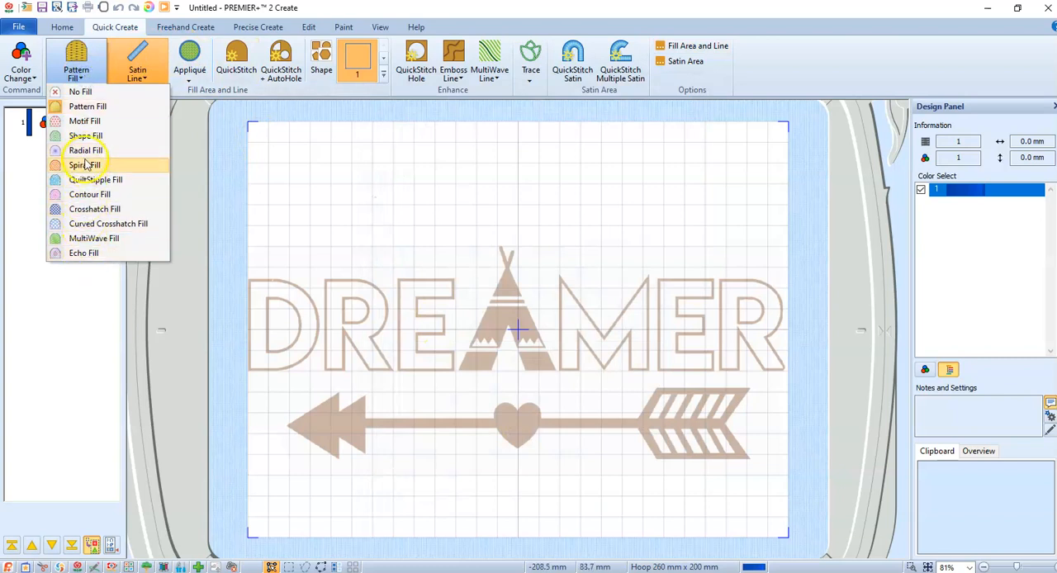
{"action": "mouse_move", "coordinate": [86, 150]}
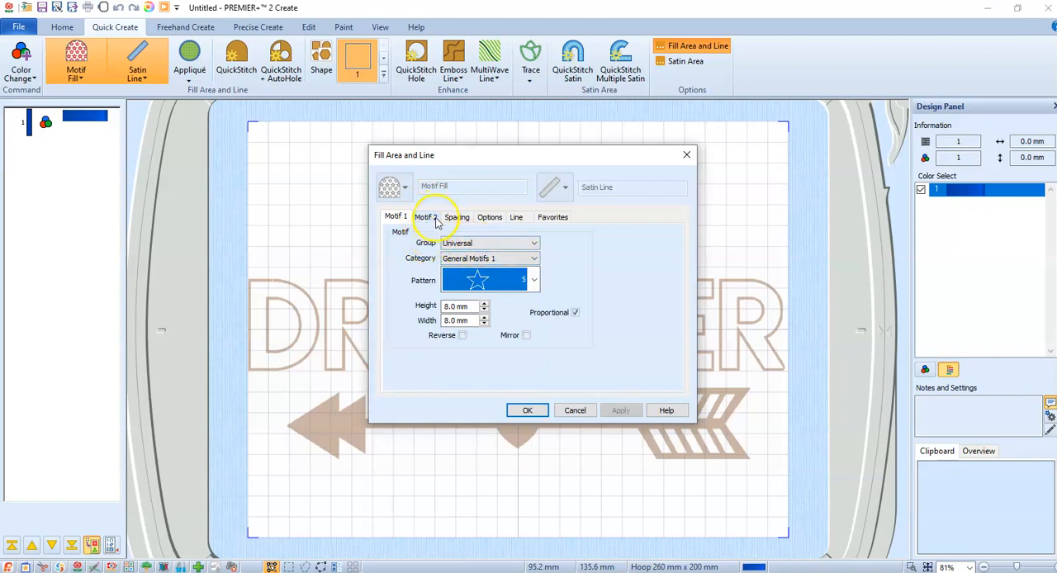
- Try Motif Fill's second motif, then switch new areas back to Pattern Fill and close the settings
{"action": "left_click", "coordinate": [424, 217]}
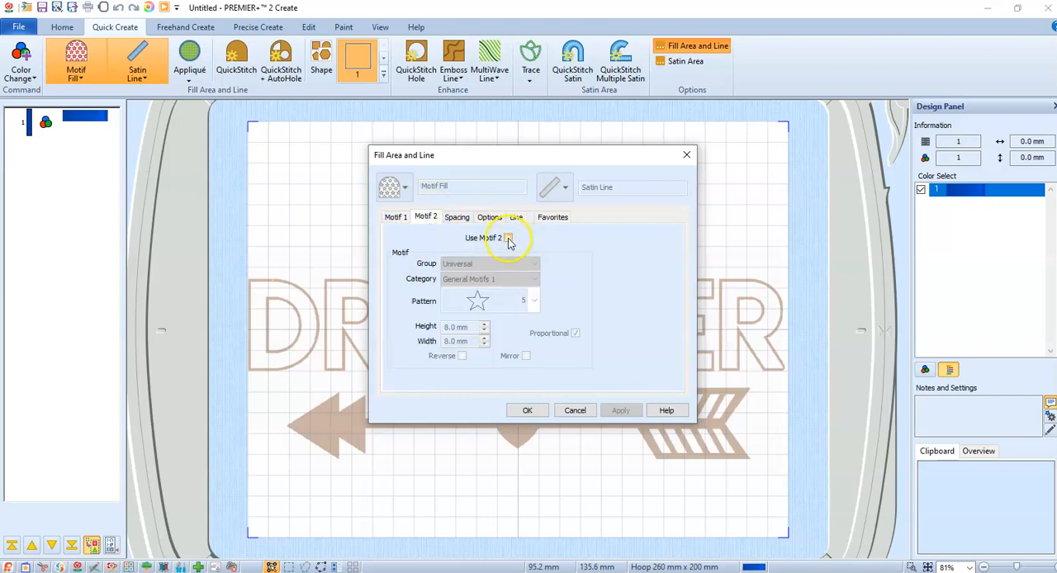
{"action": "left_click", "coordinate": [509, 238]}
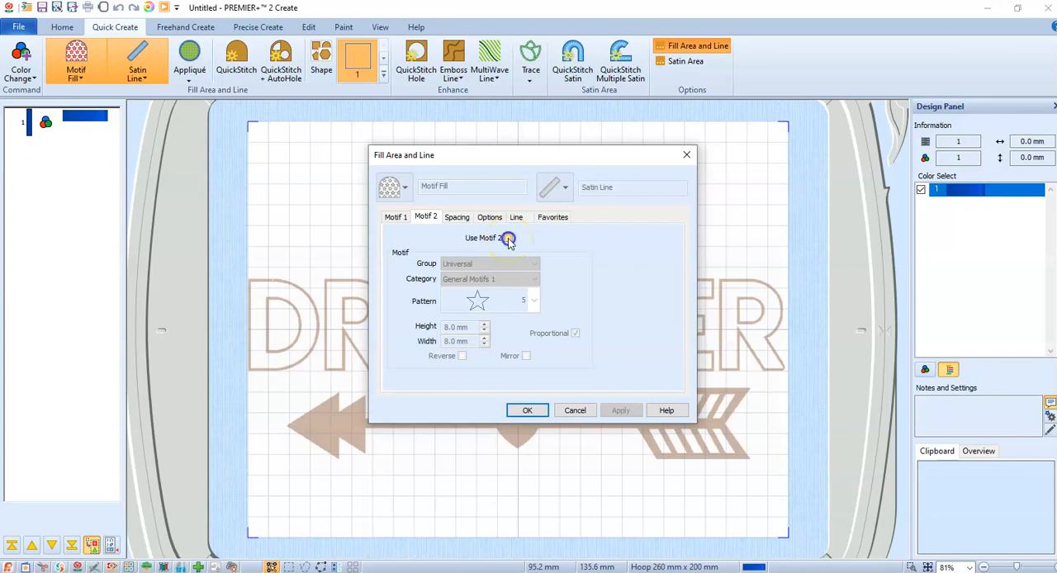
{"action": "left_click", "coordinate": [507, 238]}
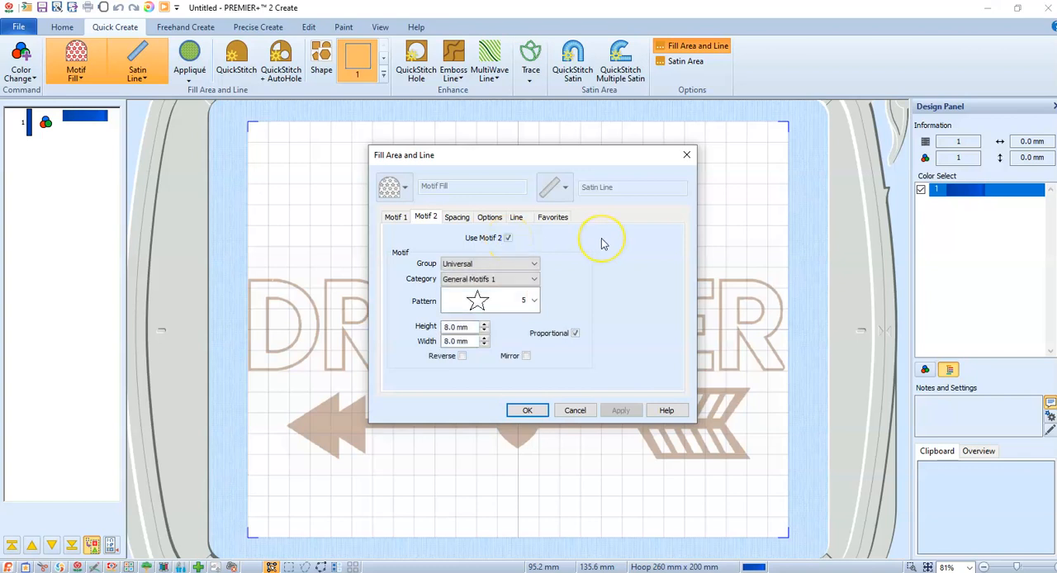
{"action": "mouse_move", "coordinate": [593, 246]}
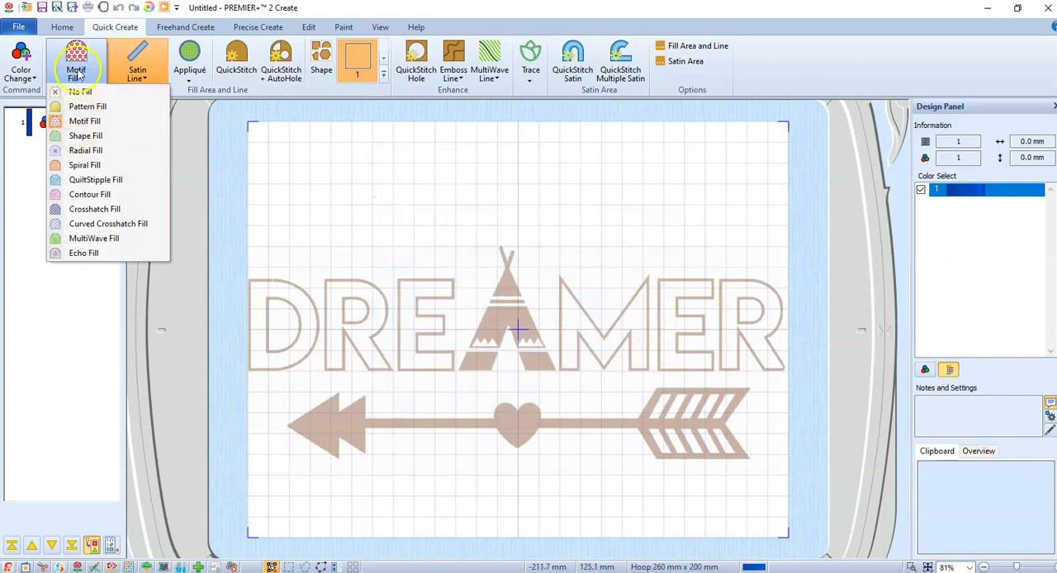
{"action": "left_click", "coordinate": [93, 105]}
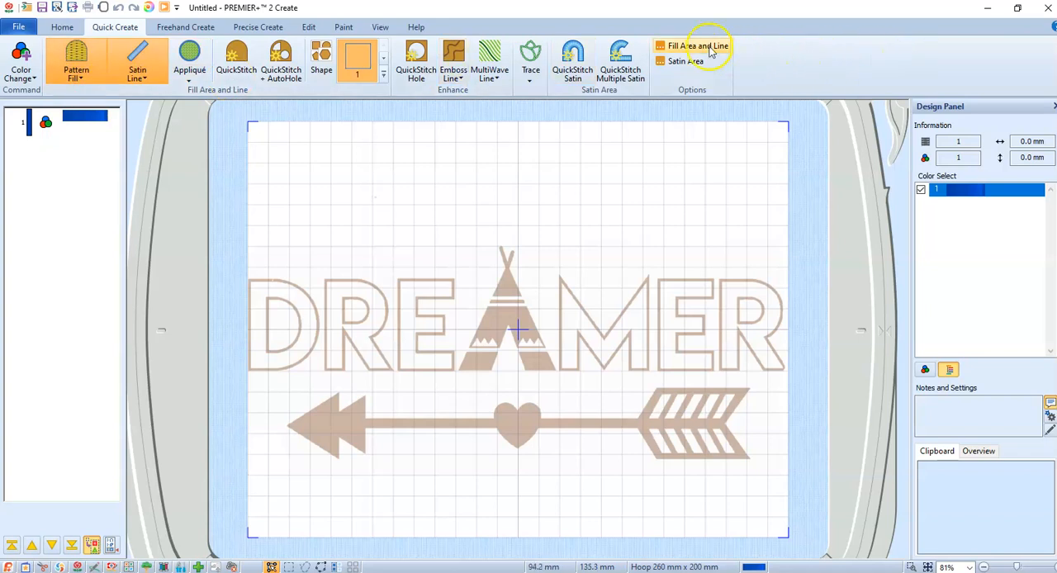
{"action": "left_click", "coordinate": [690, 47]}
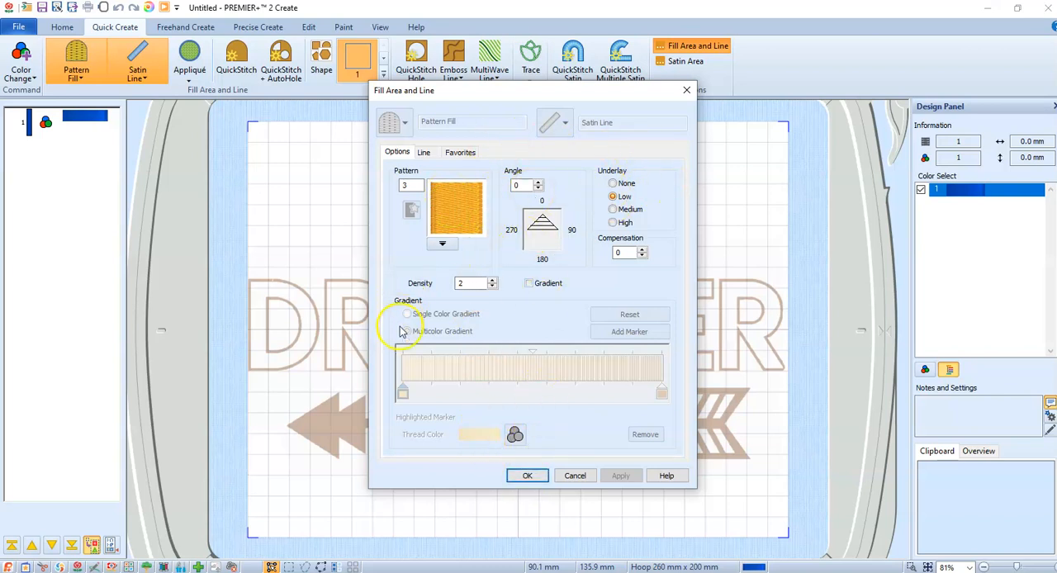
{"action": "left_click", "coordinate": [527, 476]}
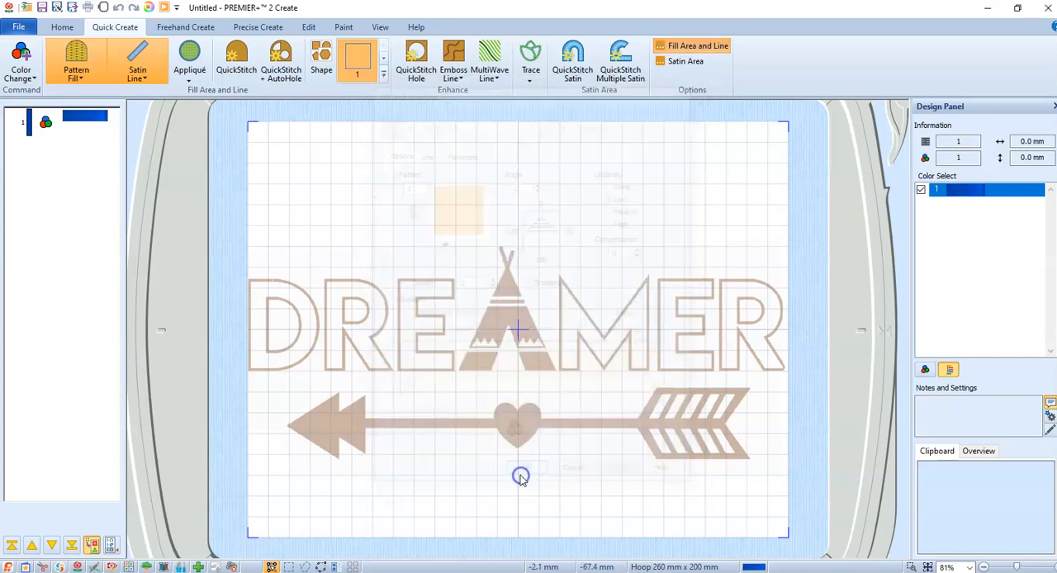
{"action": "mouse_move", "coordinate": [137, 66]}
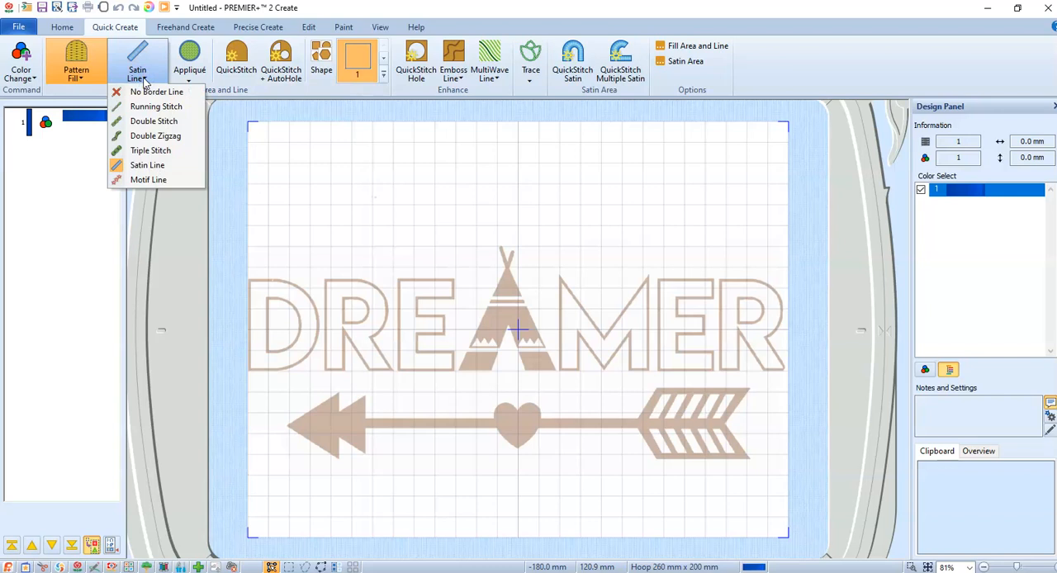
{"action": "mouse_move", "coordinate": [150, 150]}
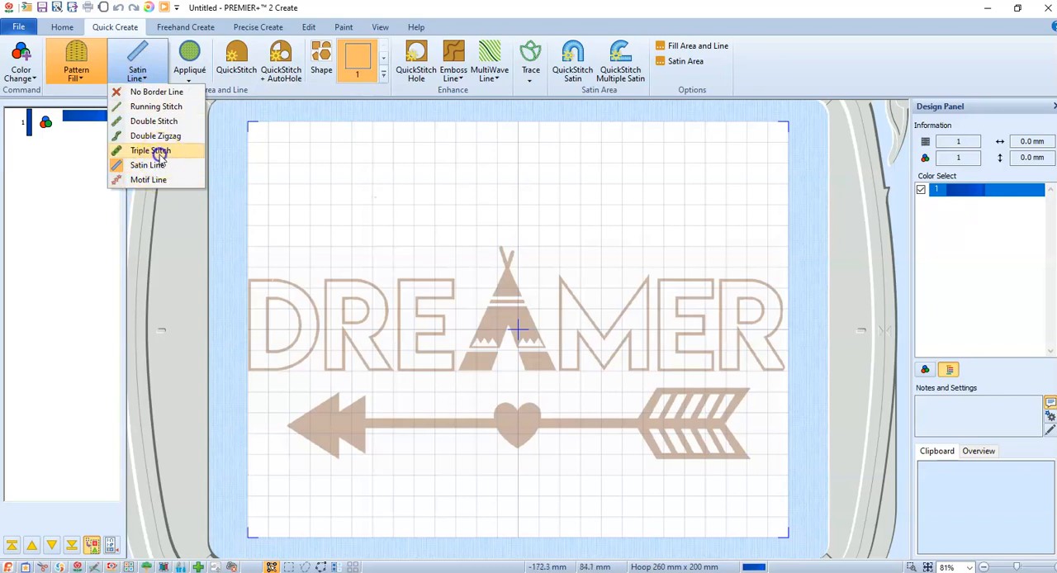
- Set border lines to Triple Stitch, check the Line settings and confirm
{"action": "left_click", "coordinate": [149, 150]}
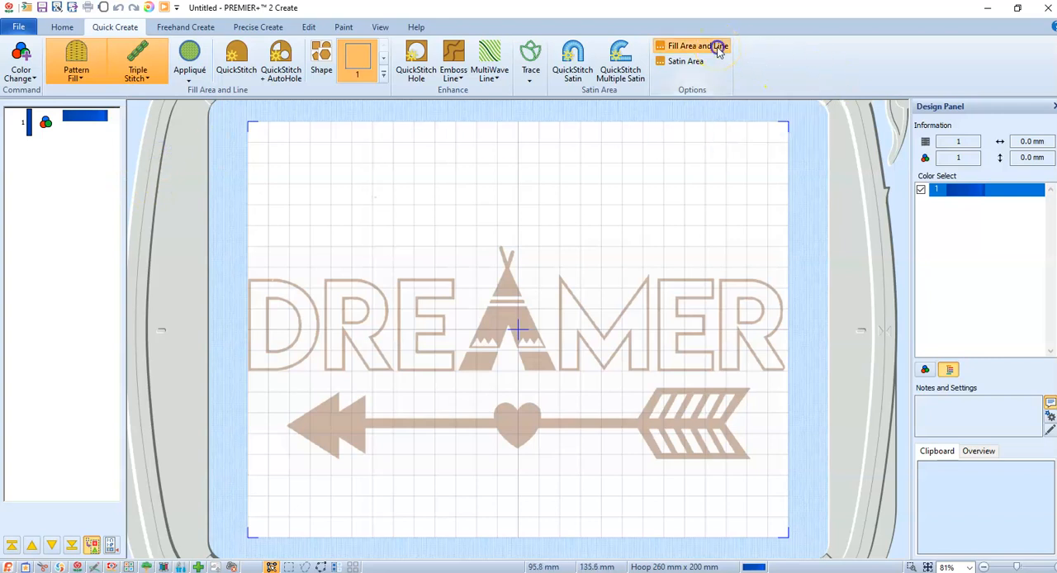
{"action": "left_click", "coordinate": [700, 46]}
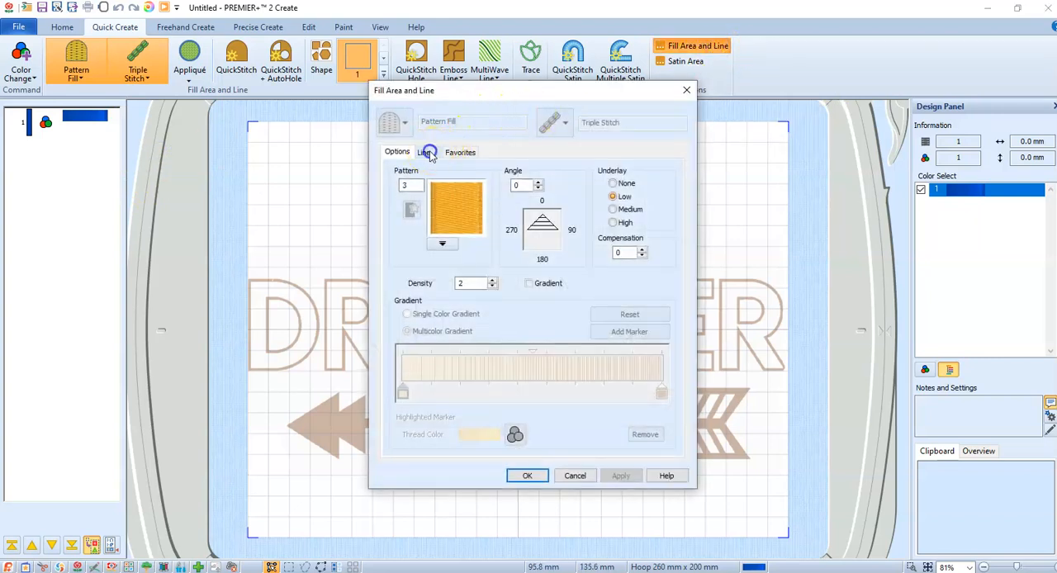
{"action": "left_click", "coordinate": [423, 152]}
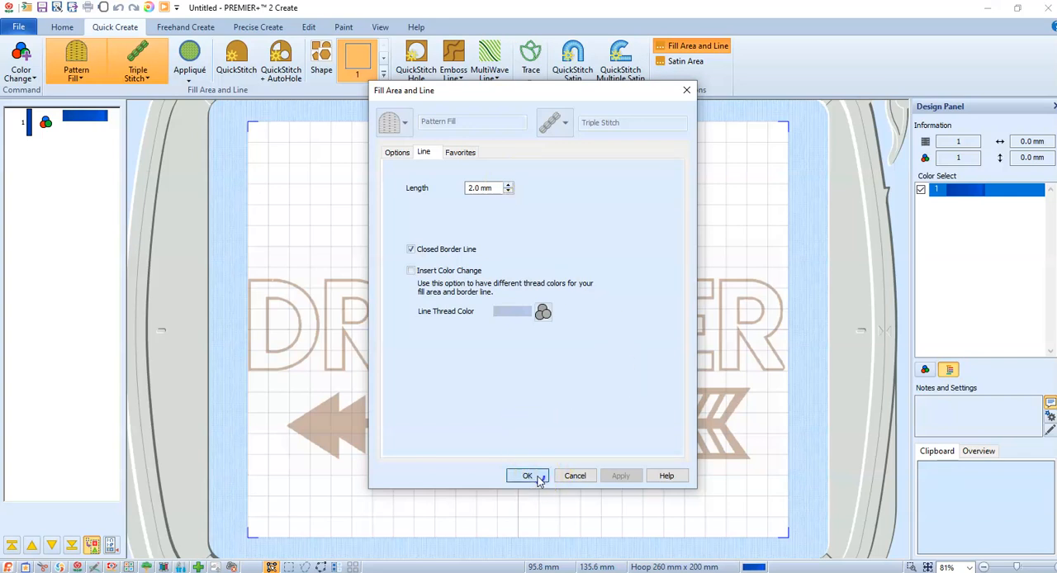
{"action": "left_click", "coordinate": [526, 475]}
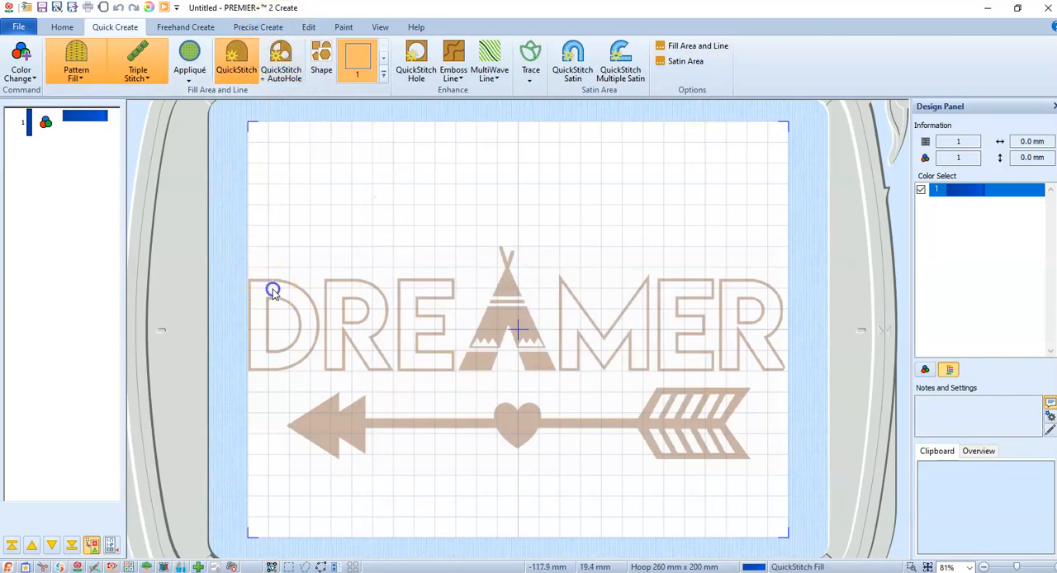
- Cancel a plain fill attempt on the D and switch to QuickStitch + AutoHole
{"action": "left_click", "coordinate": [274, 290]}
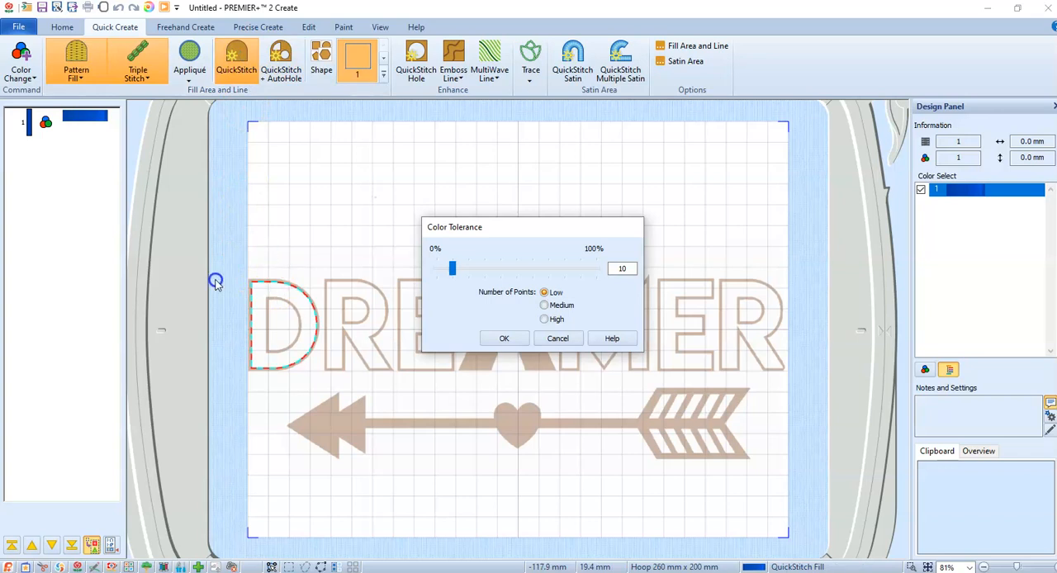
{"action": "mouse_move", "coordinate": [306, 257]}
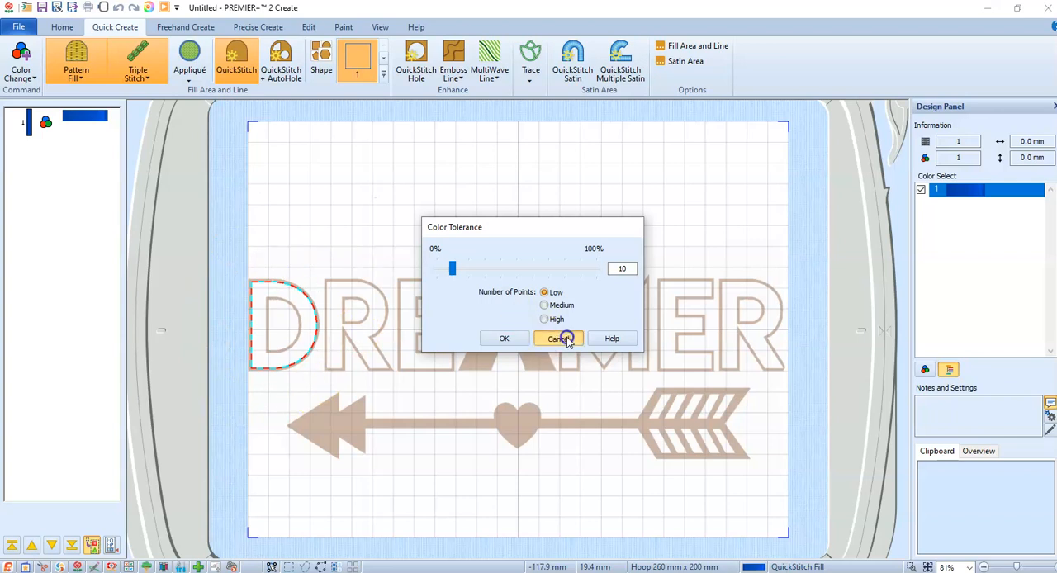
{"action": "left_click", "coordinate": [558, 337]}
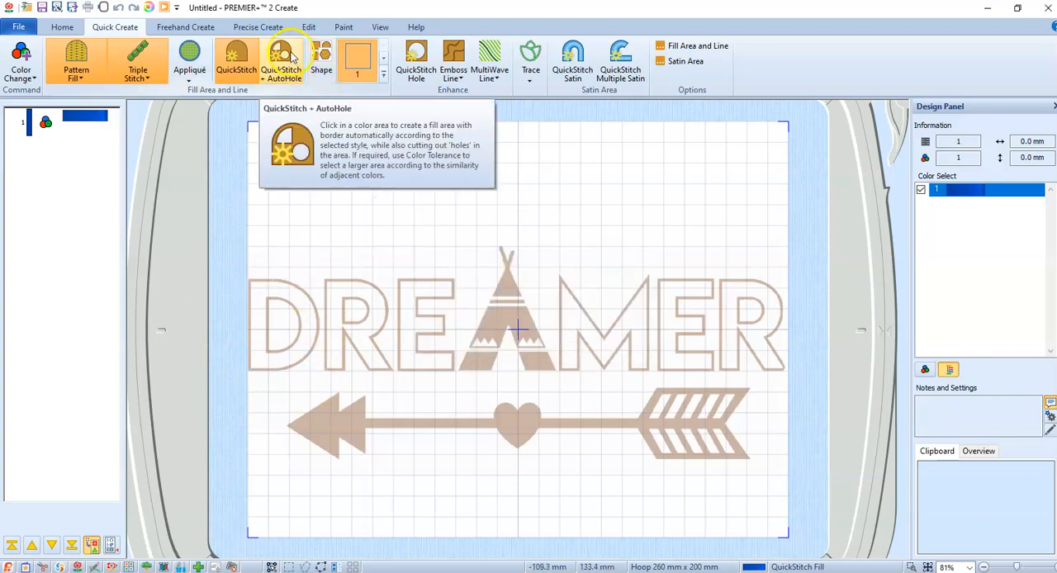
{"action": "left_click", "coordinate": [281, 56]}
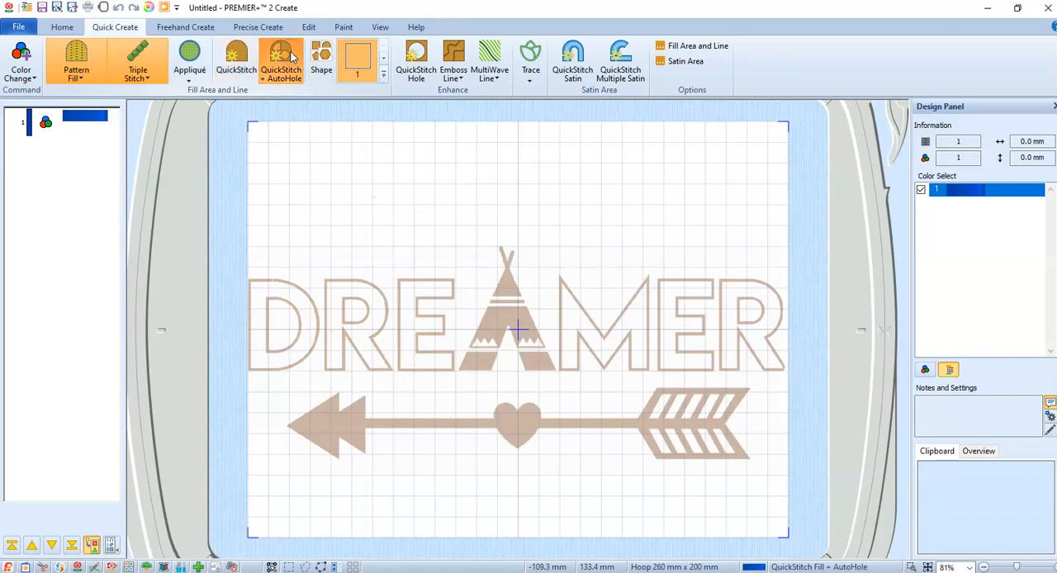
- Fill the letters D, R and the next letter with blue stitching, confirming Color Tolerance each time
{"action": "left_click", "coordinate": [257, 325]}
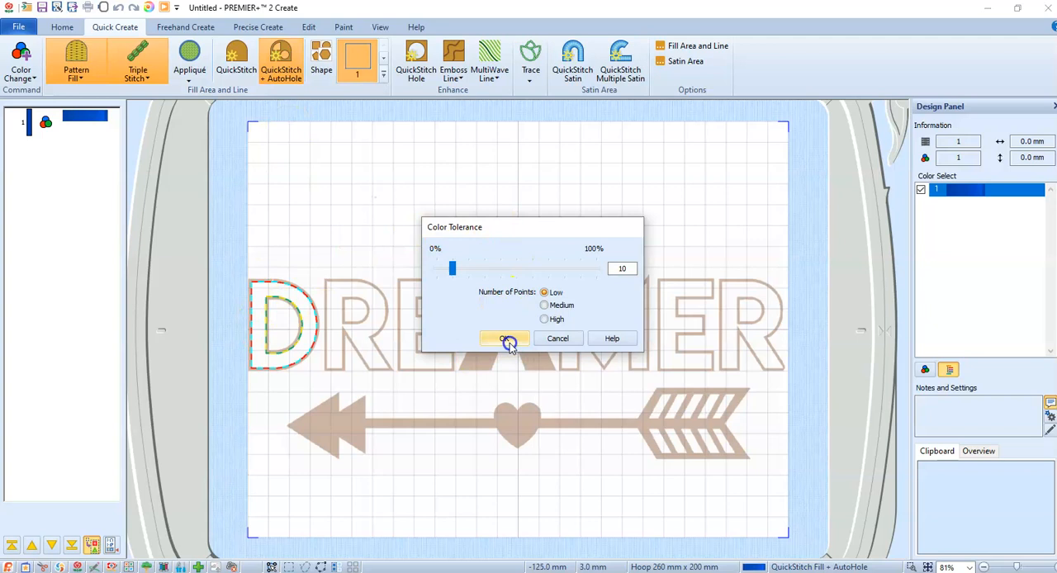
{"action": "left_click", "coordinate": [503, 337]}
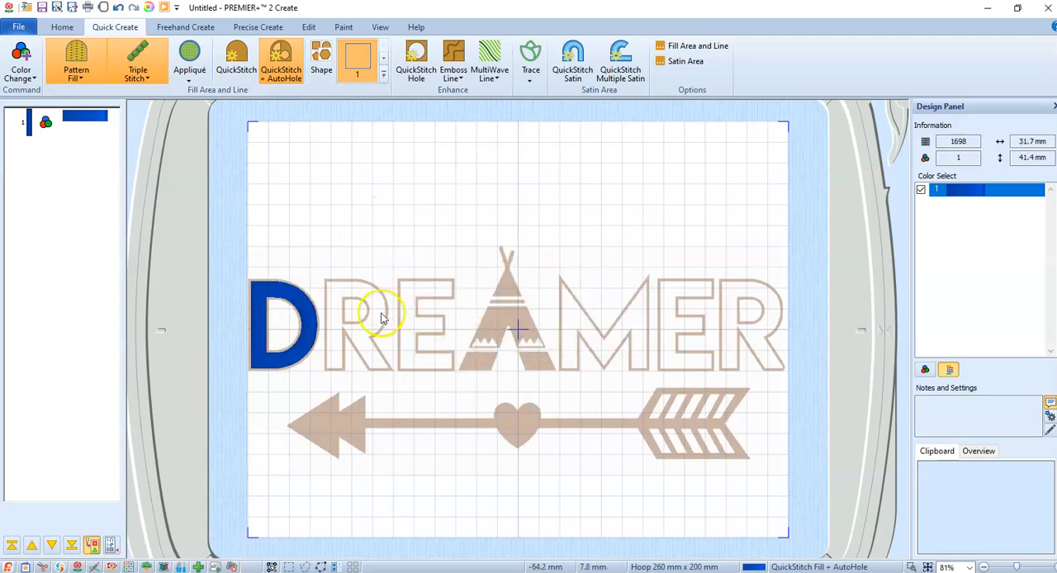
{"action": "left_click", "coordinate": [383, 317]}
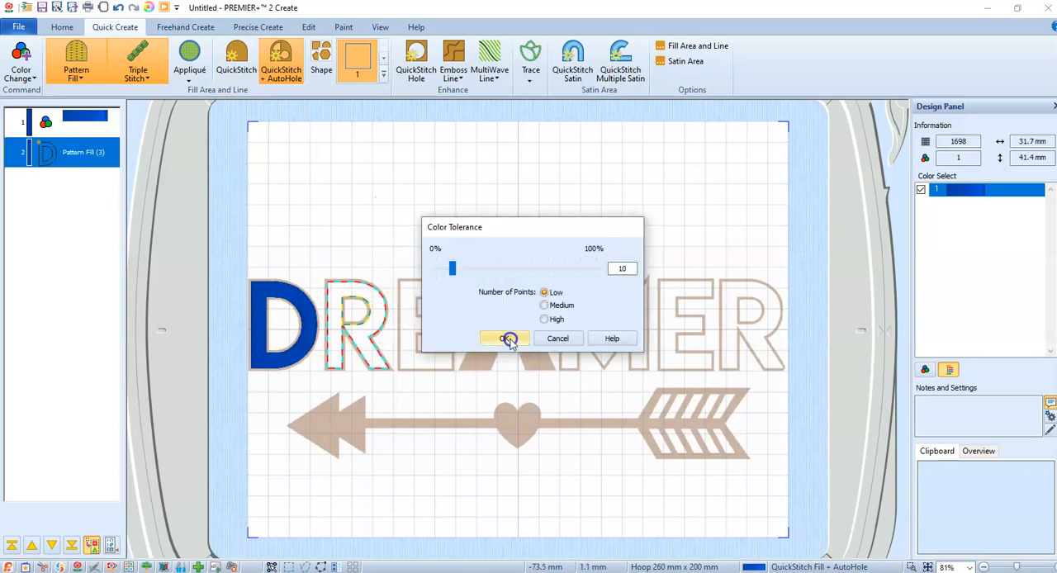
{"action": "left_click", "coordinate": [504, 337]}
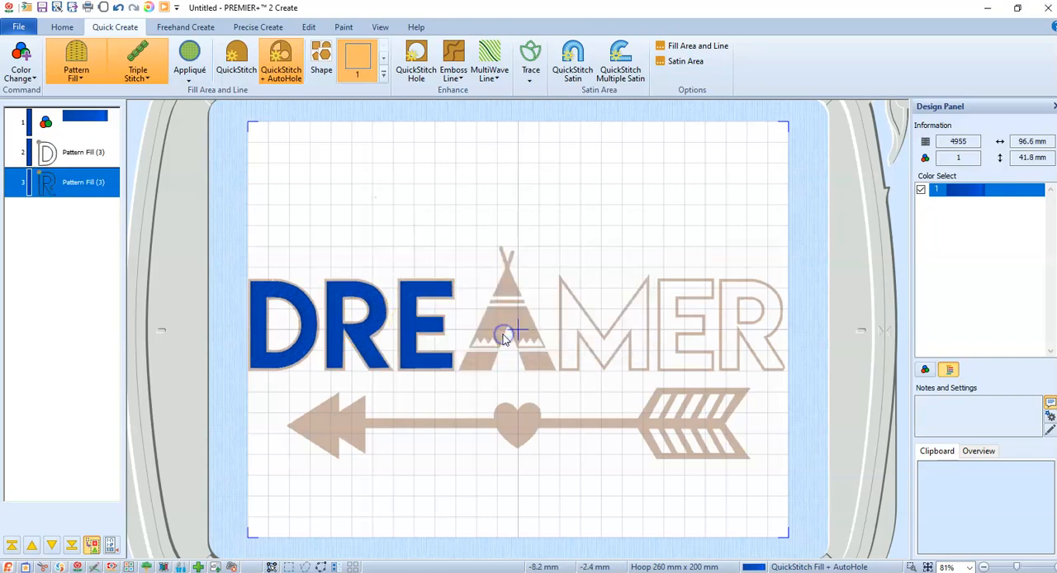
{"action": "left_click", "coordinate": [509, 332]}
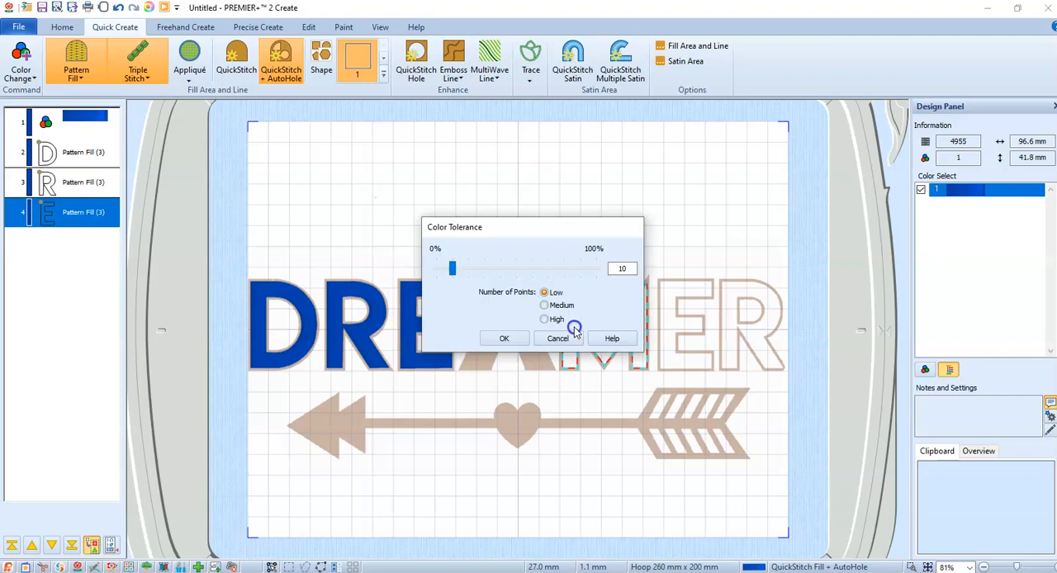
{"action": "left_click", "coordinate": [504, 337]}
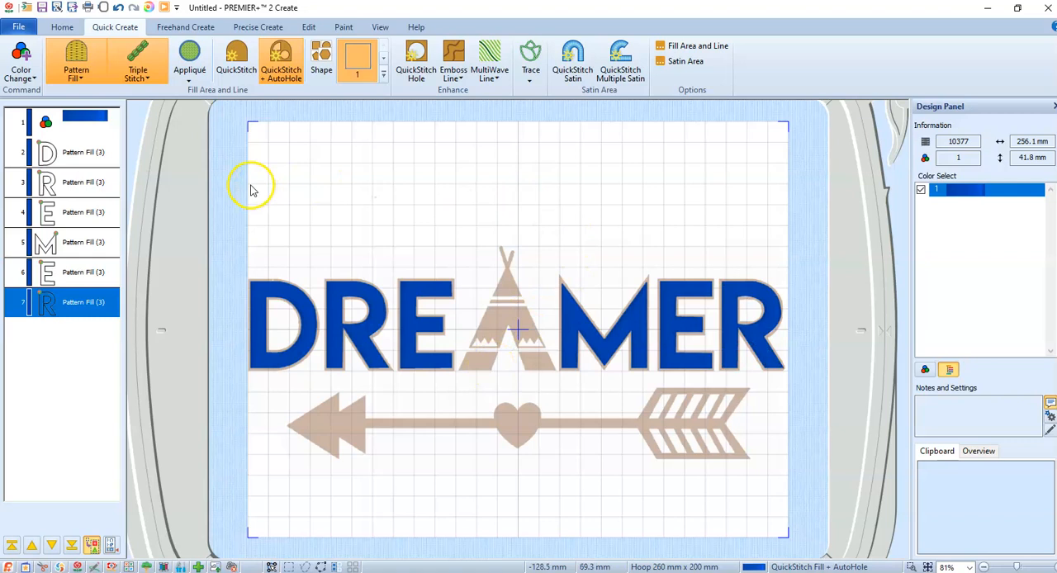
{"action": "mouse_move", "coordinate": [414, 192]}
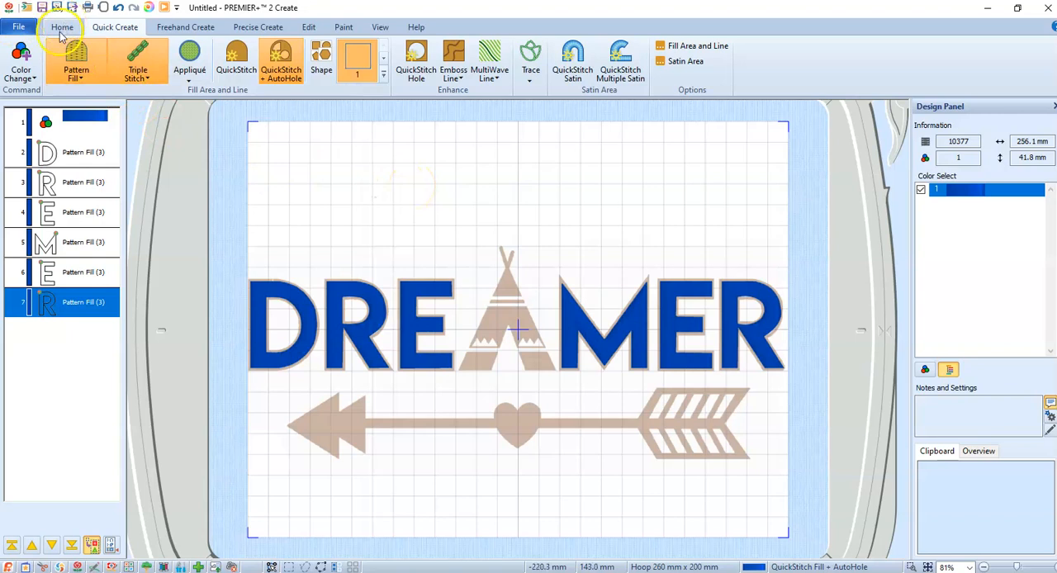
{"action": "left_click", "coordinate": [19, 58]}
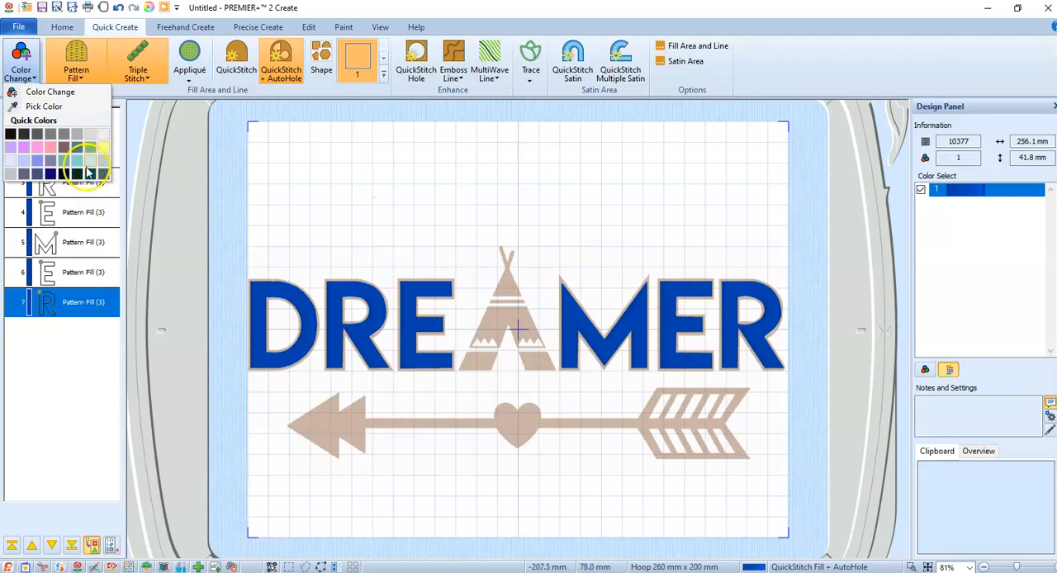
{"action": "left_click", "coordinate": [88, 162]}
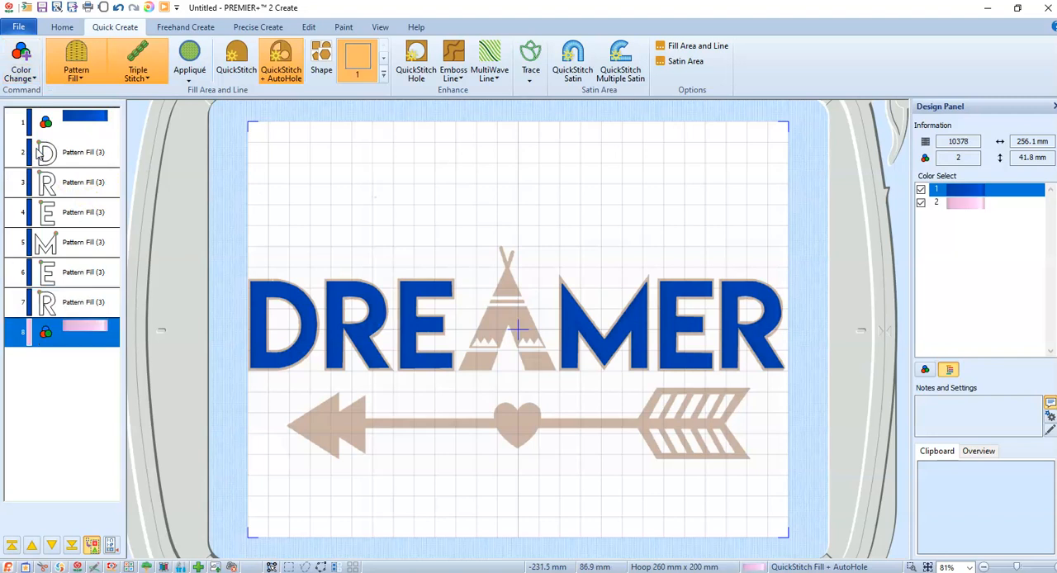
{"action": "left_click", "coordinate": [79, 302]}
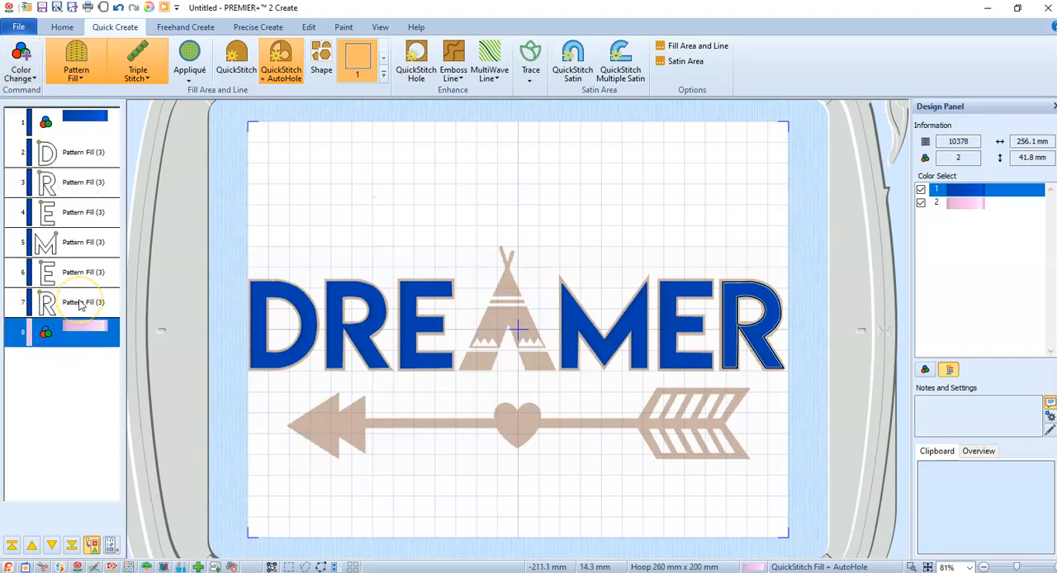
{"action": "left_click", "coordinate": [79, 302]}
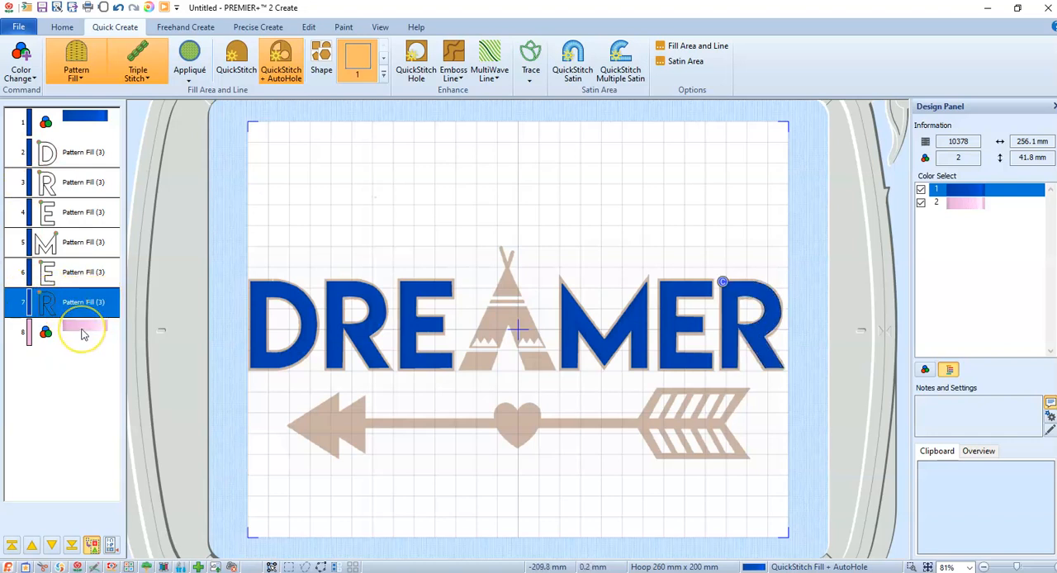
{"action": "left_click", "coordinate": [82, 333]}
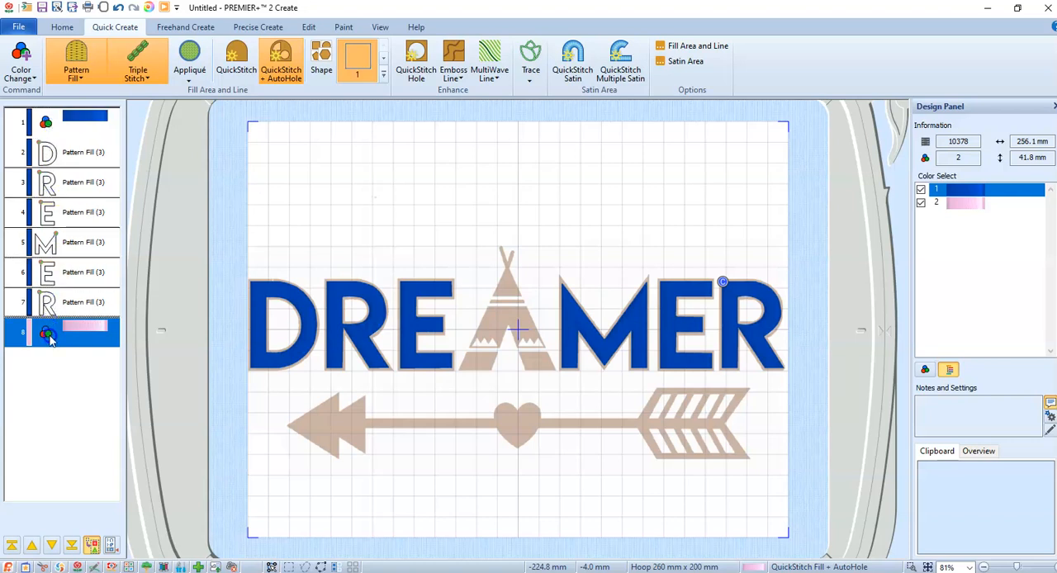
- Bring up the Layout Order options for the teepee object twice
{"action": "right_click", "coordinate": [49, 338]}
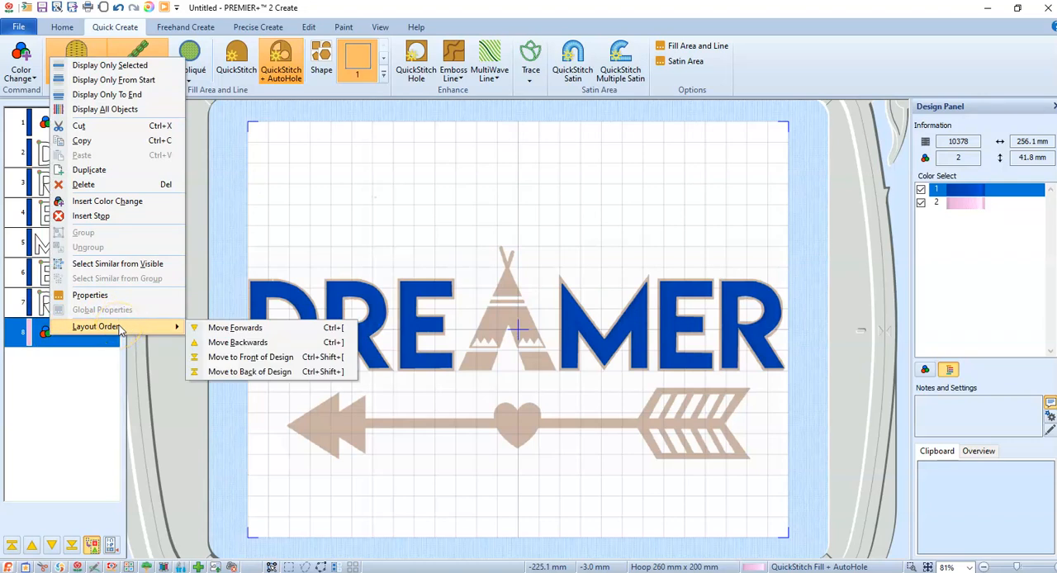
{"action": "mouse_move", "coordinate": [69, 403]}
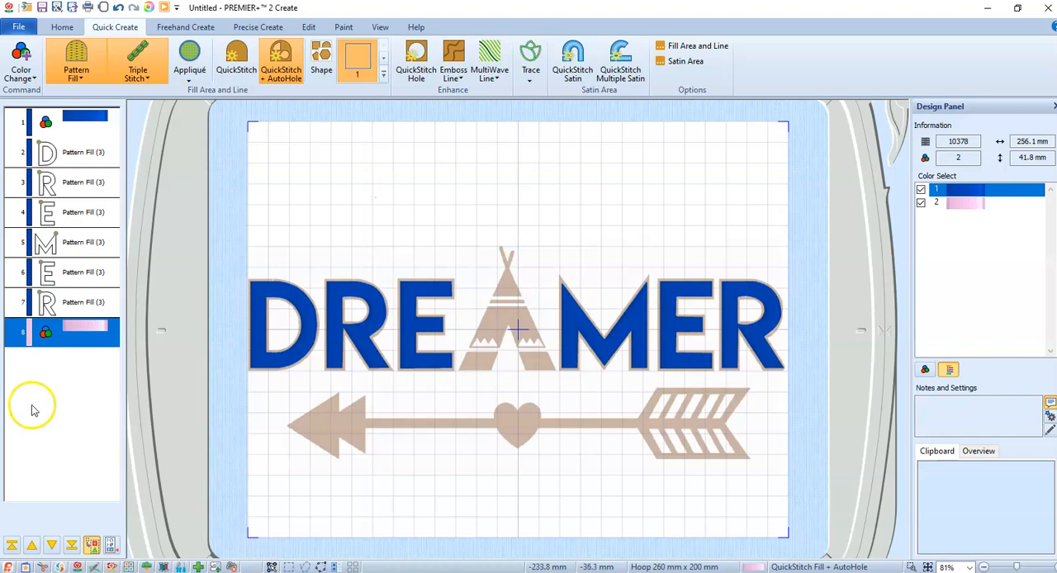
{"action": "mouse_move", "coordinate": [449, 225]}
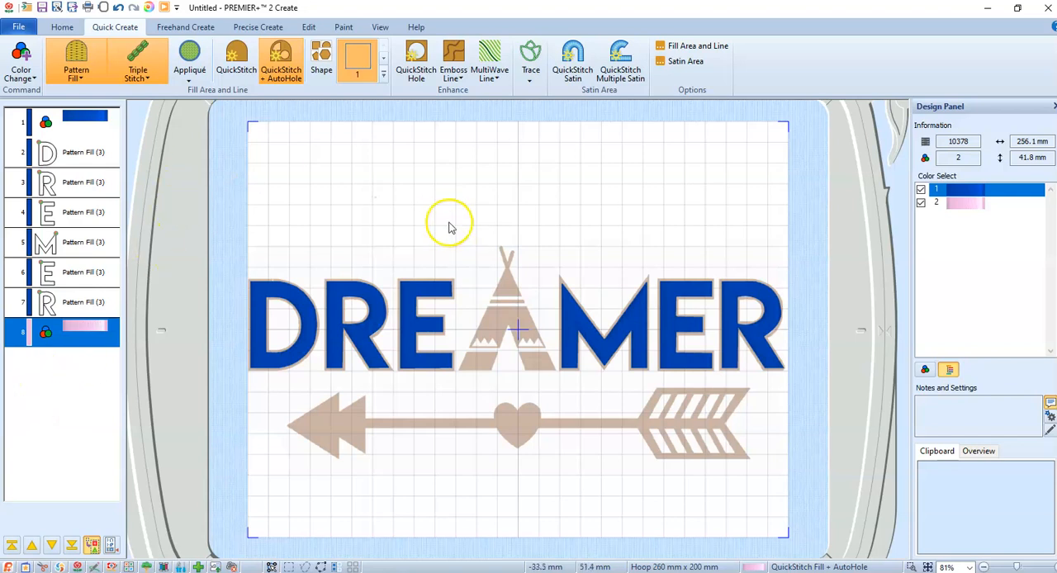
{"action": "mouse_move", "coordinate": [449, 217]}
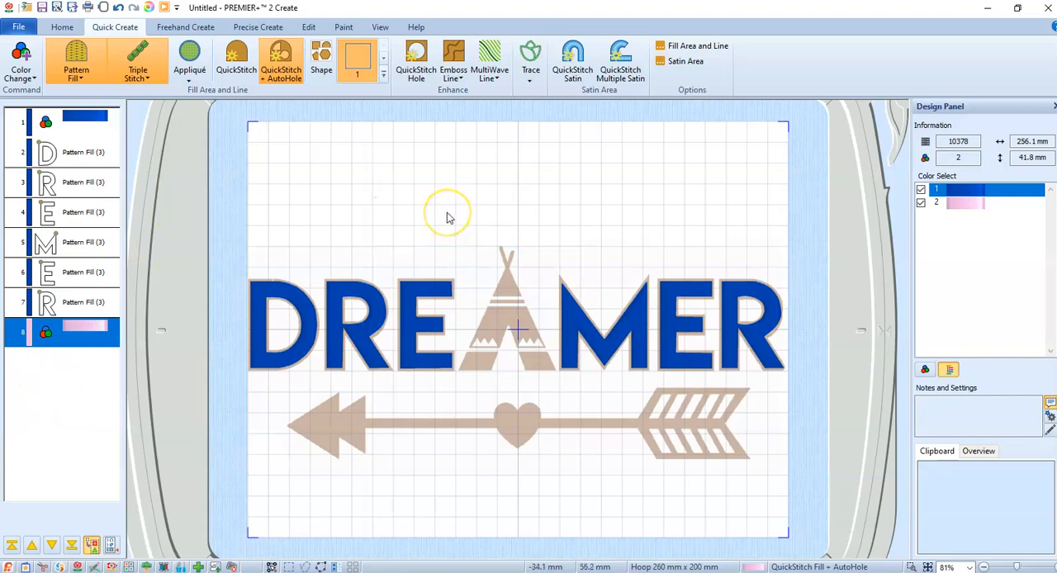
{"action": "mouse_move", "coordinate": [330, 92]}
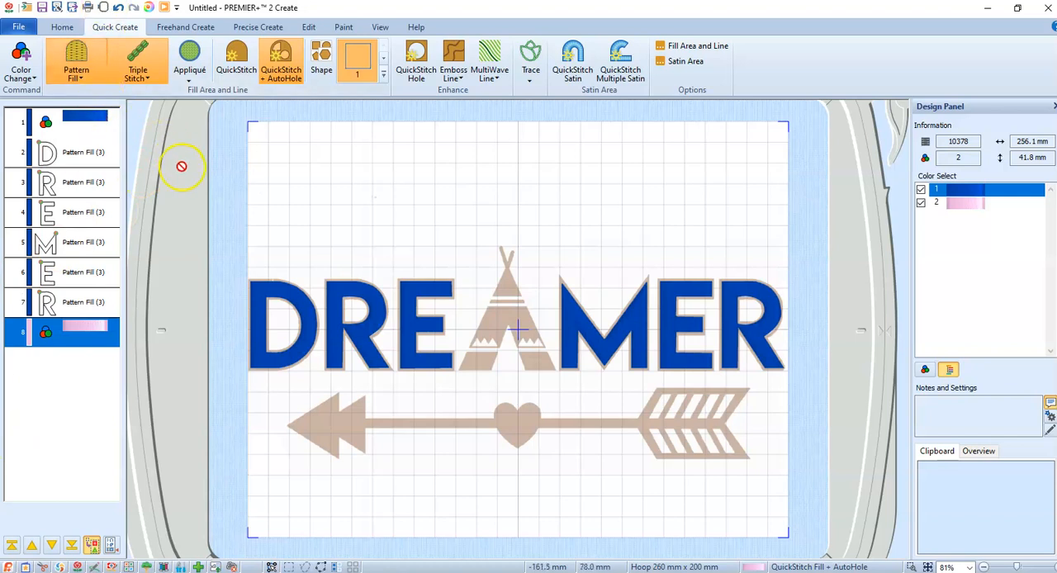
{"action": "mouse_move", "coordinate": [175, 152]}
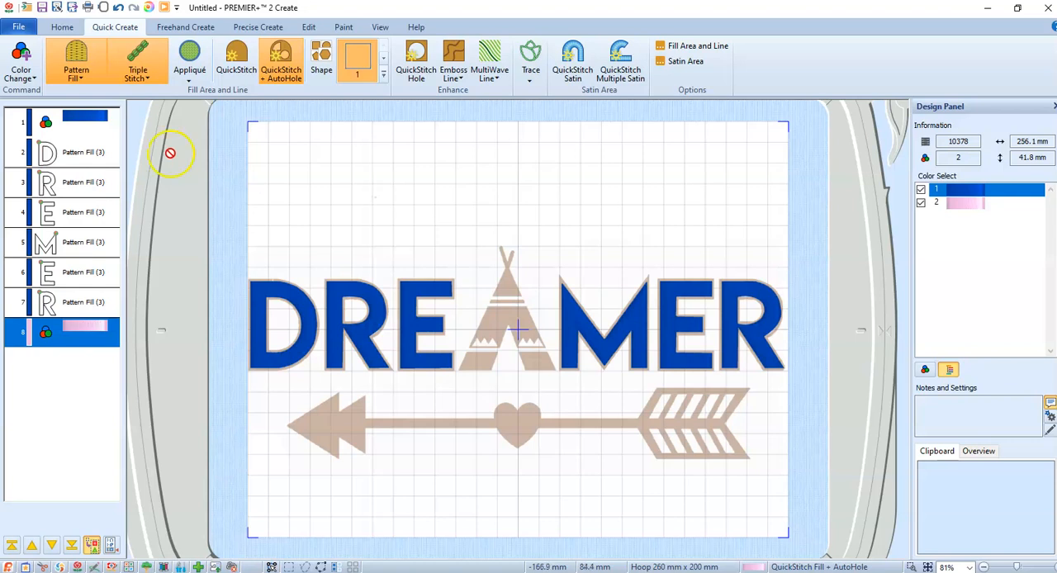
{"action": "mouse_move", "coordinate": [89, 272]}
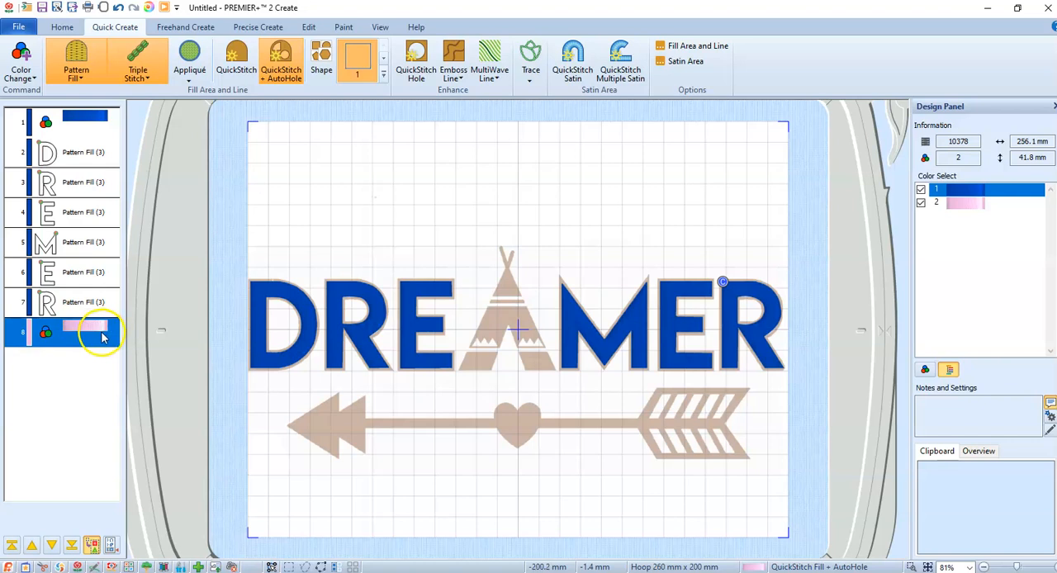
{"action": "right_click", "coordinate": [80, 331]}
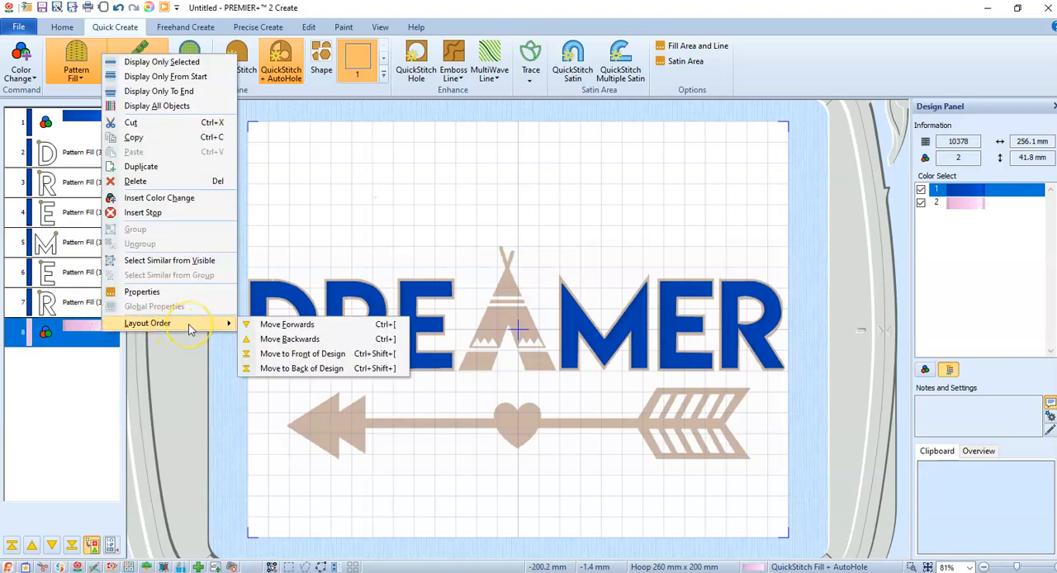
{"action": "mouse_move", "coordinate": [317, 339]}
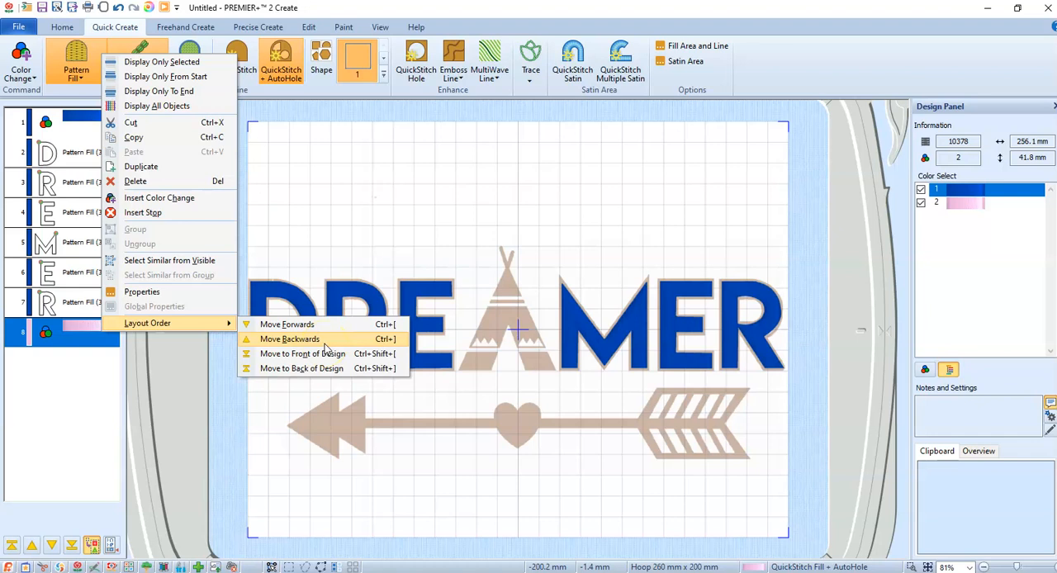
{"action": "mouse_move", "coordinate": [304, 354]}
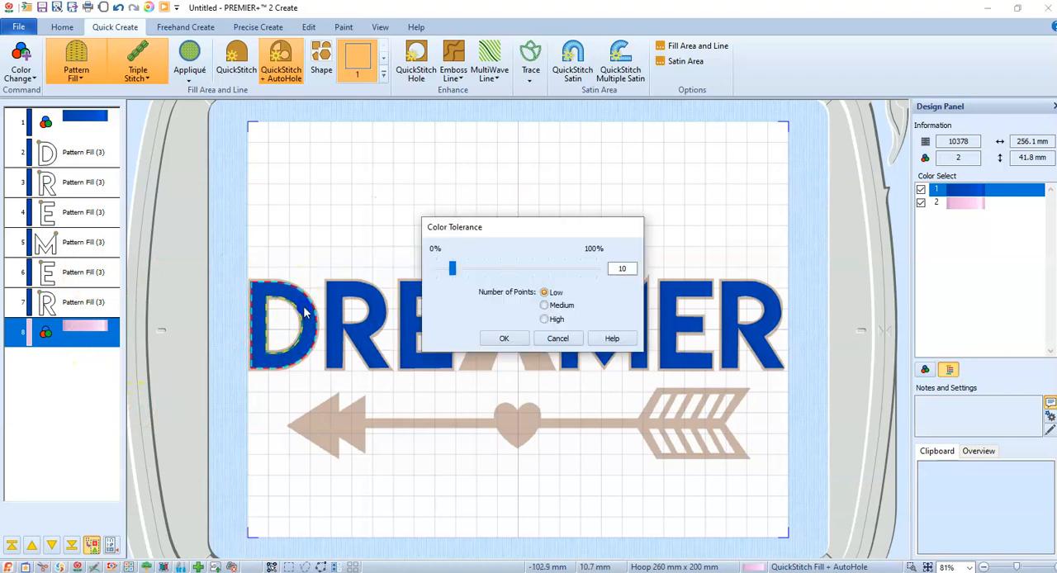
- Cancel Color Tolerance, select the letter D and change its fill to pattern 30
{"action": "left_click", "coordinate": [503, 337]}
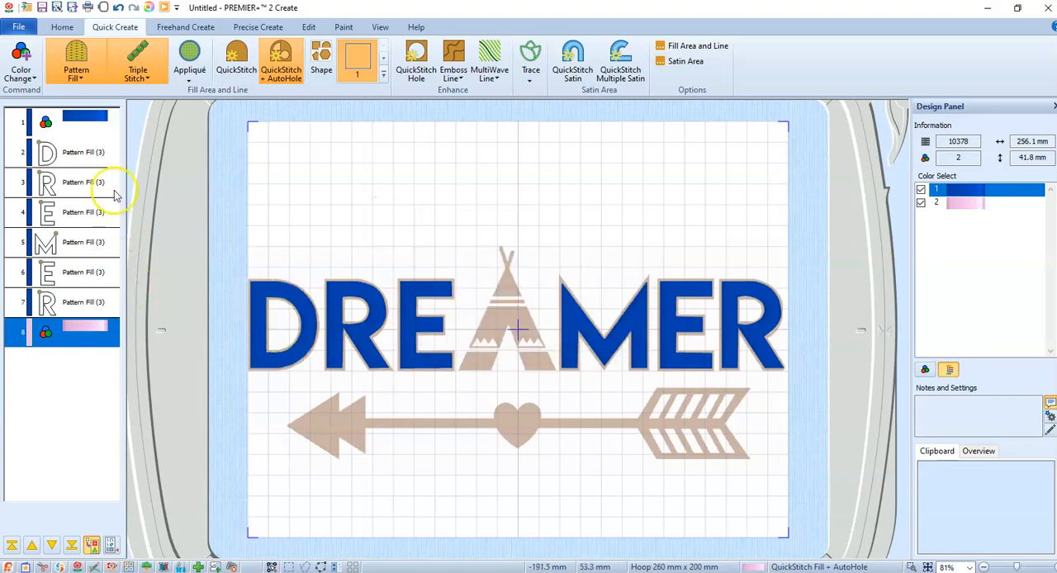
{"action": "left_click", "coordinate": [75, 152]}
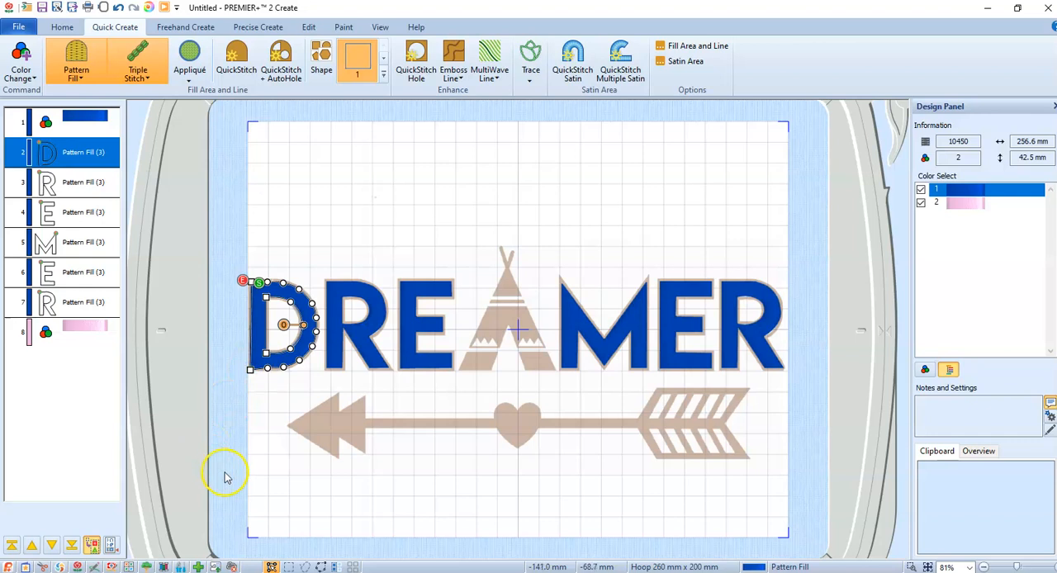
{"action": "mouse_move", "coordinate": [241, 475]}
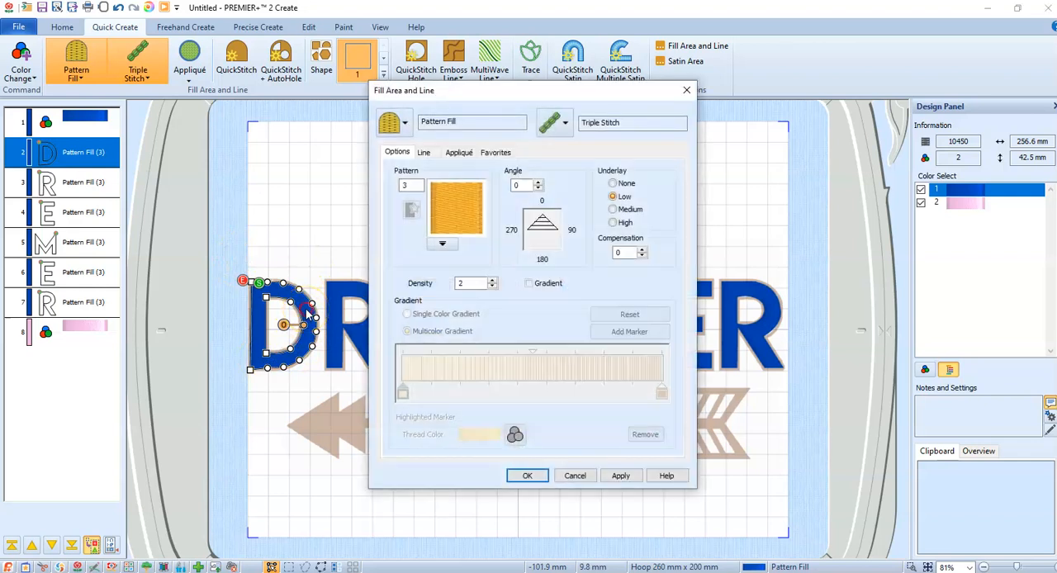
{"action": "left_click", "coordinate": [442, 243]}
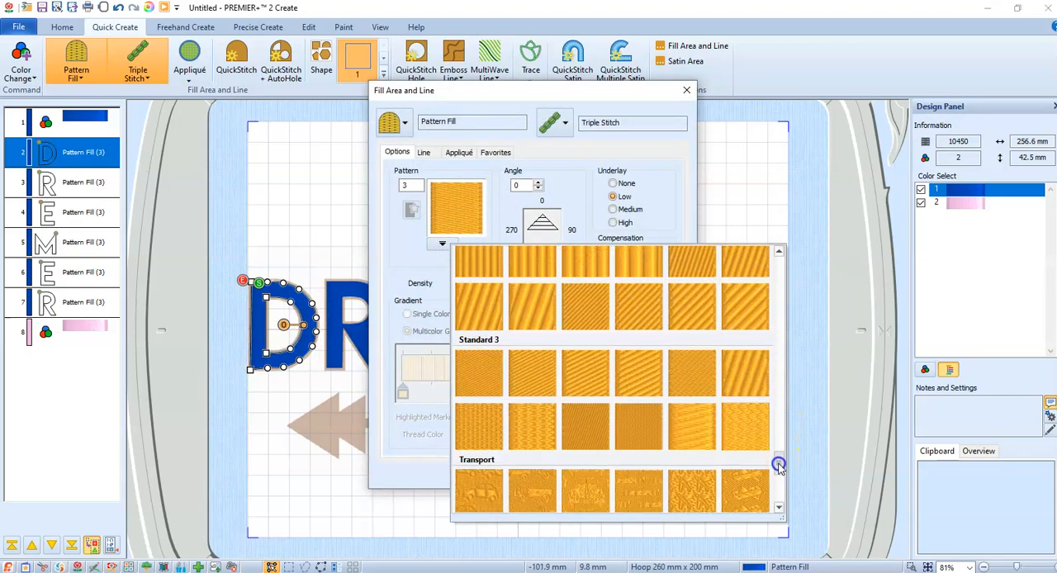
{"action": "scroll", "scroll_direction": "down", "scroll_amount": 3}
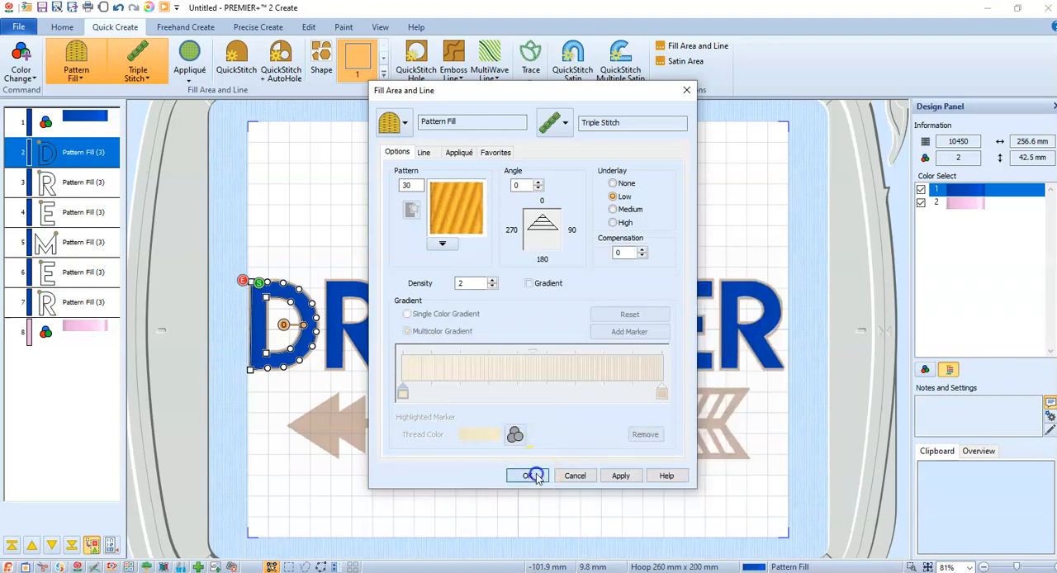
{"action": "left_click", "coordinate": [528, 476]}
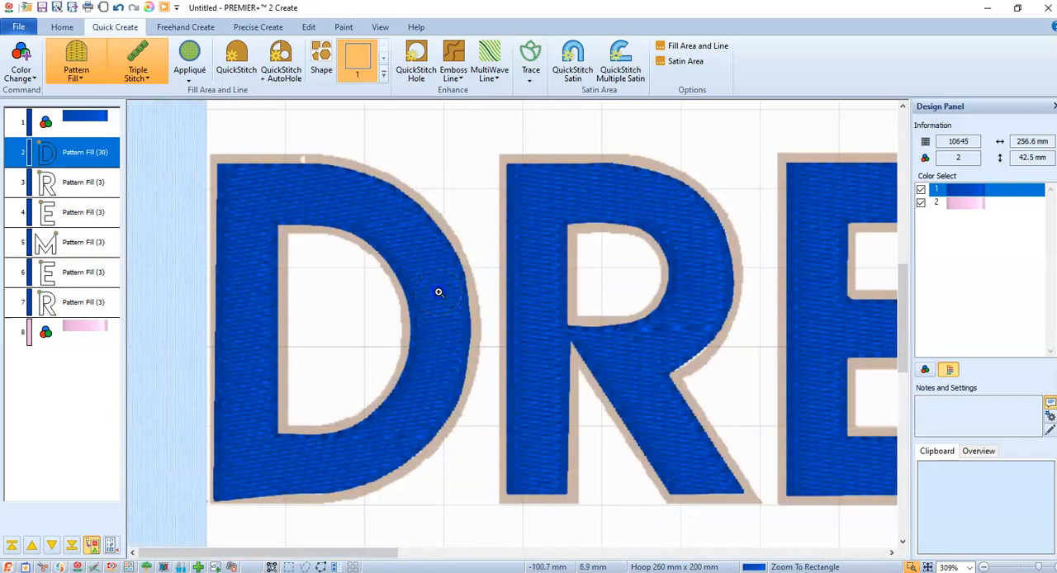
{"action": "left_click", "coordinate": [439, 293]}
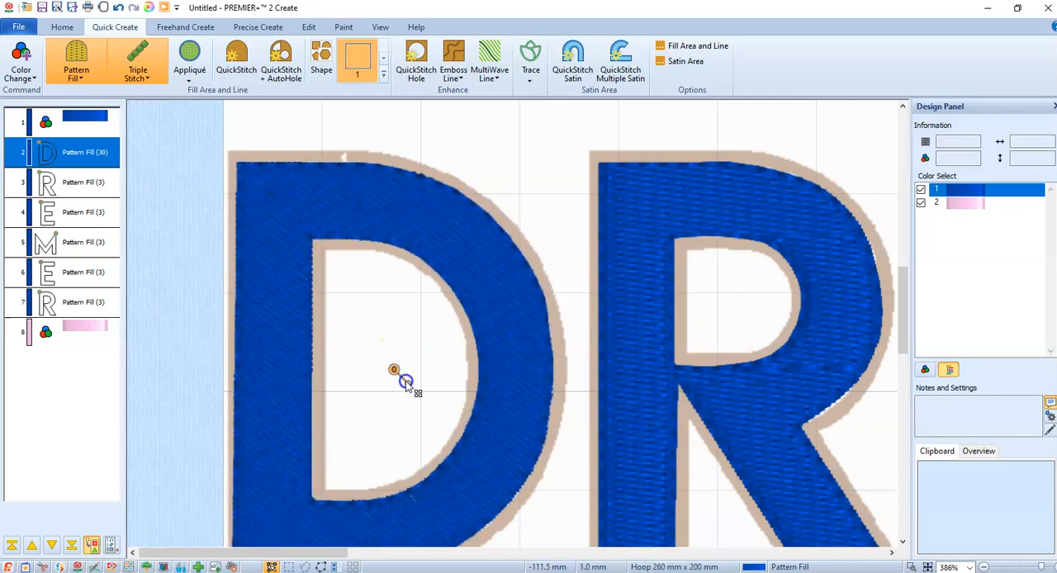
{"action": "left_click", "coordinate": [401, 381]}
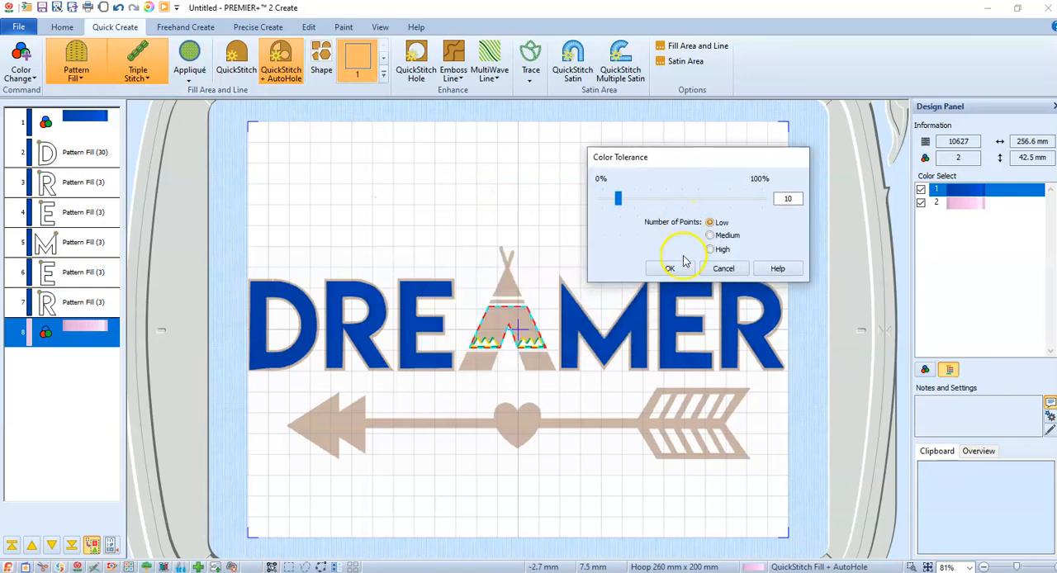
- Fill each teepee section with pink pattern stitches using QuickStitch Fill + AutoHole
{"action": "left_click", "coordinate": [671, 267]}
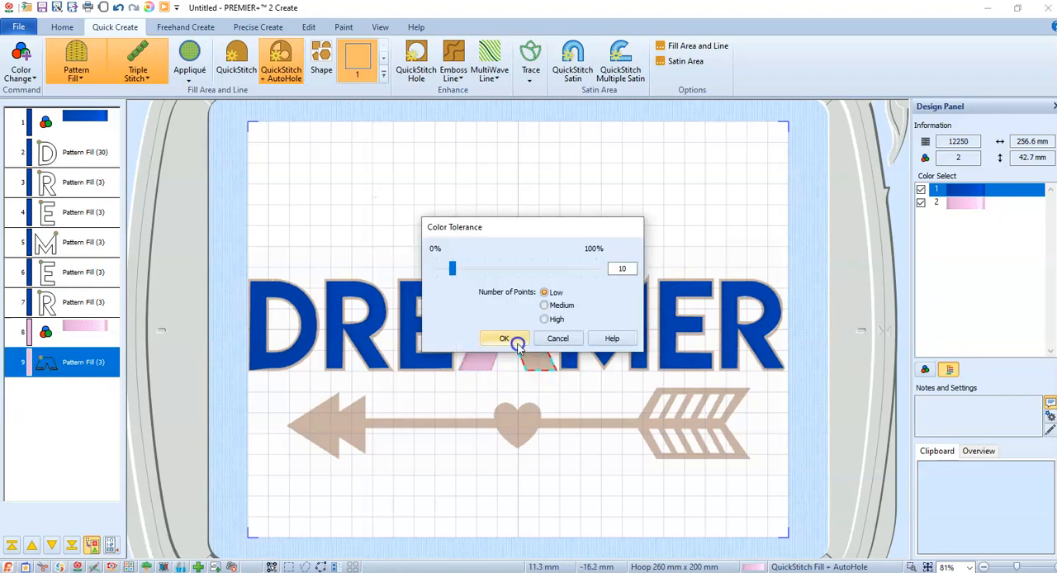
{"action": "left_click", "coordinate": [504, 337]}
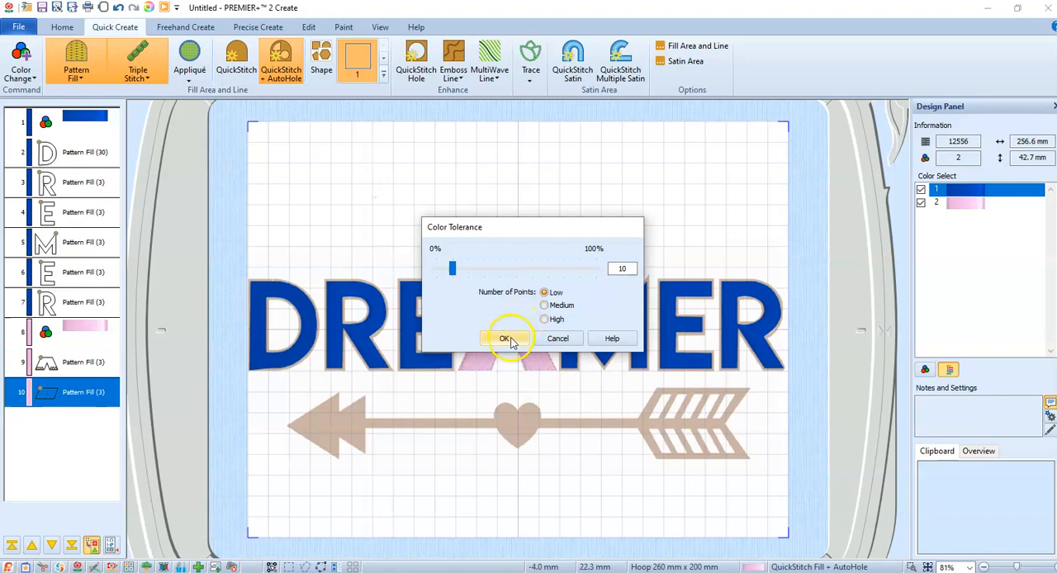
{"action": "left_click", "coordinate": [505, 337]}
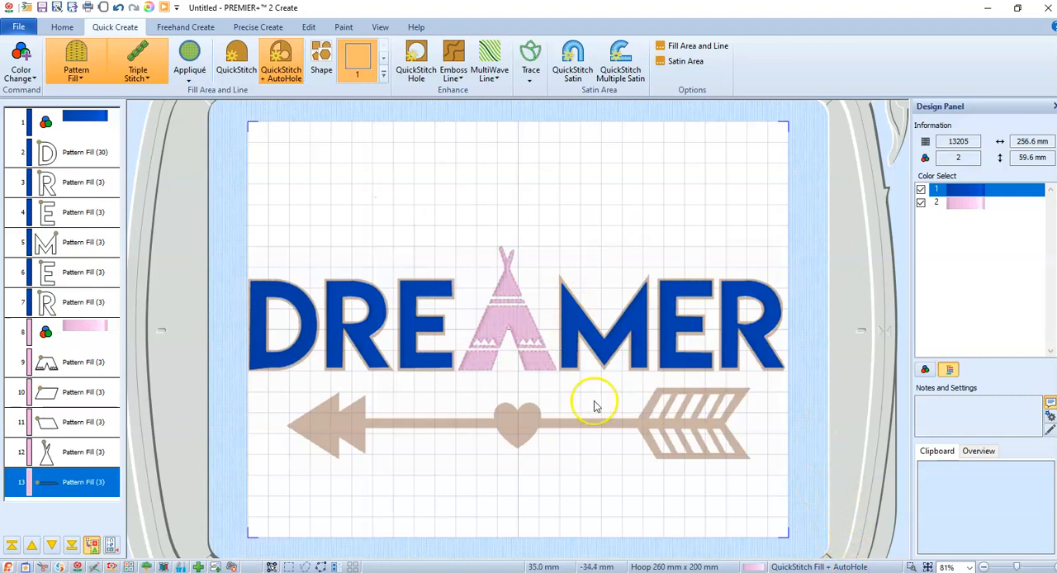
{"action": "mouse_move", "coordinate": [495, 297]}
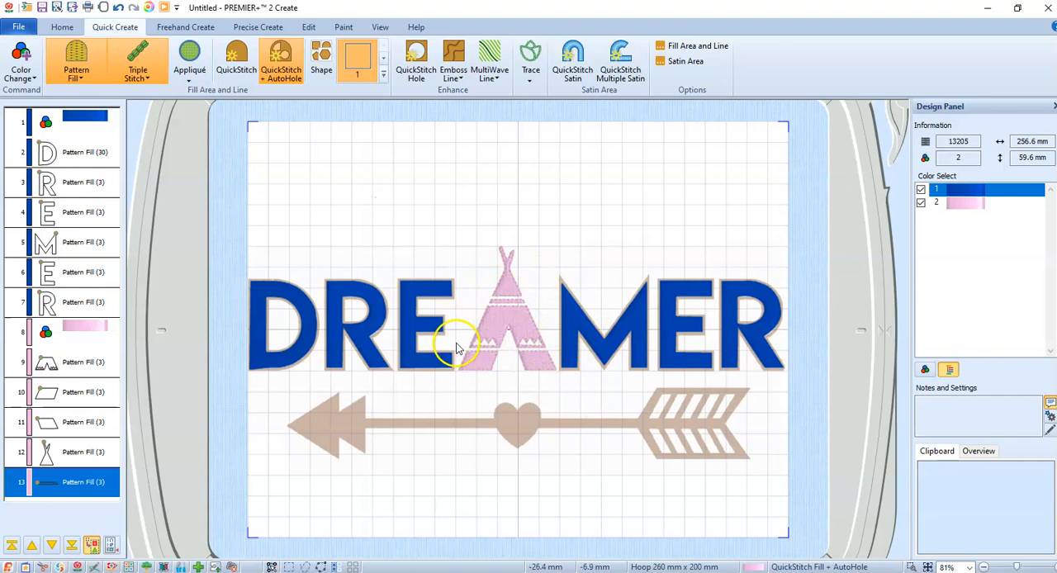
{"action": "mouse_move", "coordinate": [521, 346]}
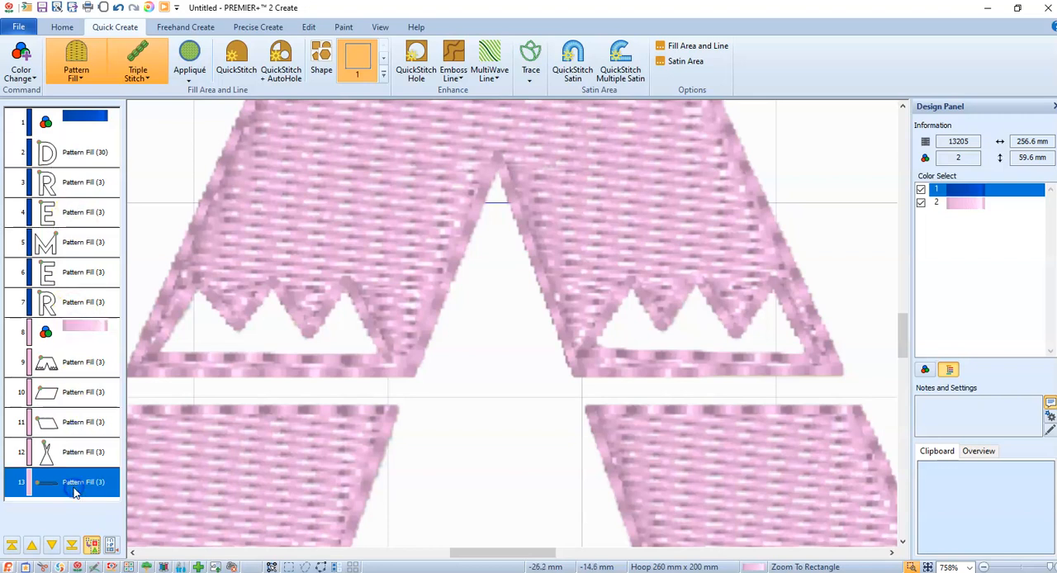
{"action": "mouse_move", "coordinate": [545, 365]}
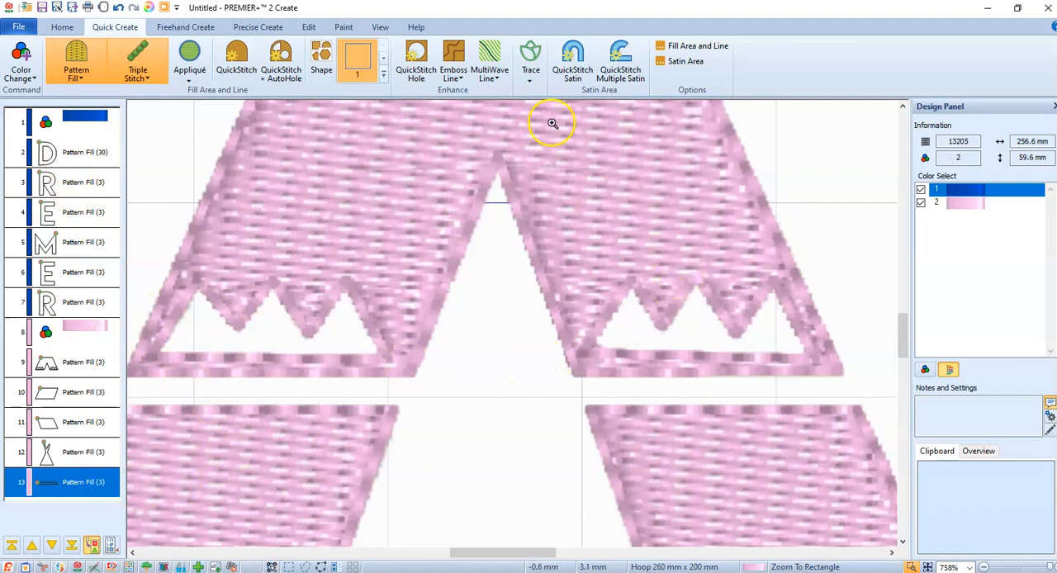
{"action": "mouse_move", "coordinate": [397, 160]}
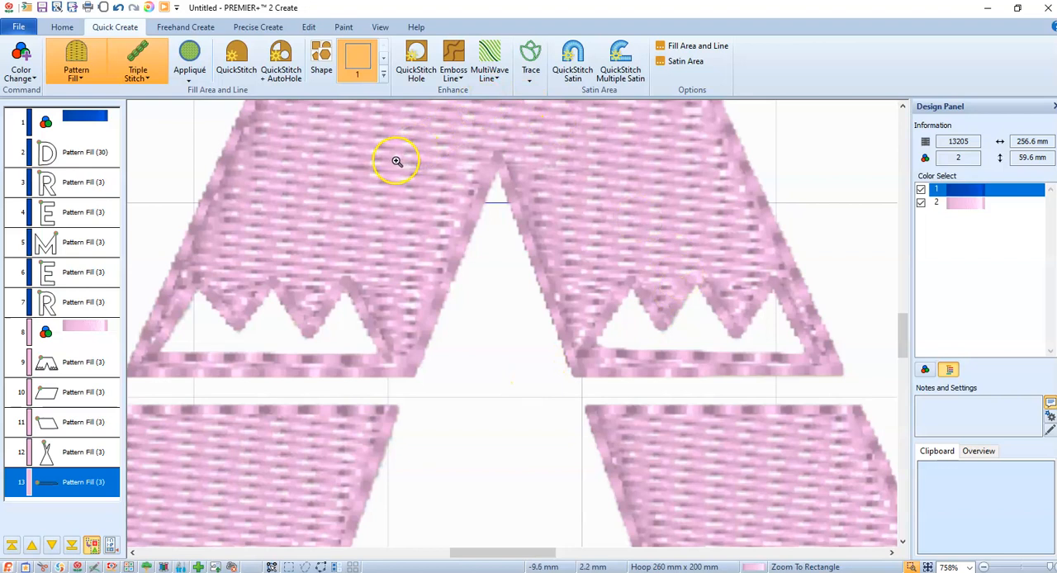
{"action": "mouse_move", "coordinate": [625, 161]}
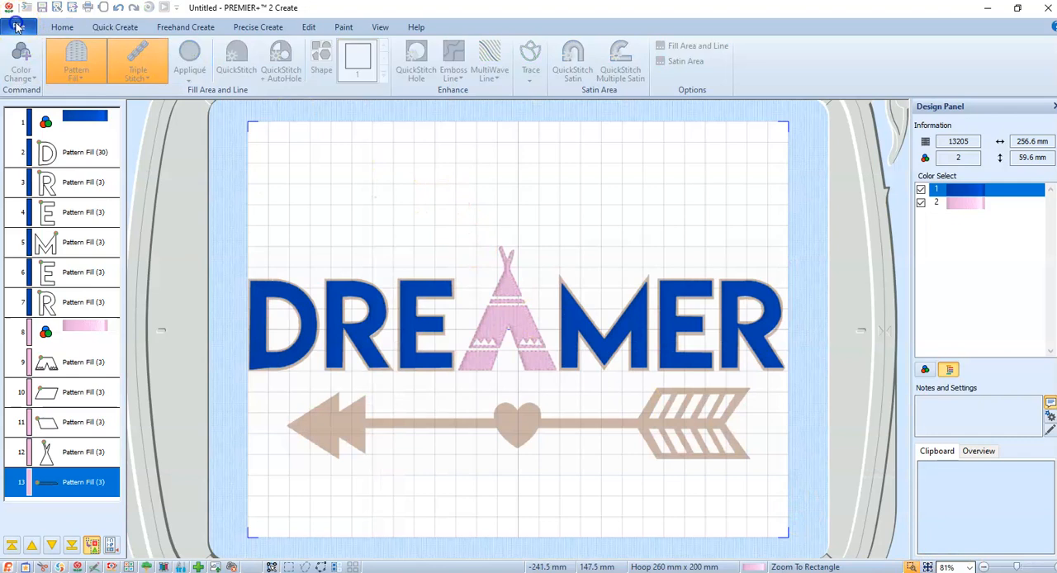
{"action": "left_click", "coordinate": [15, 28]}
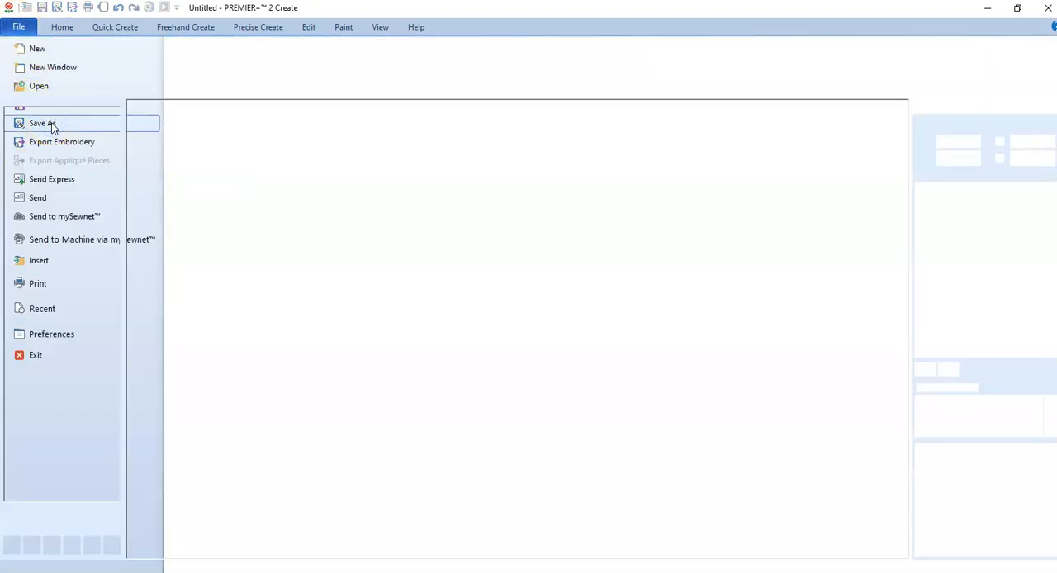
{"action": "left_click", "coordinate": [43, 122]}
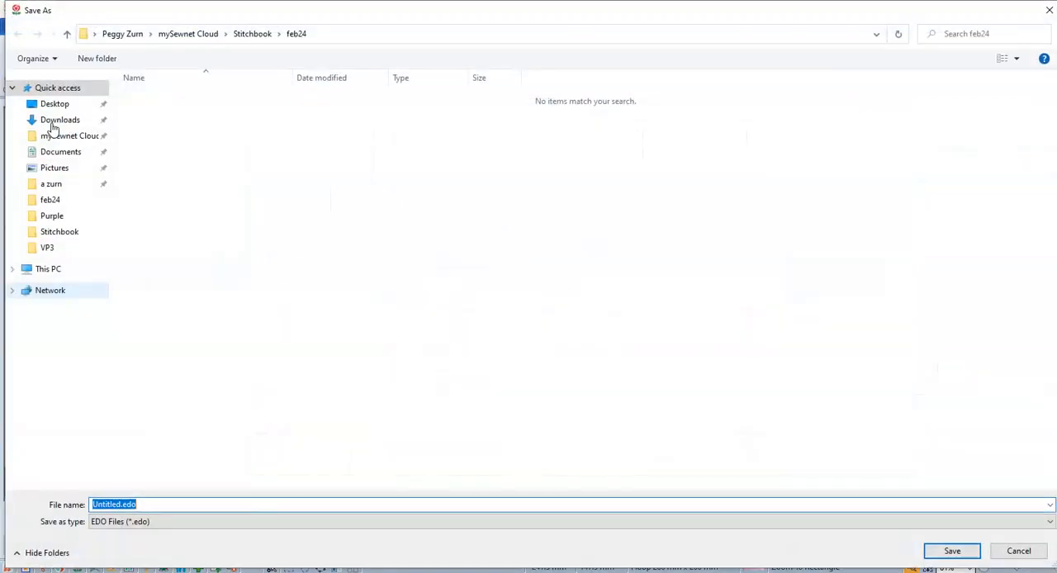
{"action": "left_click", "coordinate": [14, 267]}
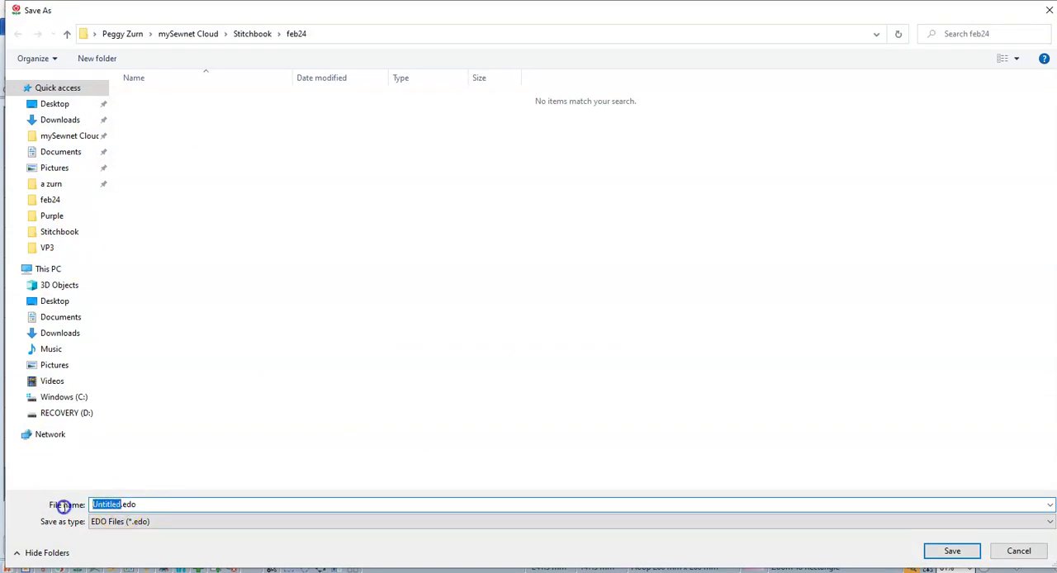
{"action": "type", "text": "svbg"}
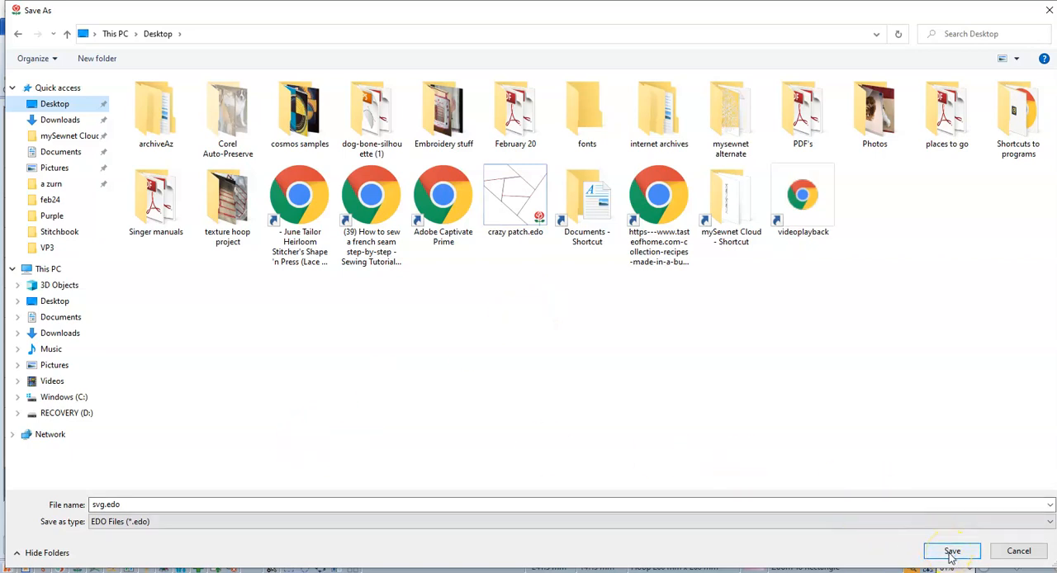
{"action": "left_click", "coordinate": [951, 552]}
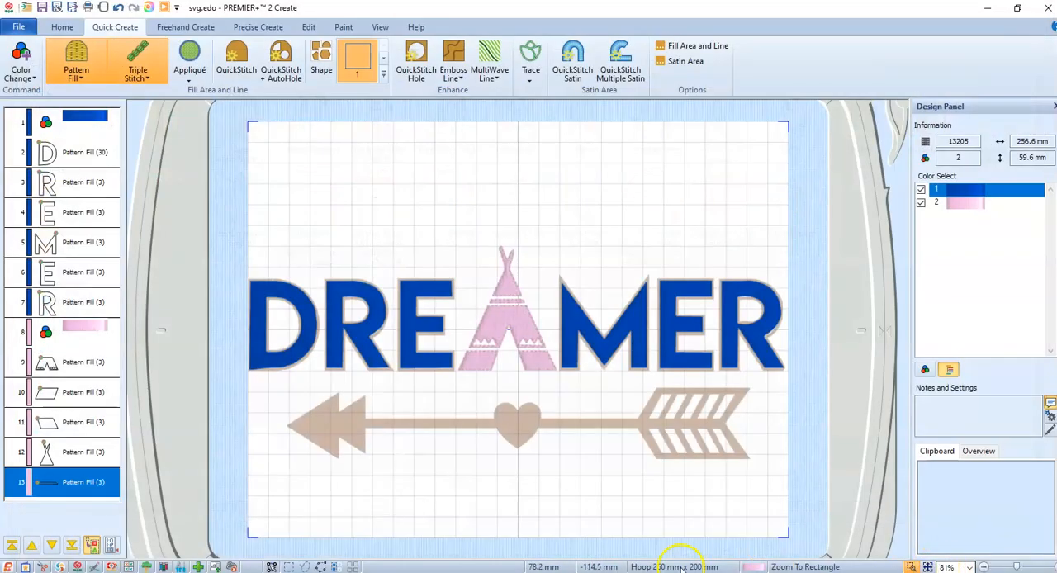
{"action": "mouse_move", "coordinate": [660, 482]}
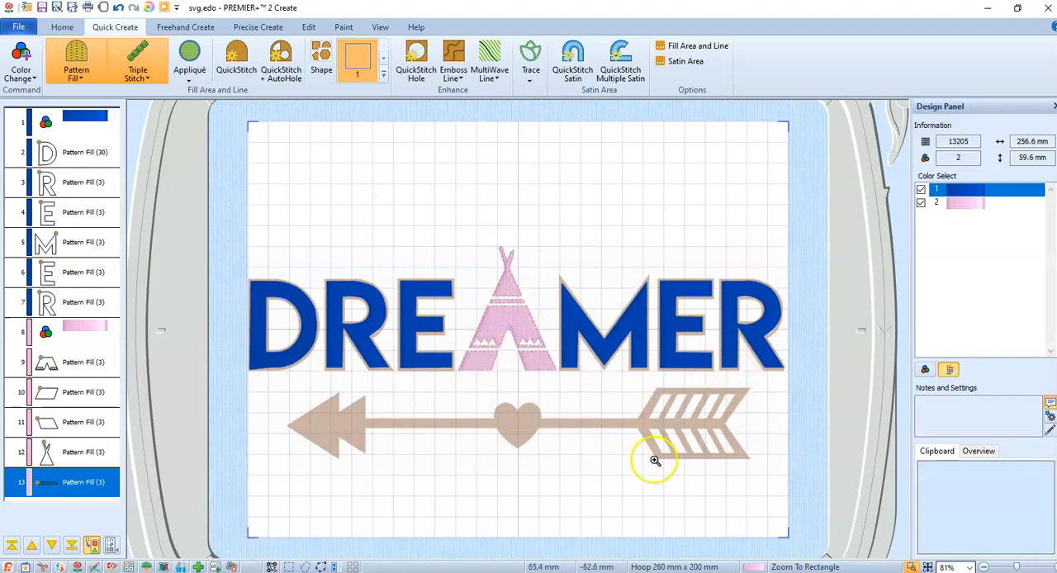
{"action": "mouse_move", "coordinate": [735, 312]}
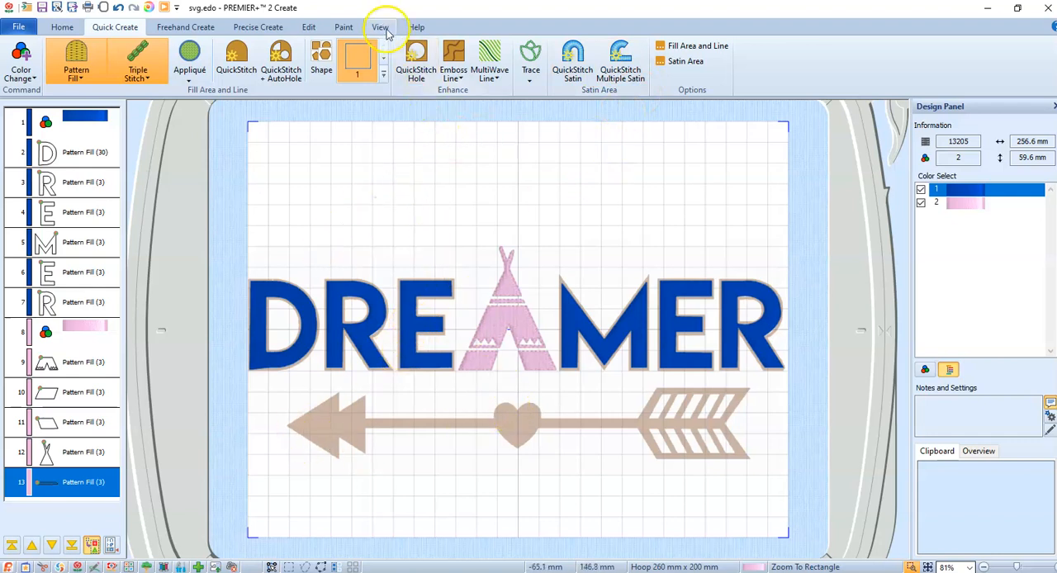
- Preview the design in 2D View, Object View, then back to 3D View
{"action": "left_click", "coordinate": [380, 26]}
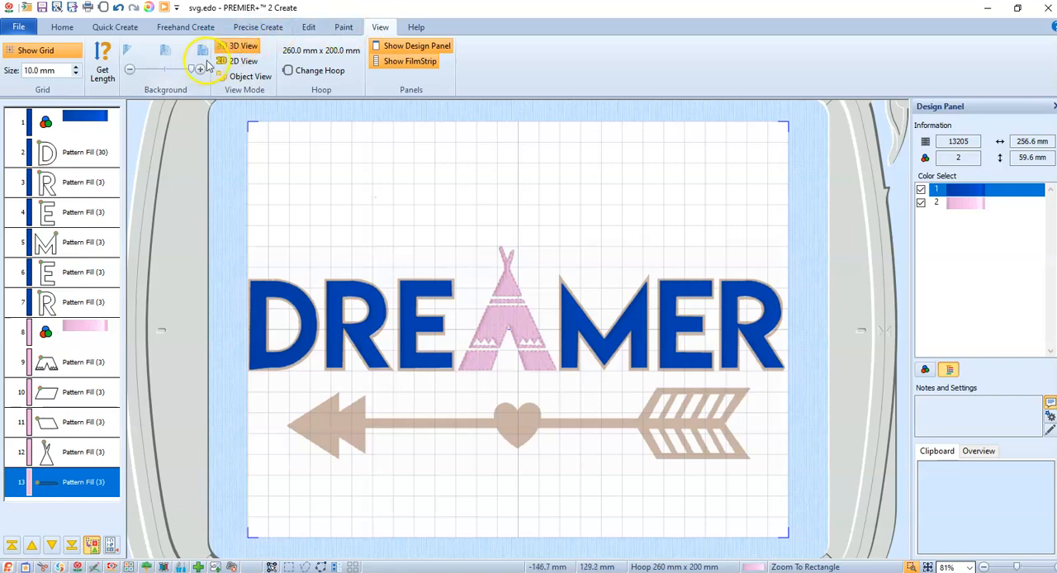
{"action": "left_click", "coordinate": [234, 61]}
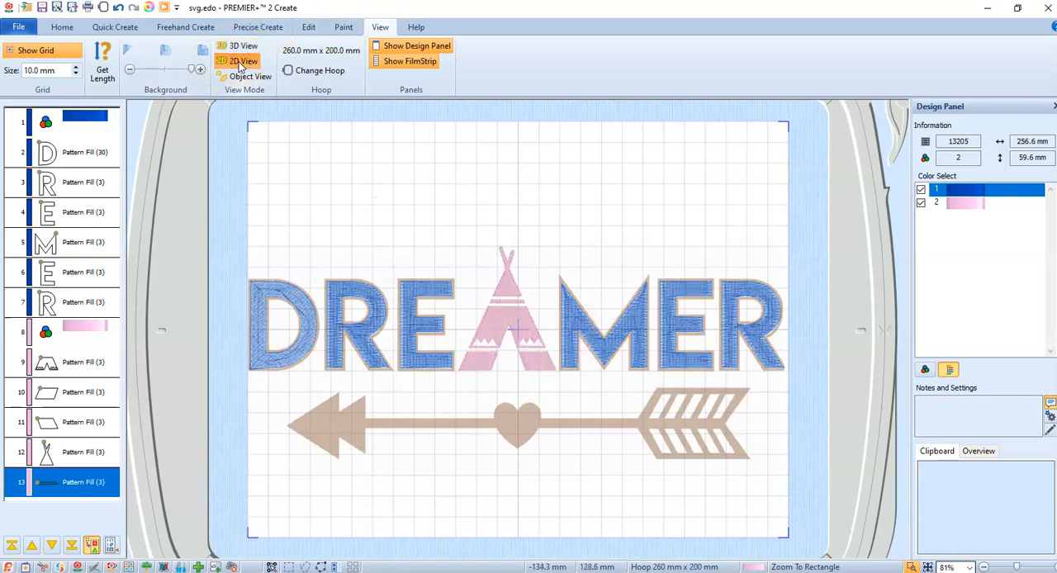
{"action": "left_click", "coordinate": [251, 75]}
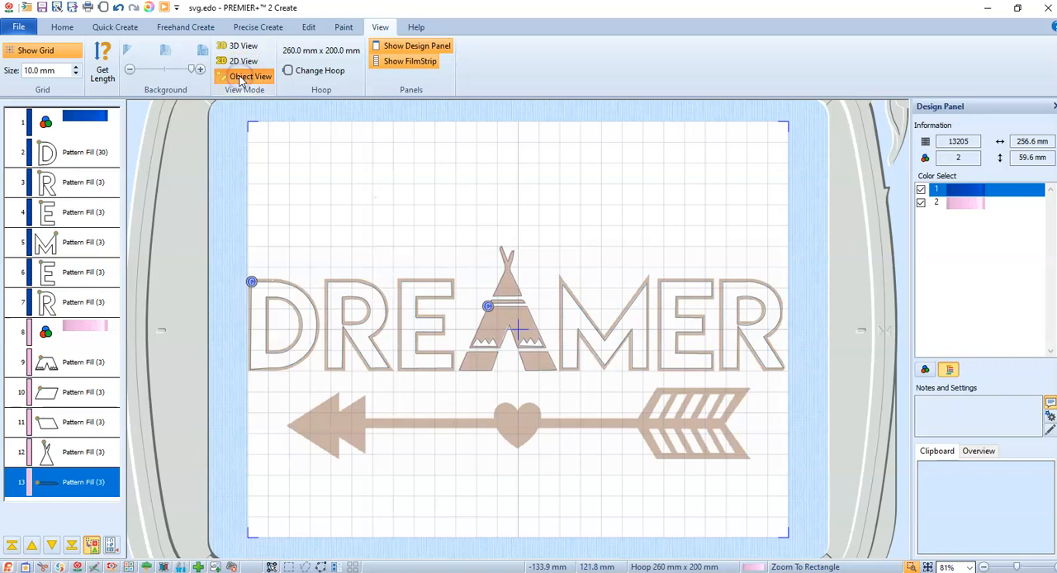
{"action": "left_click", "coordinate": [241, 47]}
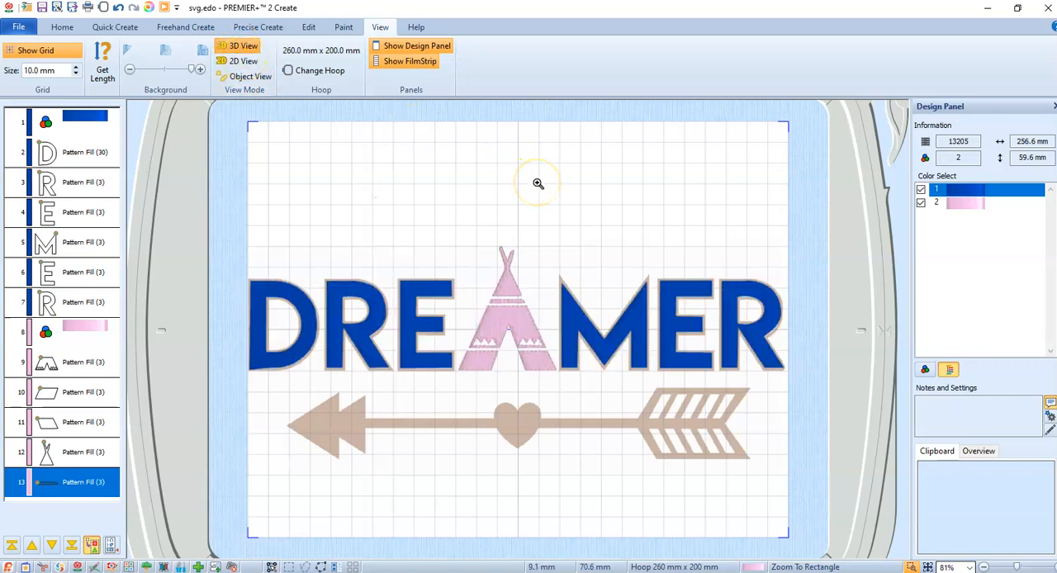
{"action": "mouse_move", "coordinate": [500, 196]}
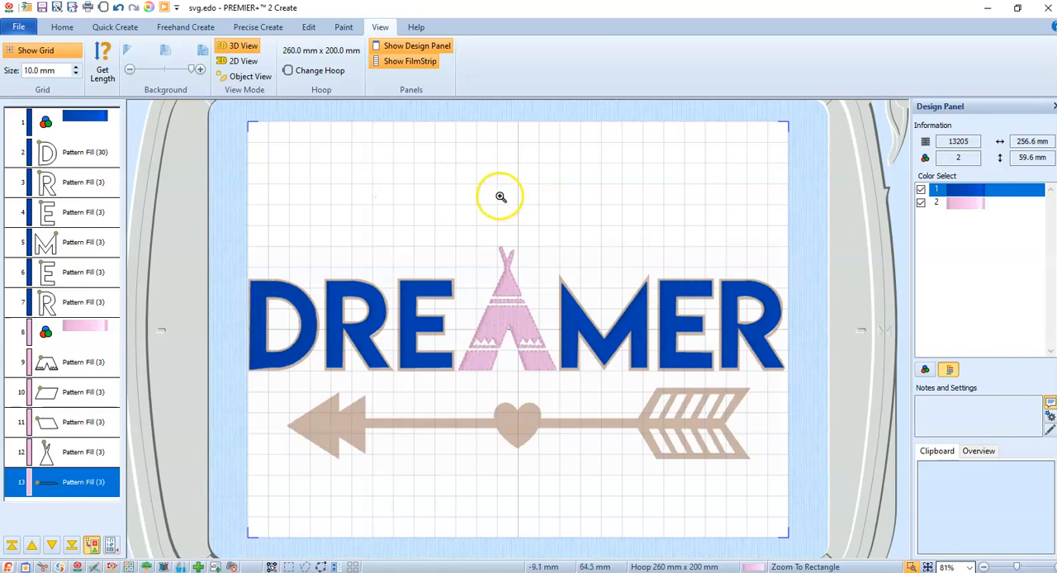
- Start a File > Export with the Husqvarna Viking/Pfaff (*.vp3) format
{"action": "left_click", "coordinate": [14, 26]}
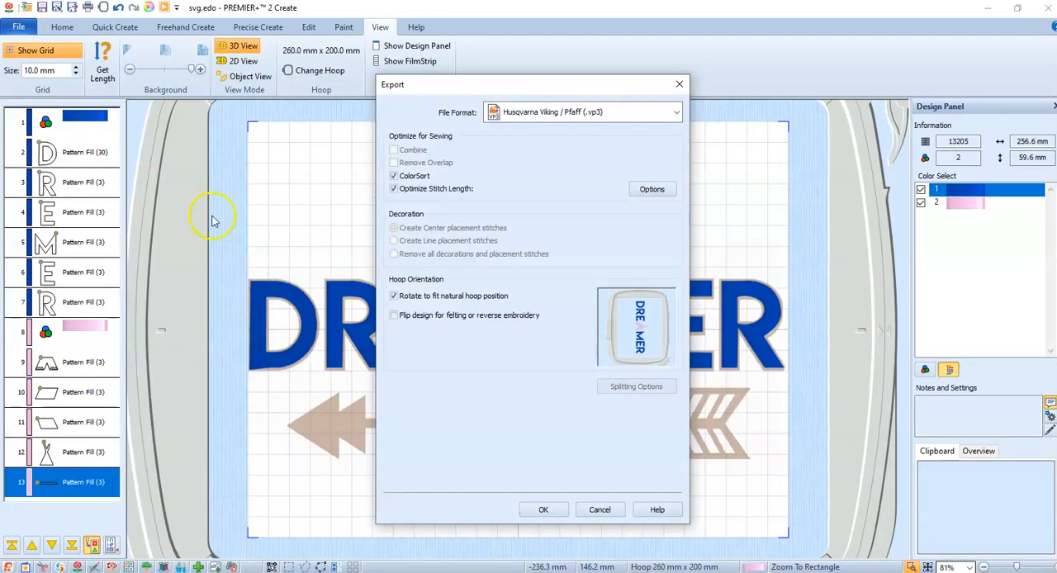
- Export the DREAMER design as a .vp3 file onto the Desktop
{"action": "left_click", "coordinate": [543, 508]}
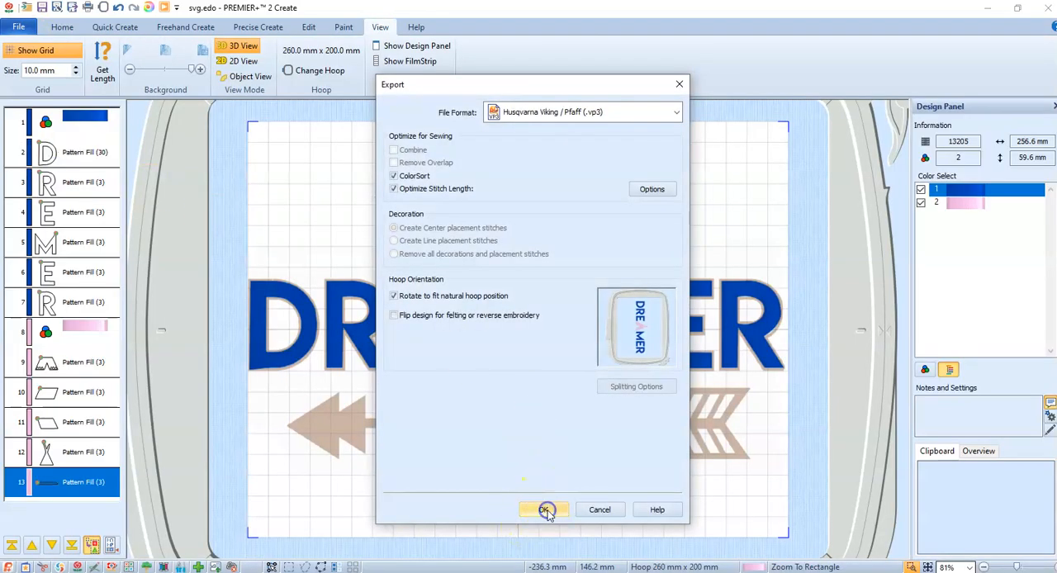
{"action": "left_click", "coordinate": [535, 509]}
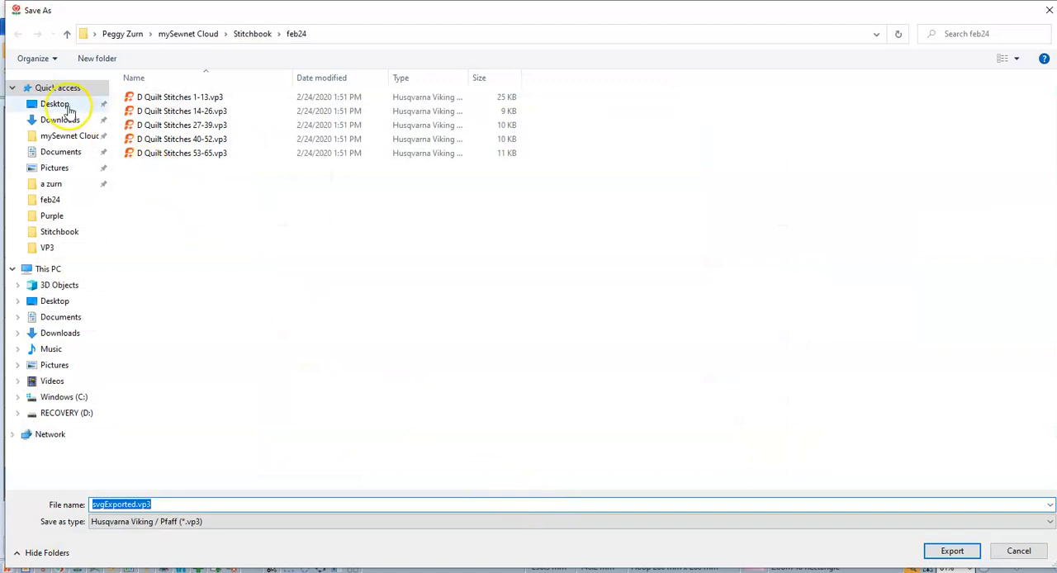
{"action": "left_click", "coordinate": [53, 102]}
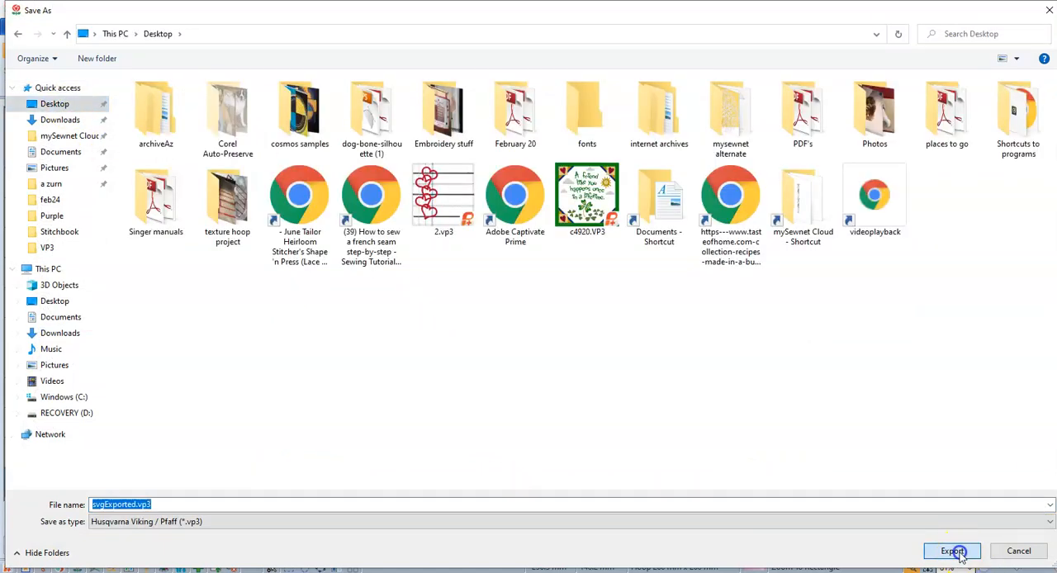
{"action": "left_click", "coordinate": [951, 552]}
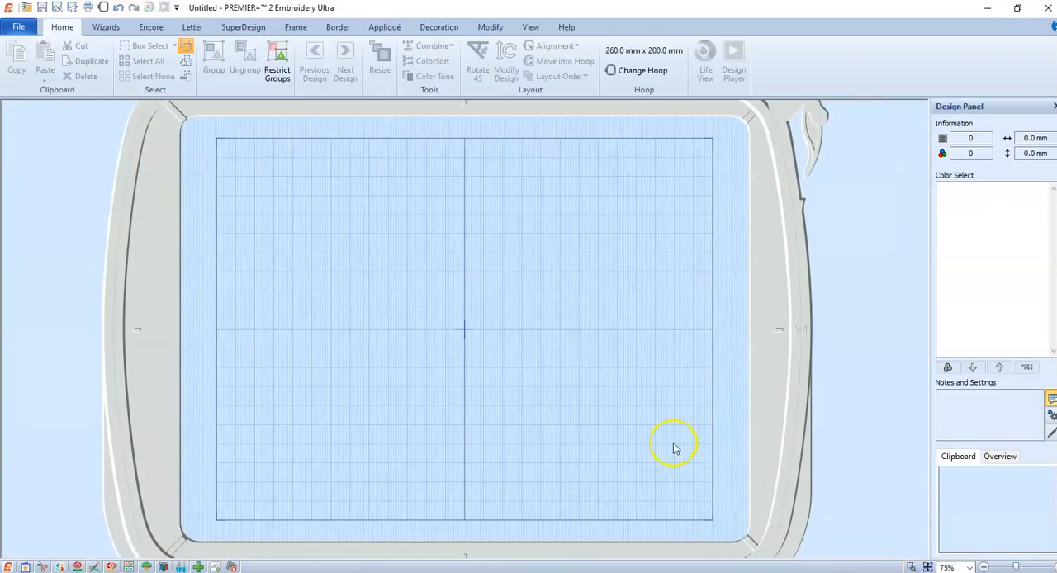
- Insert the exported DREAMER .vp3 file into the empty hoop via File > Insert
{"action": "left_click", "coordinate": [10, 27]}
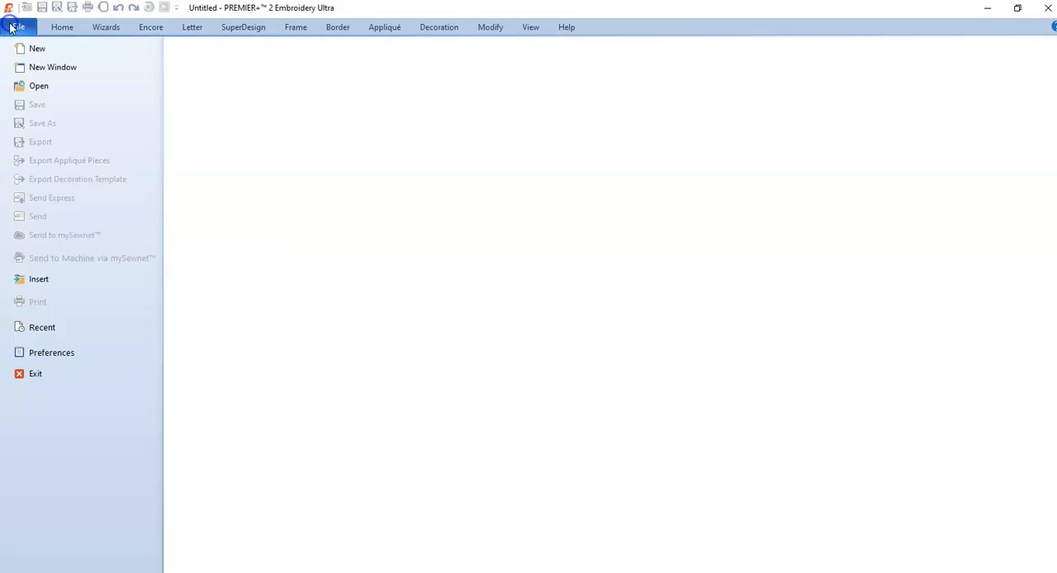
{"action": "left_click", "coordinate": [40, 277]}
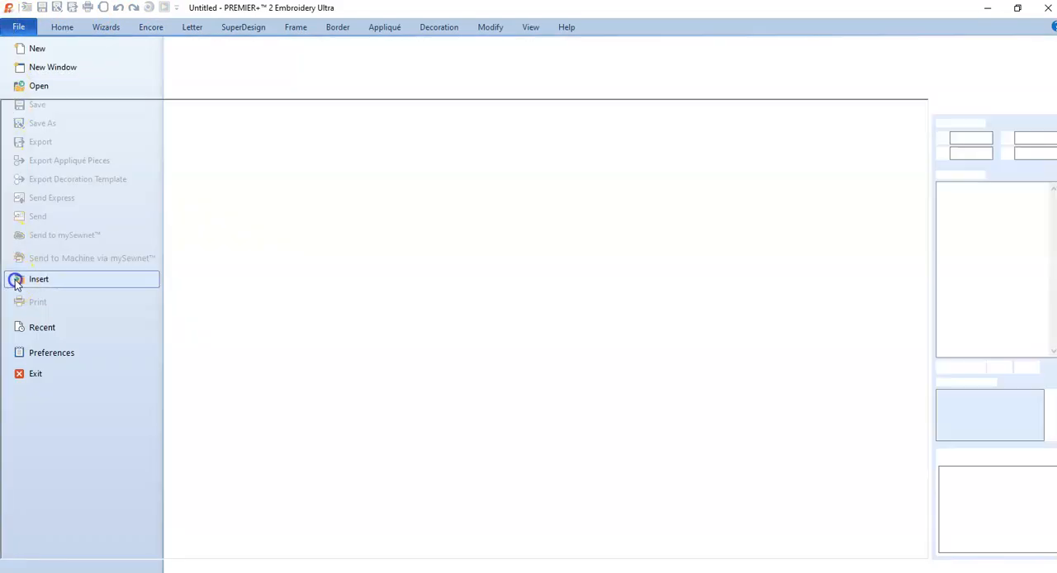
{"action": "left_click", "coordinate": [40, 279]}
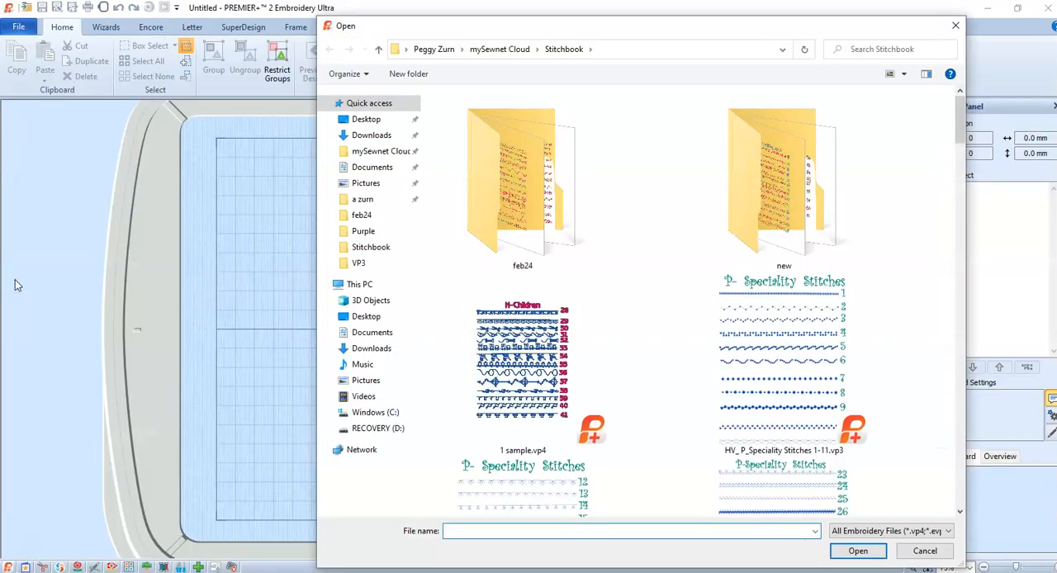
{"action": "mouse_move", "coordinate": [961, 130]}
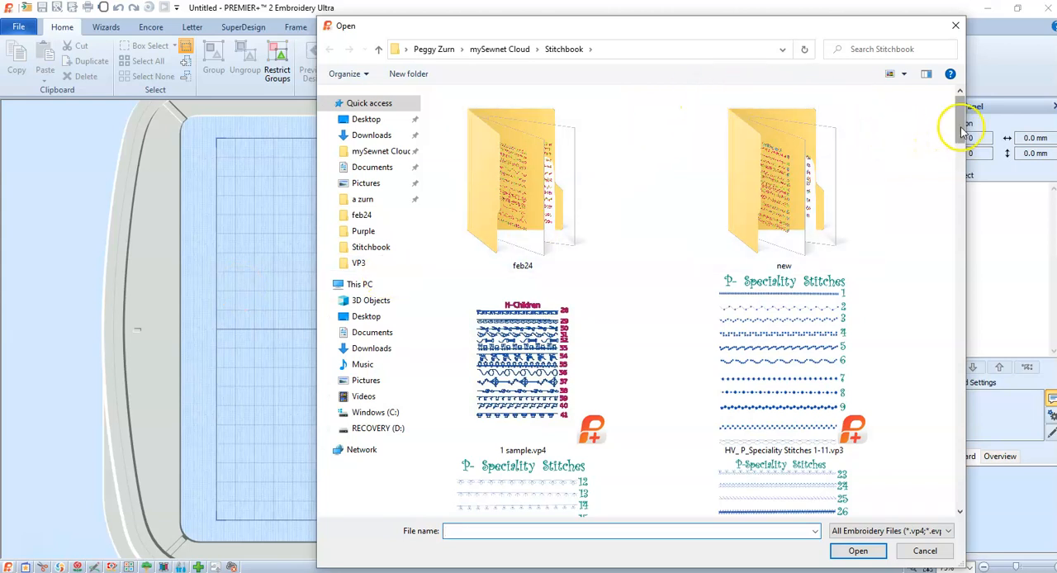
{"action": "mouse_move", "coordinate": [960, 119]}
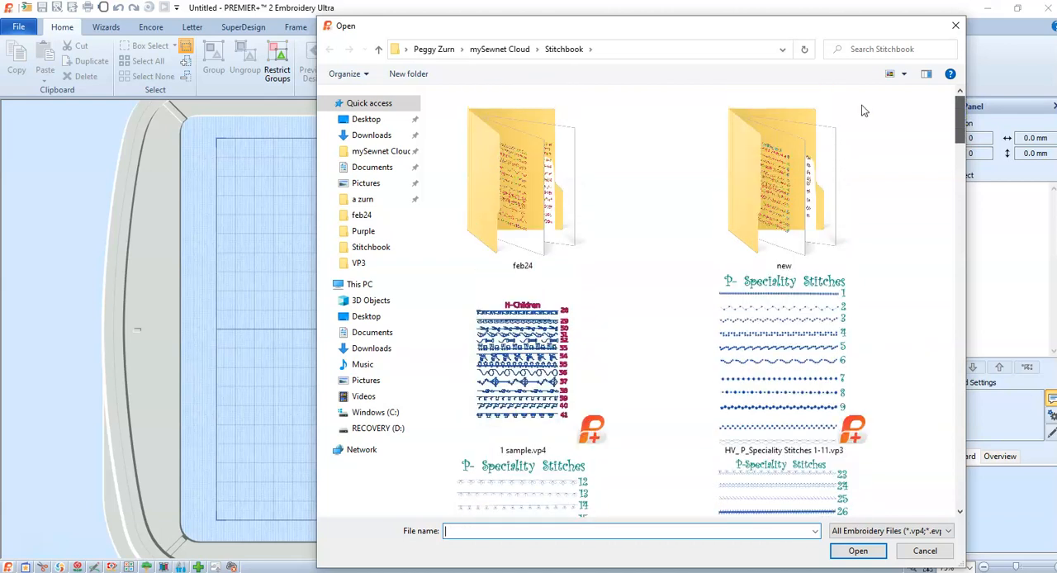
{"action": "left_click", "coordinate": [366, 317]}
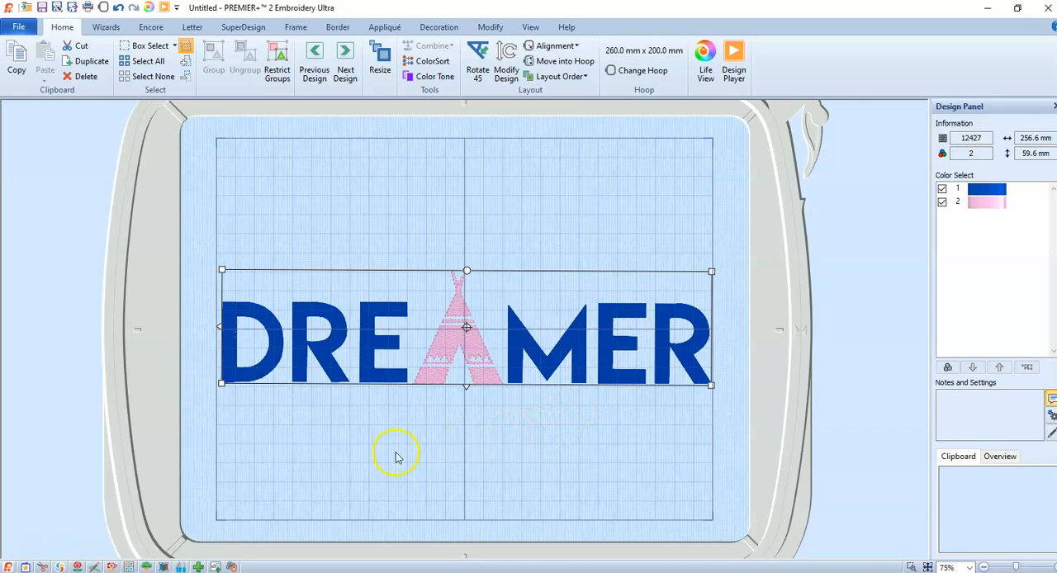
{"action": "mouse_move", "coordinate": [506, 294]}
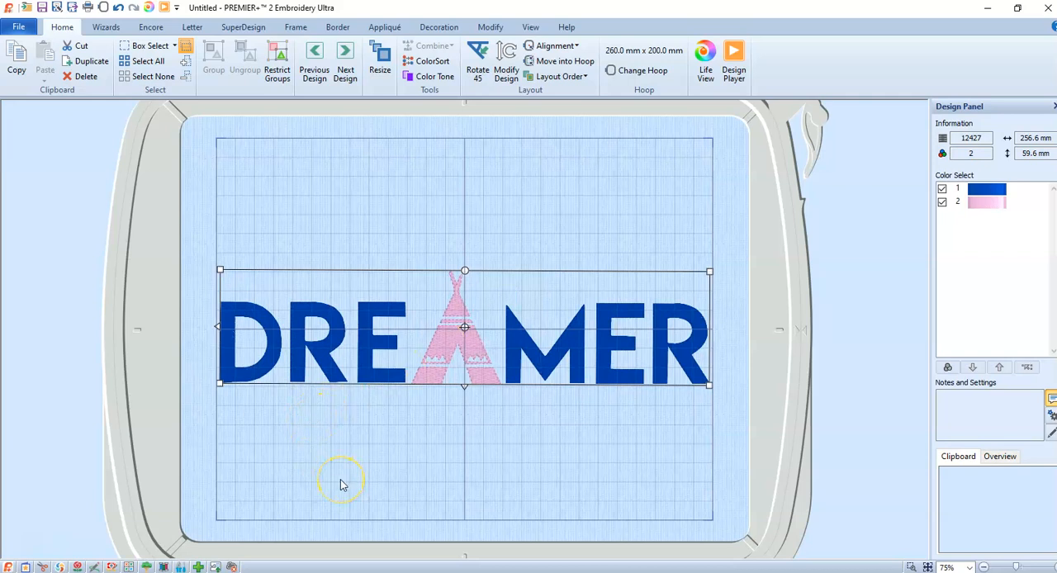
{"action": "mouse_move", "coordinate": [338, 476]}
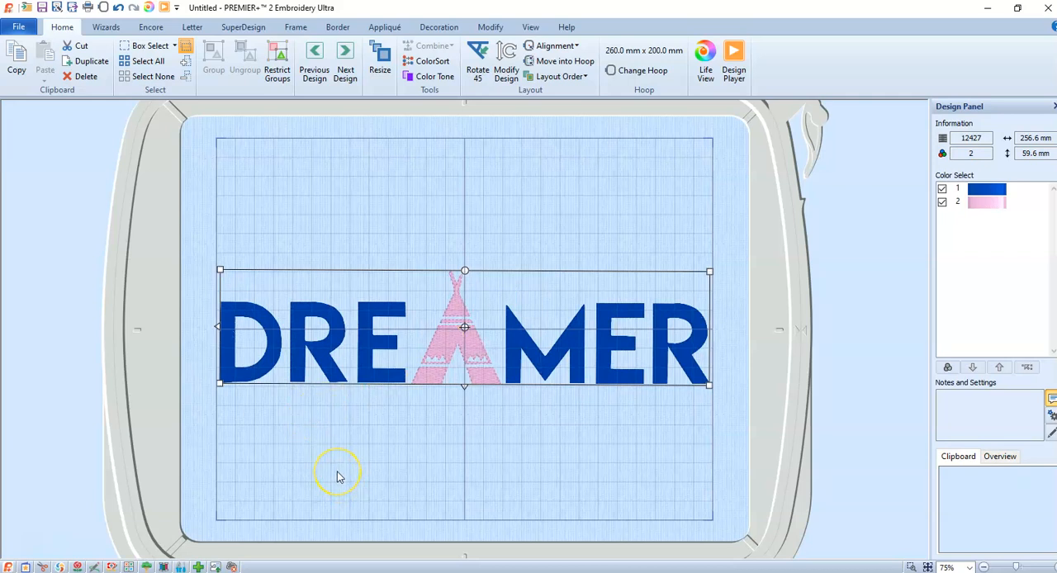
{"action": "mouse_move", "coordinate": [588, 330]}
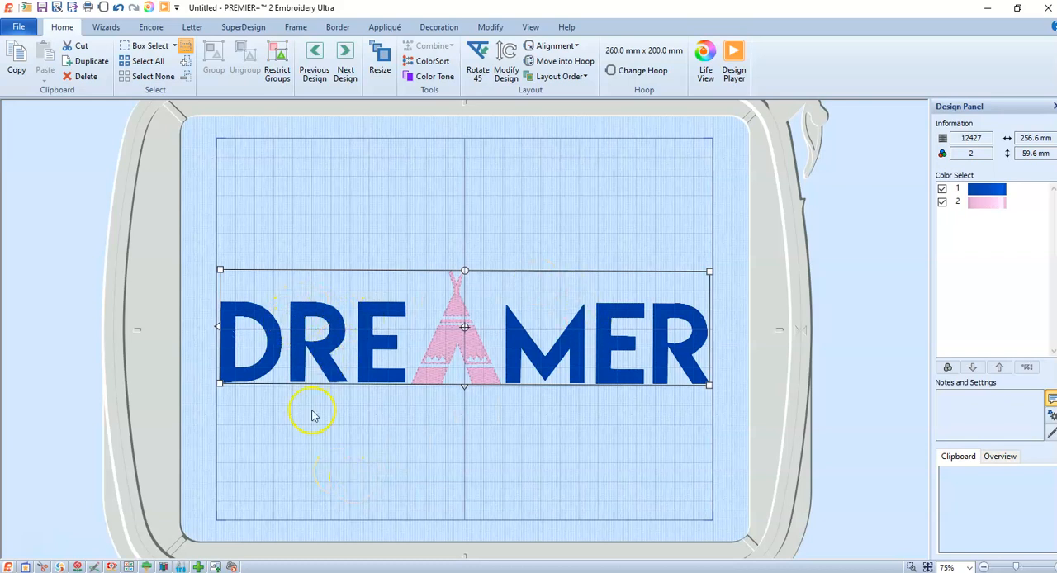
{"action": "mouse_move", "coordinate": [459, 301]}
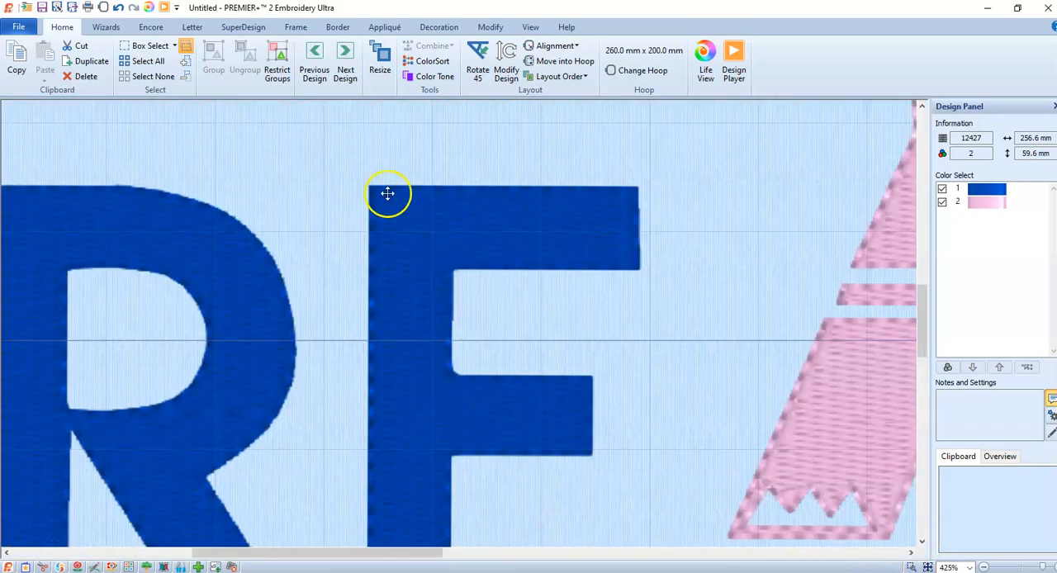
{"action": "mouse_move", "coordinate": [360, 462]}
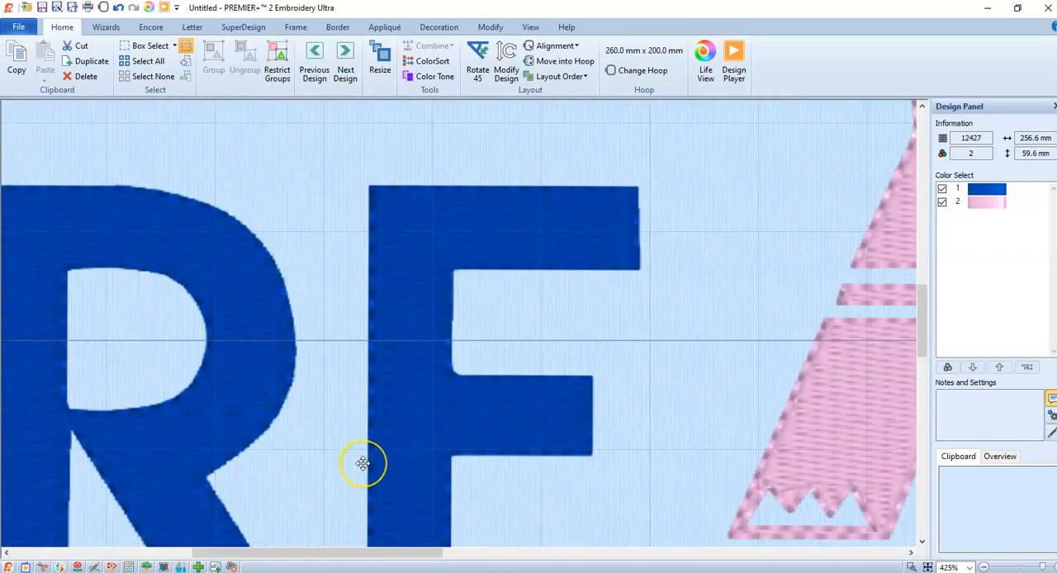
{"action": "mouse_move", "coordinate": [707, 220]}
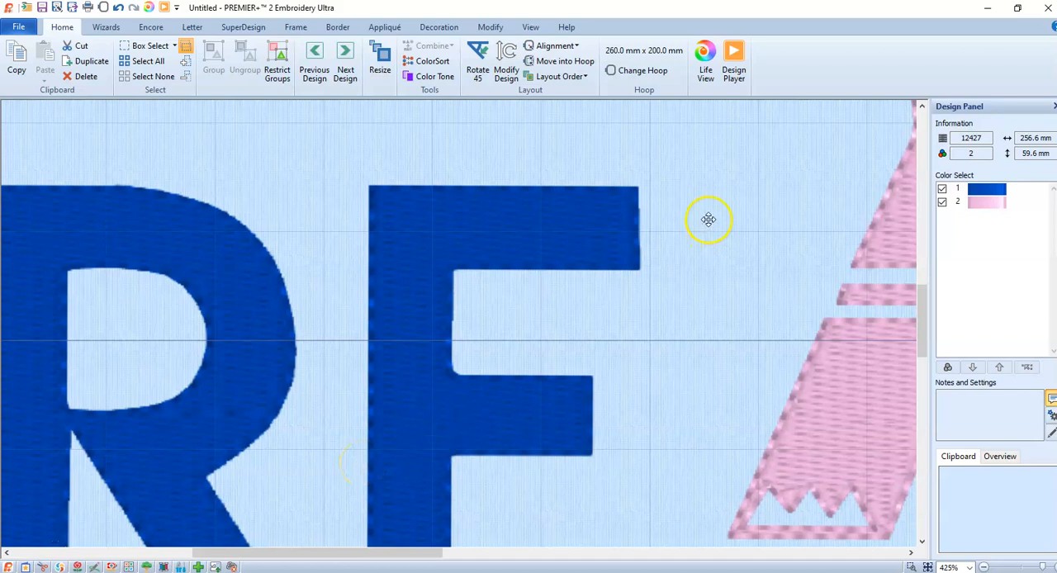
{"action": "mouse_move", "coordinate": [892, 192]}
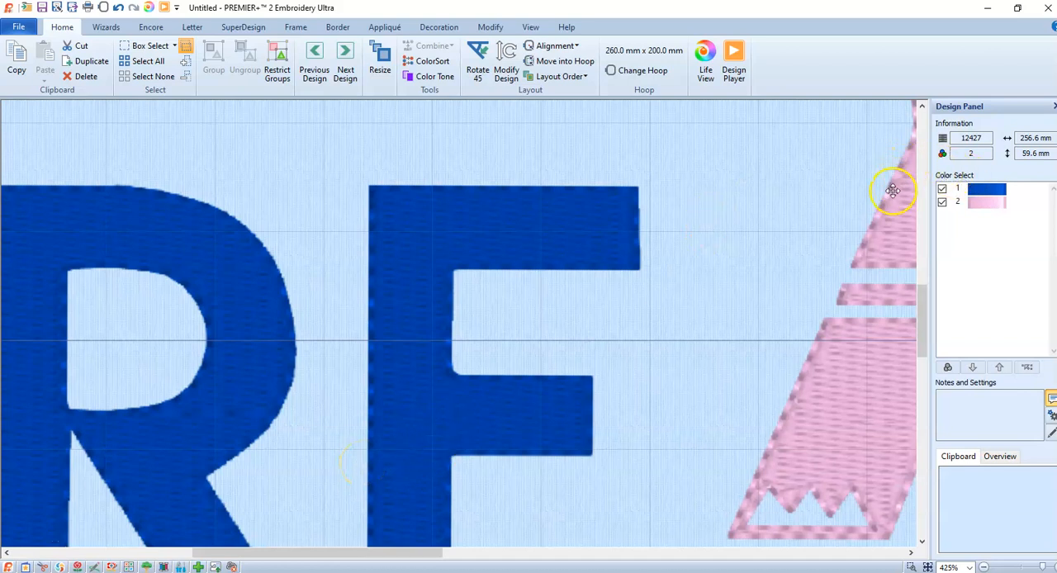
{"action": "mouse_move", "coordinate": [822, 333]}
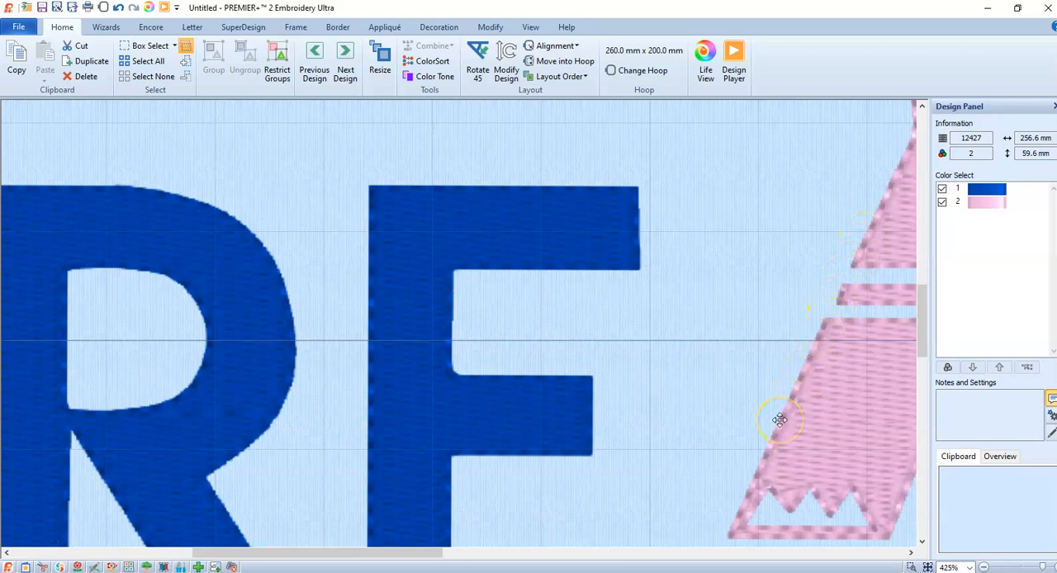
{"action": "mouse_move", "coordinate": [714, 241]}
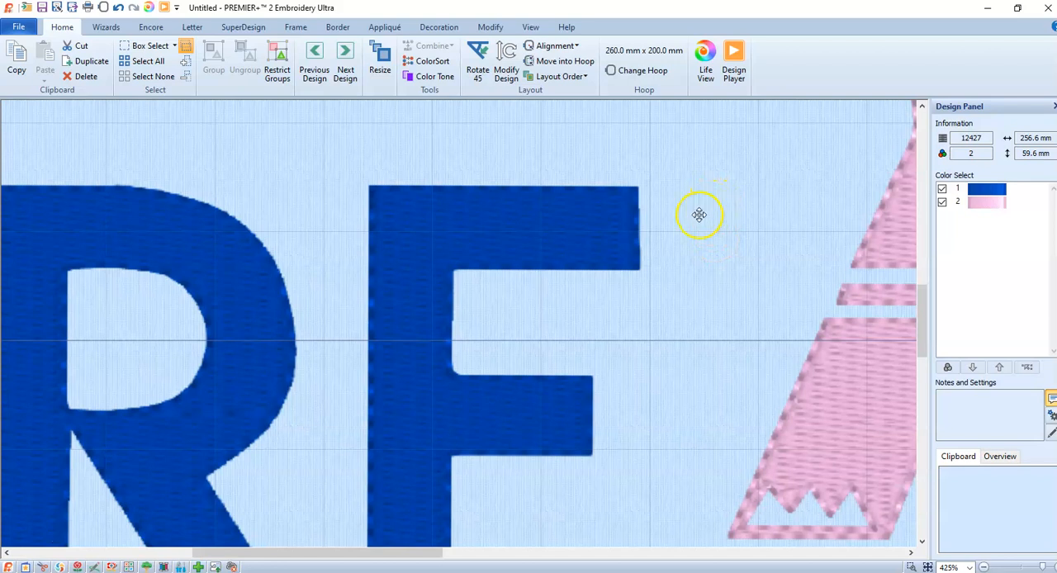
{"action": "mouse_move", "coordinate": [238, 151]}
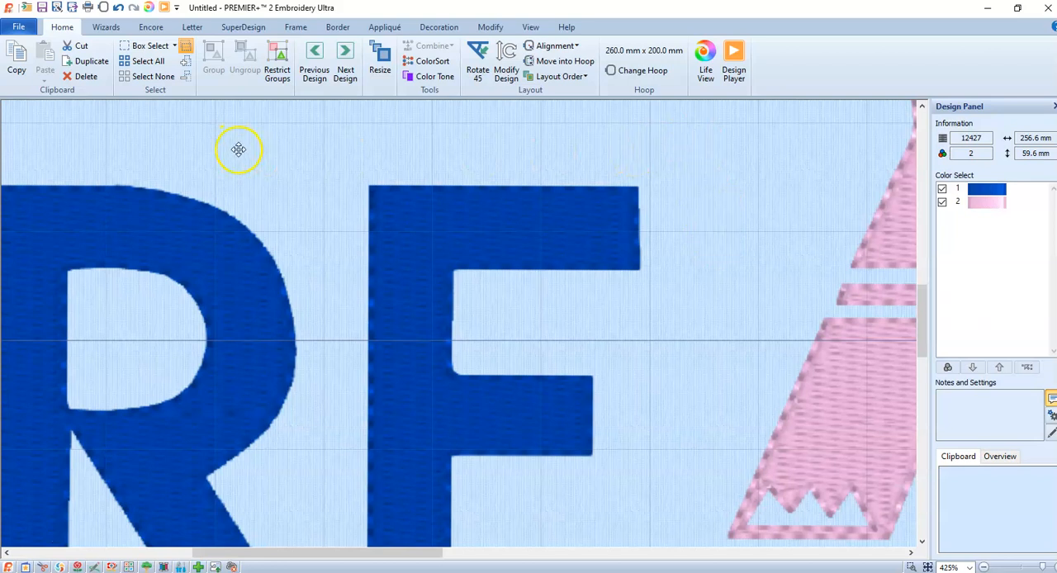